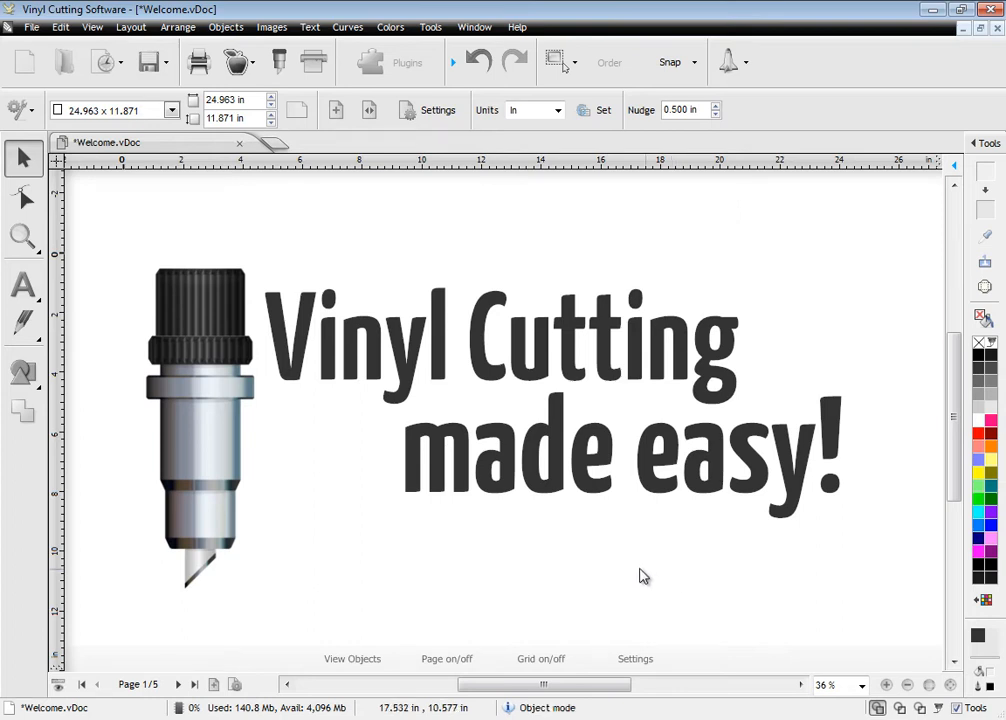
# Select the 'made easy!' text, toggle the grid, and capitalise Align Left on page 2.
pyautogui.click(620, 450)
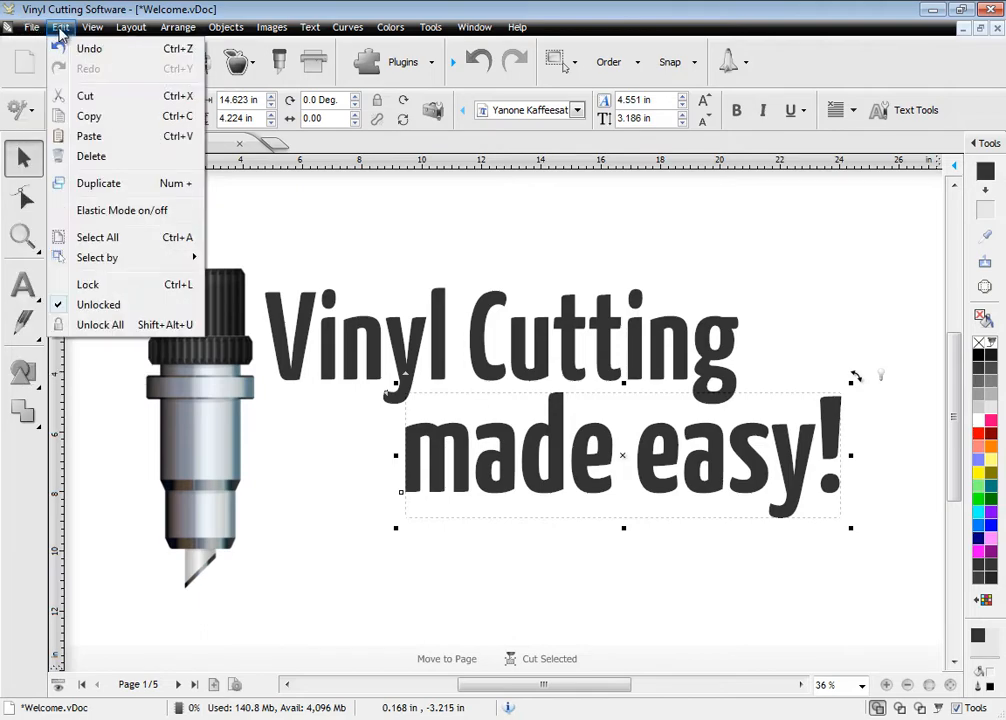
pyautogui.click(310, 27)
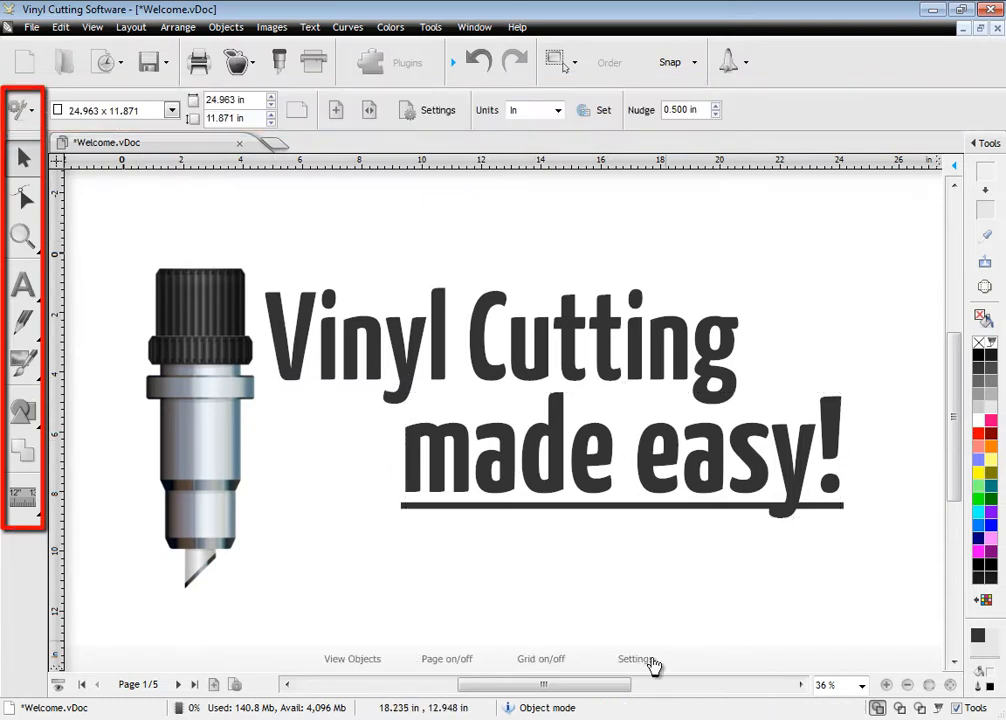
pyautogui.click(540, 659)
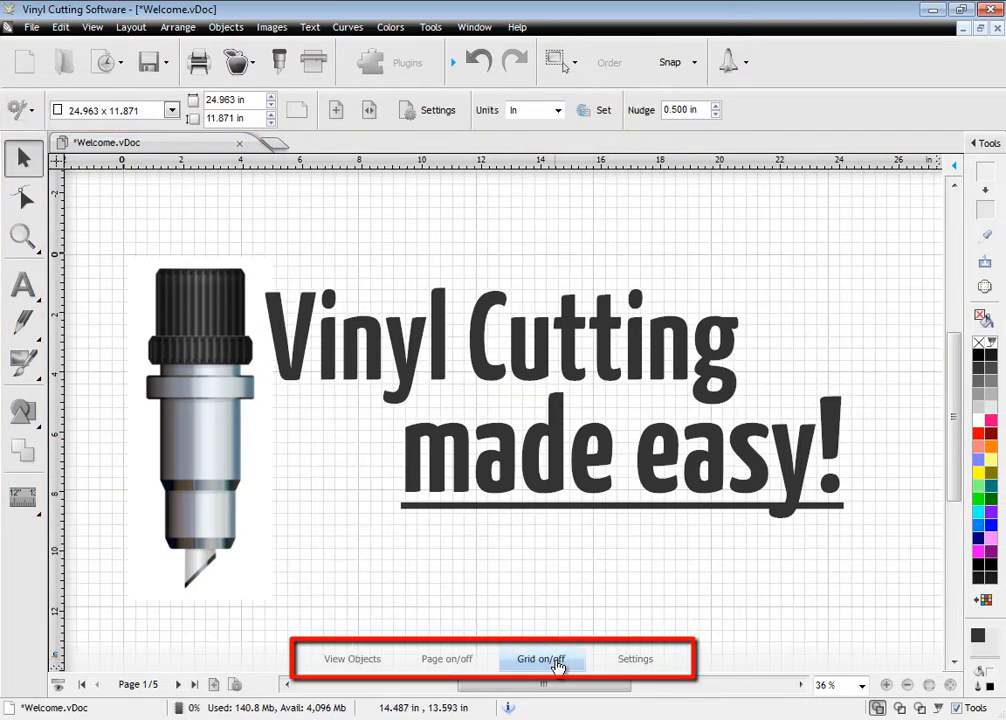
pyautogui.click(542, 659)
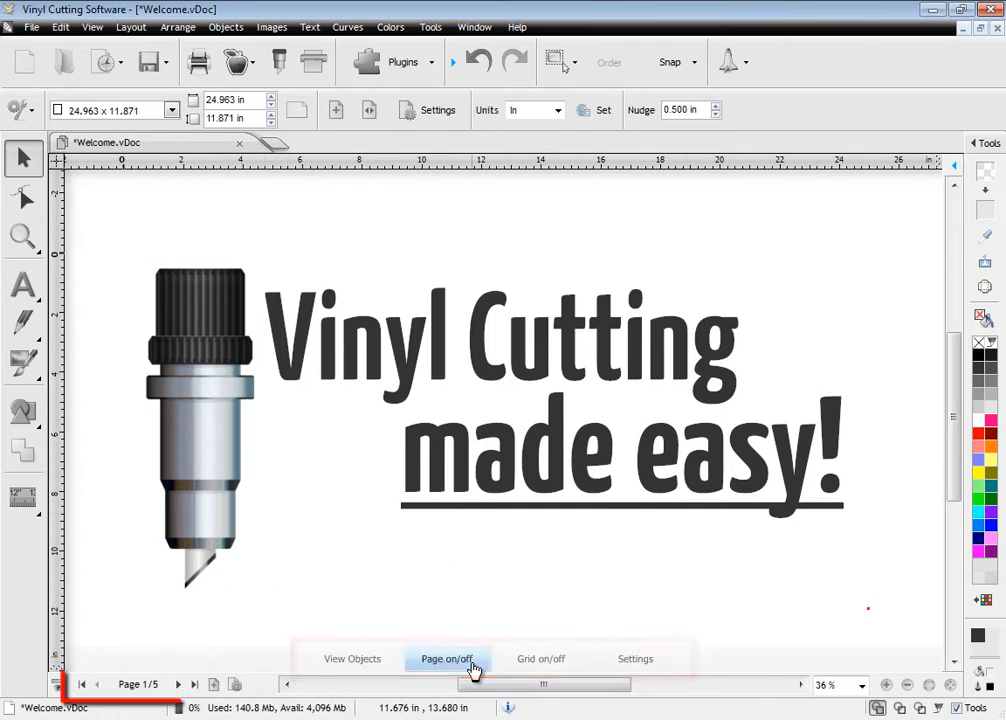
pyautogui.moveTo(188, 685)
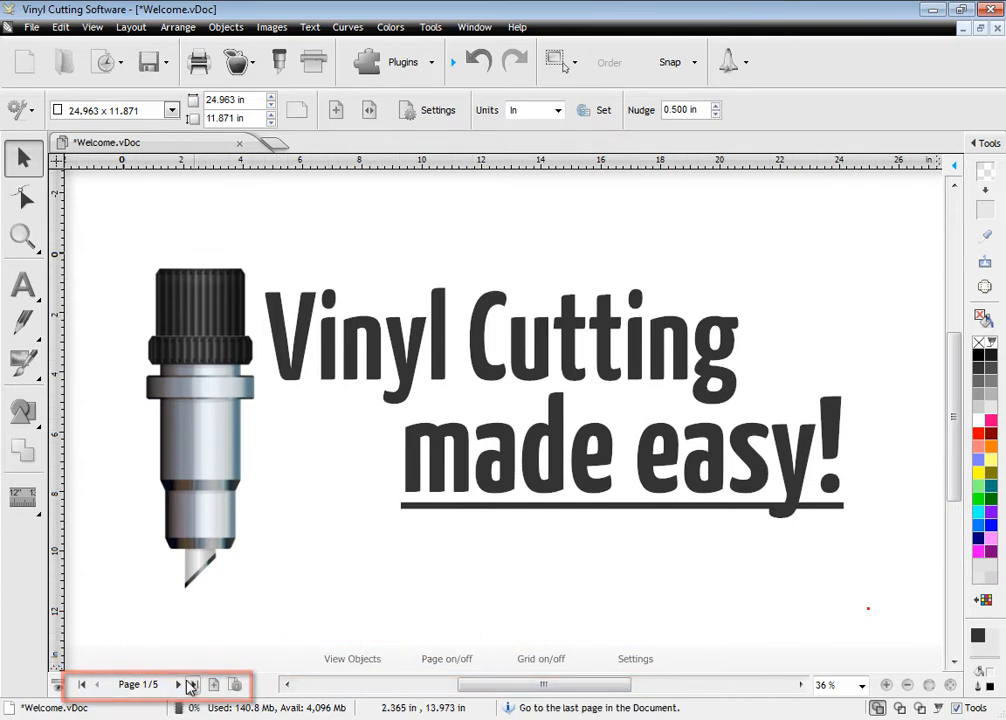
pyautogui.click(189, 681)
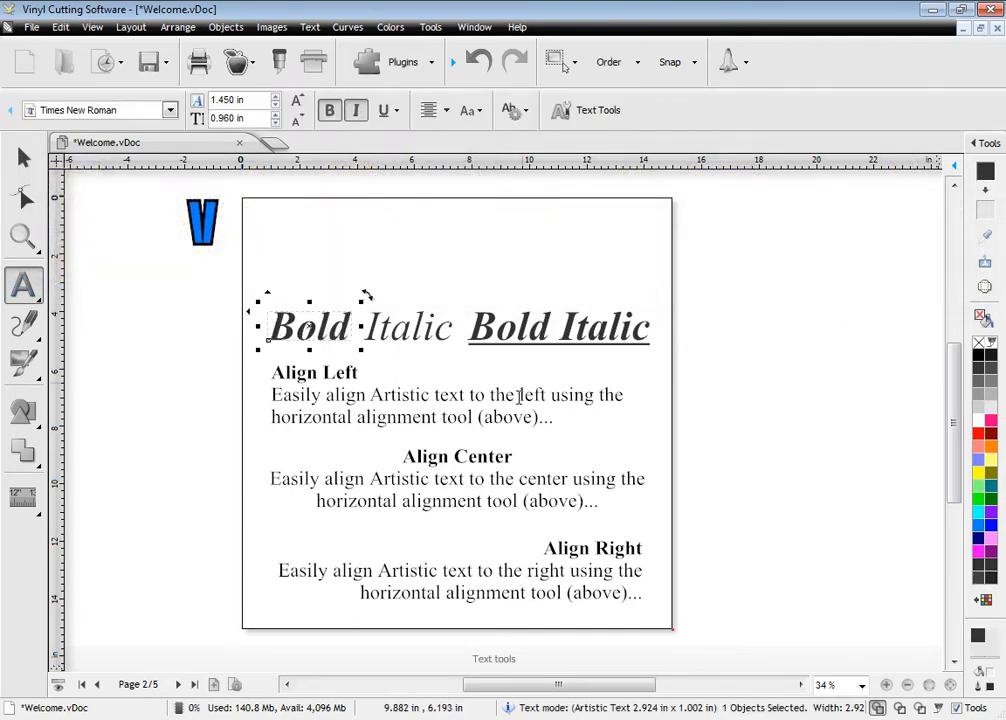
pyautogui.click(430, 110)
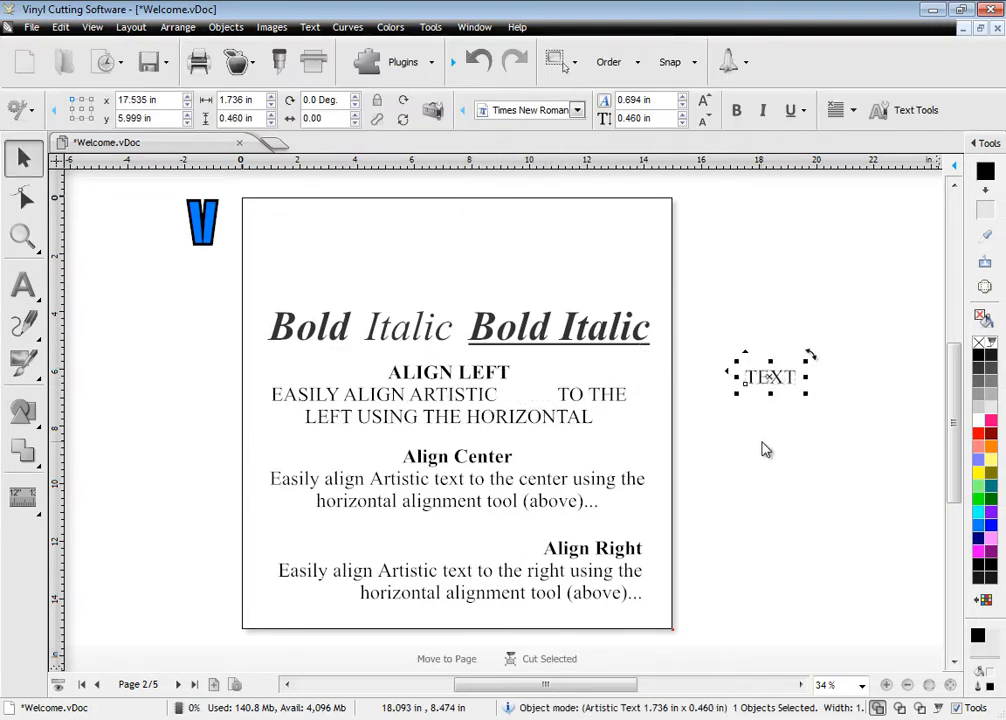
# Switch to Vertical Text, then start a 'Type some text' line at the page top.
pyautogui.click(18, 285)
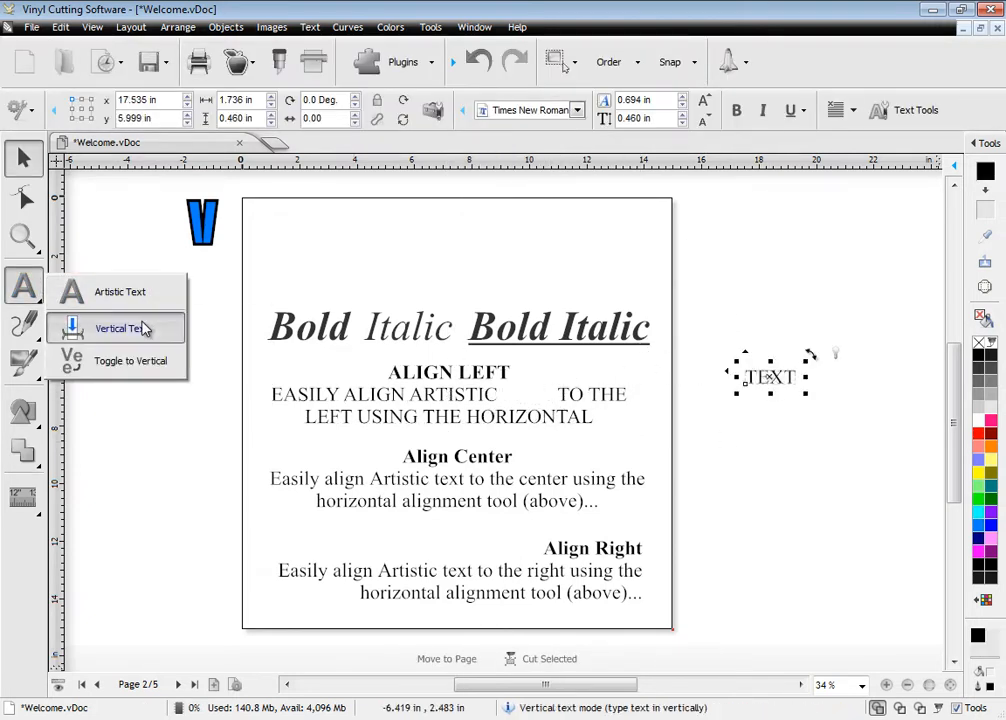
pyautogui.click(118, 328)
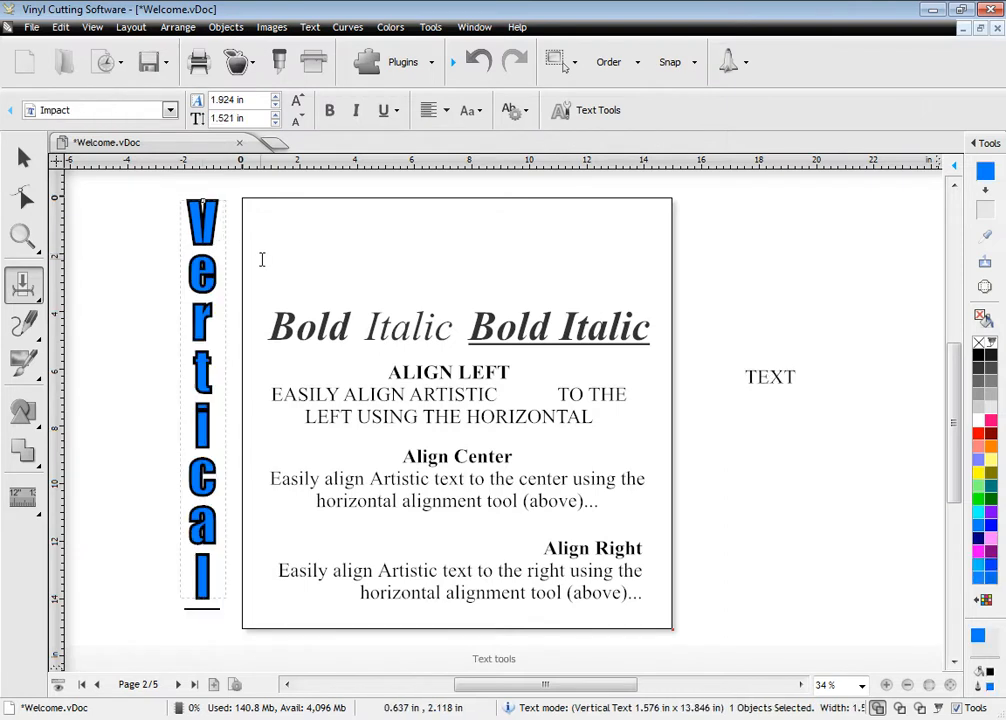
pyautogui.click(18, 282)
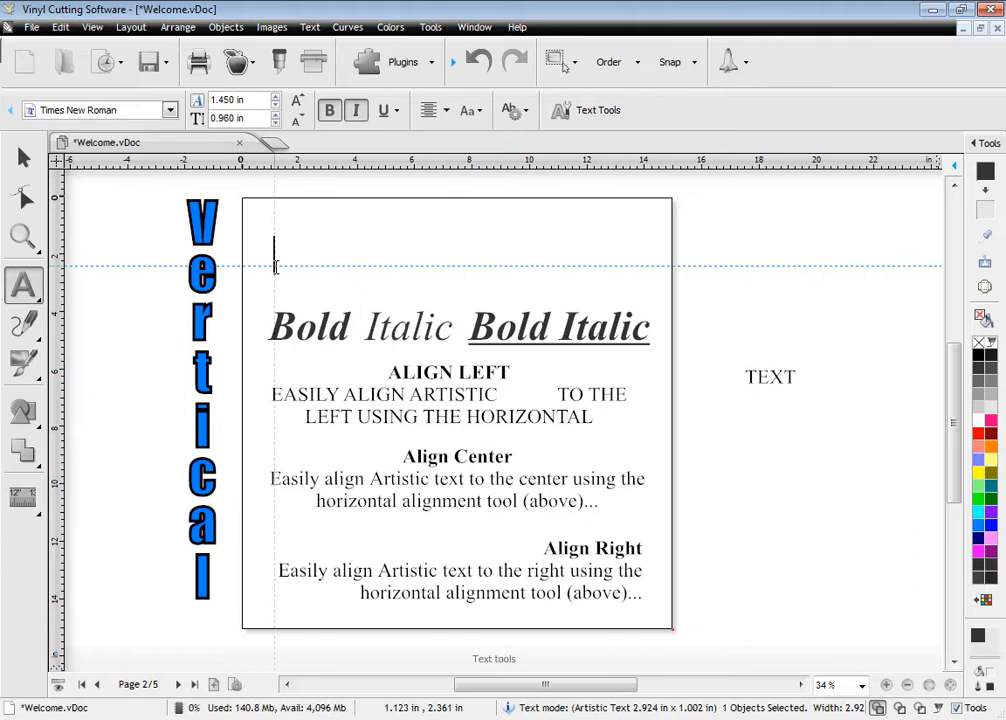
pyautogui.write('Type some text')
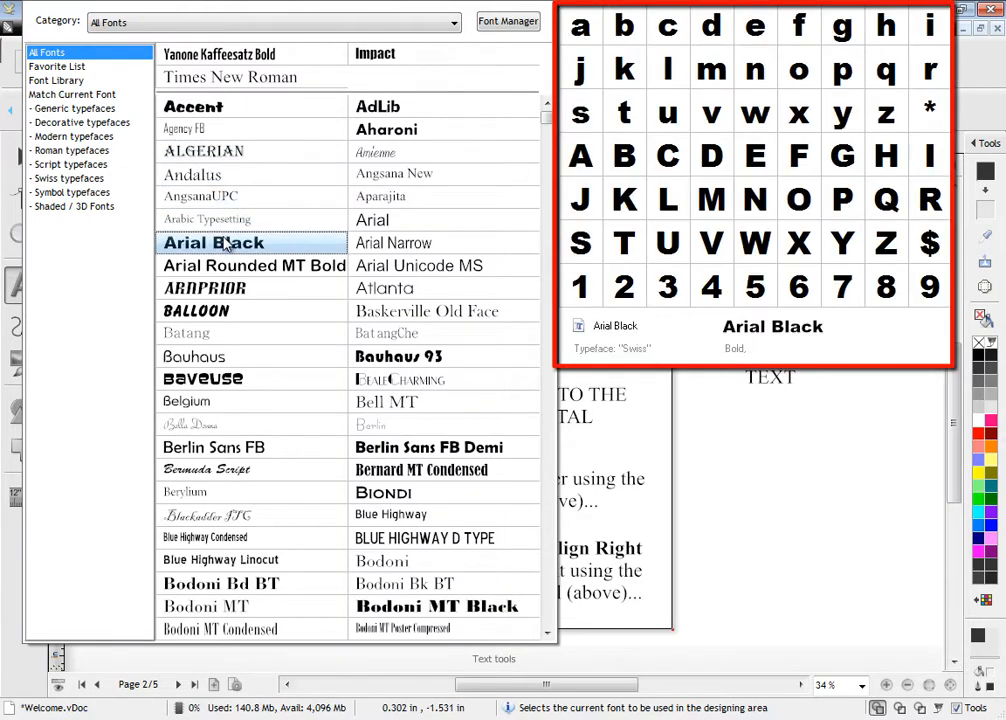
# Set 'Type some text' in bold Berlin Sans, try the Demo_1092 flower texture, then fill black.
pyautogui.click(445, 447)
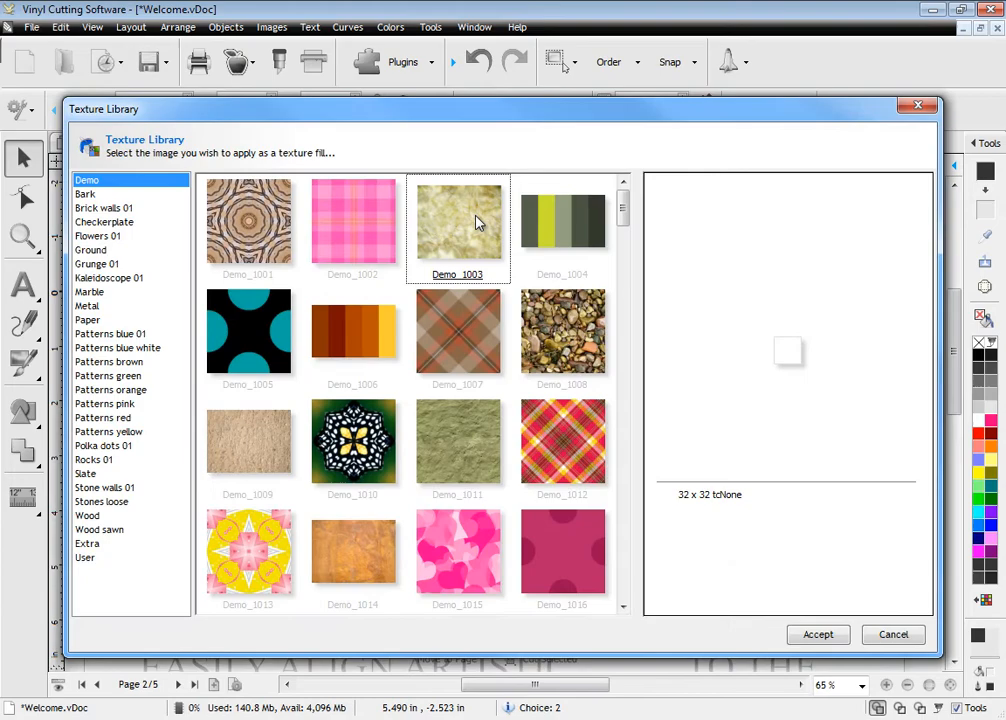
pyautogui.click(562, 331)
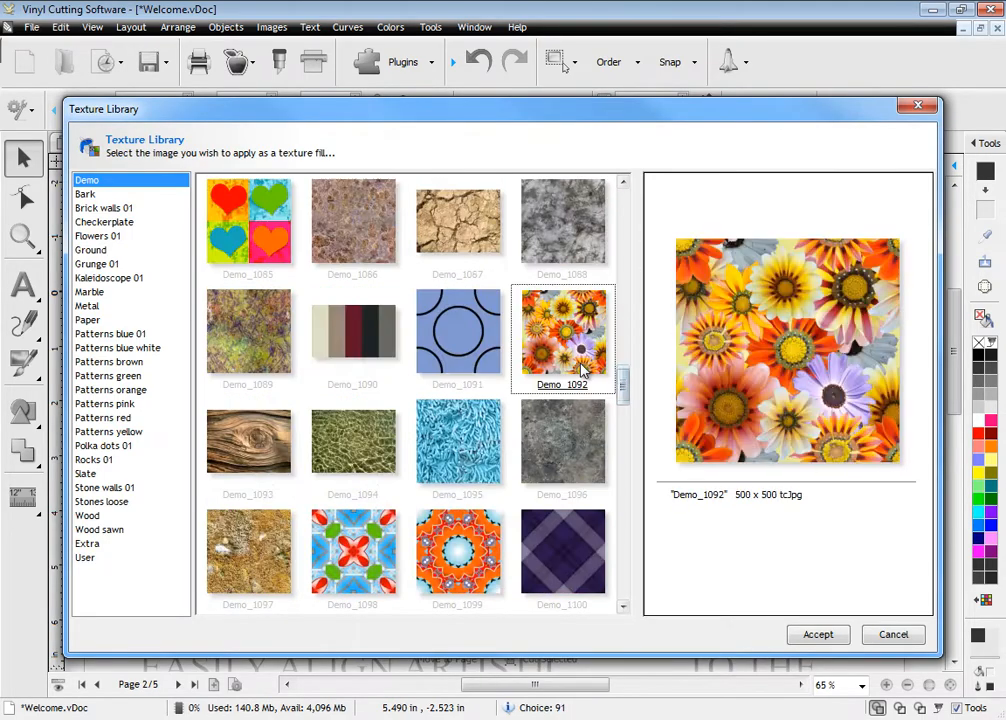
pyautogui.click(818, 634)
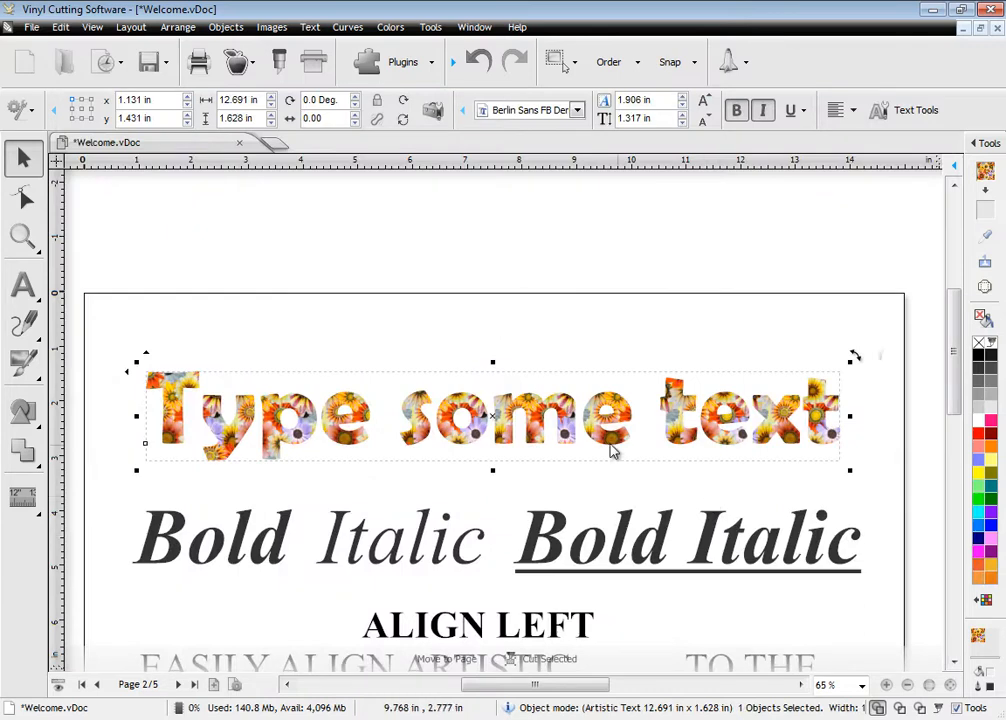
pyautogui.click(983, 438)
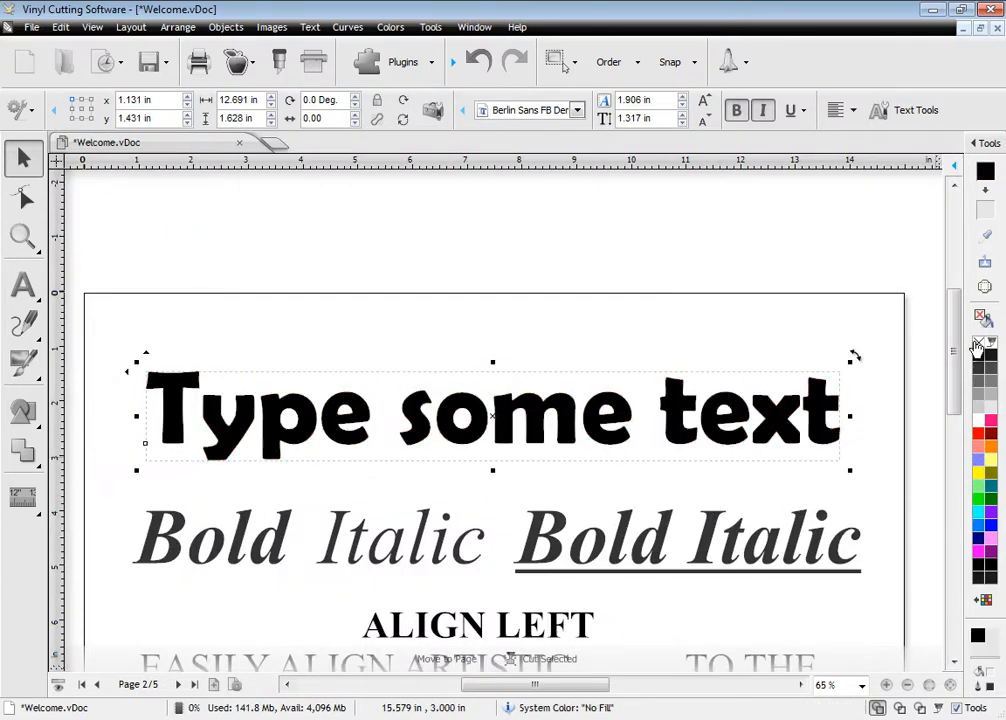
# Draw a wavy Curve path across 'Type some text' and finish it with Done.
pyautogui.click(17, 324)
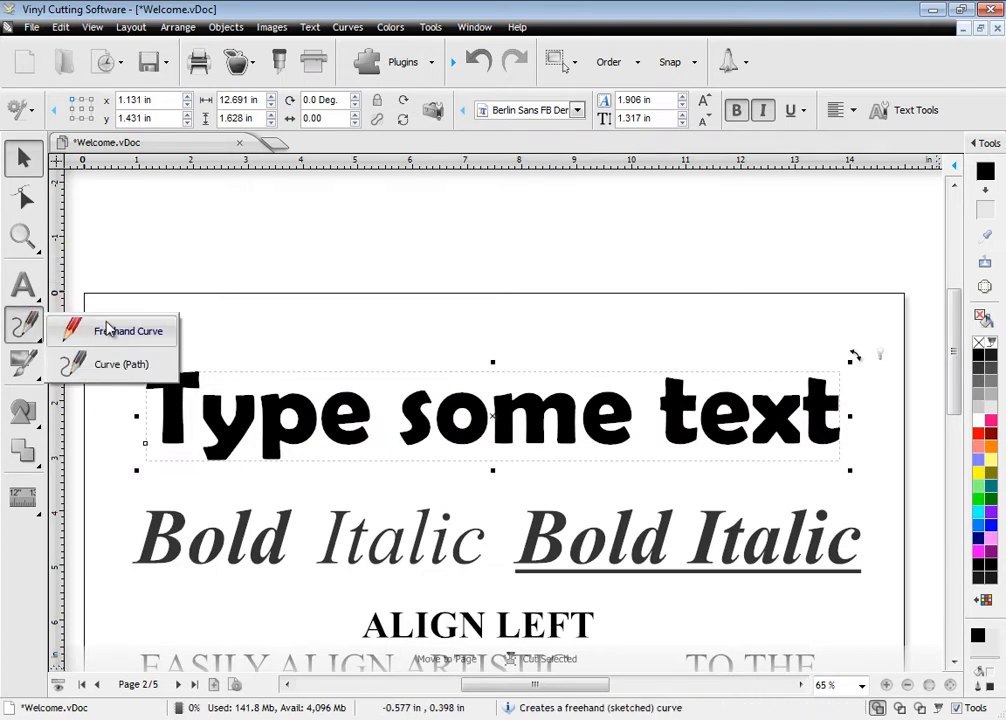
pyautogui.click(120, 364)
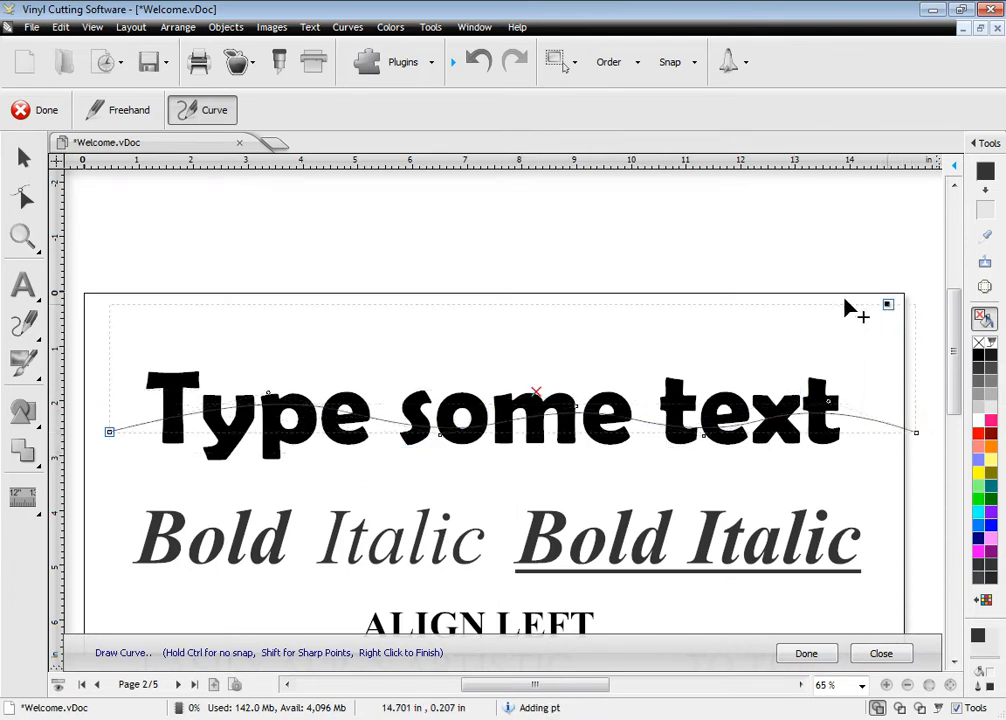
pyautogui.click(807, 652)
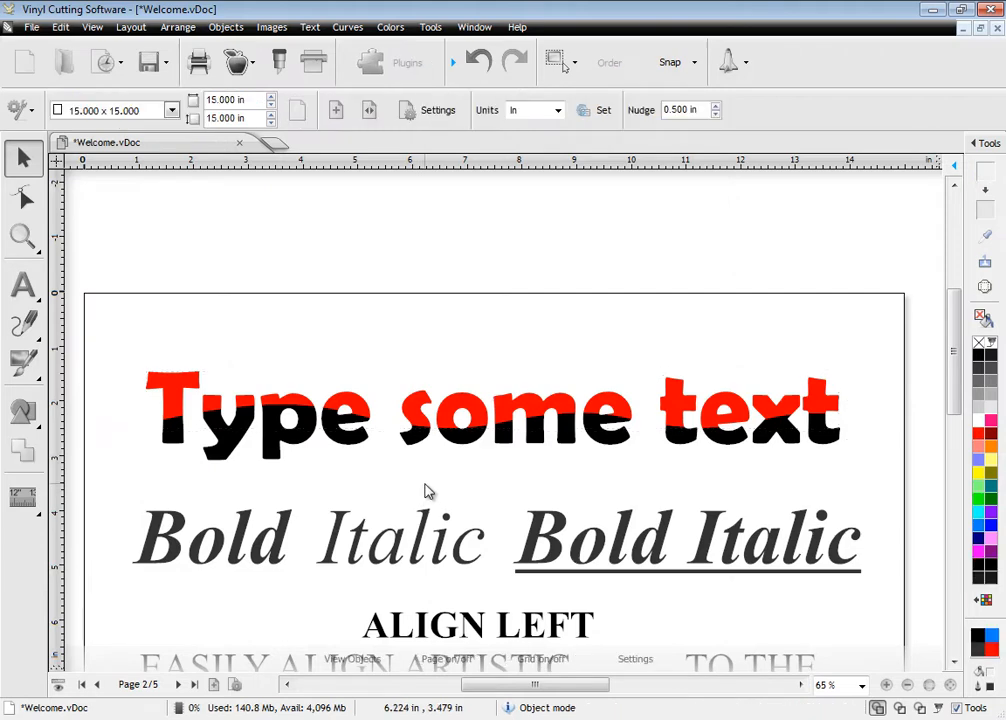
# On page 3, drag the eagle's head node to bend its curve, then zoom to all.
pyautogui.click(175, 686)
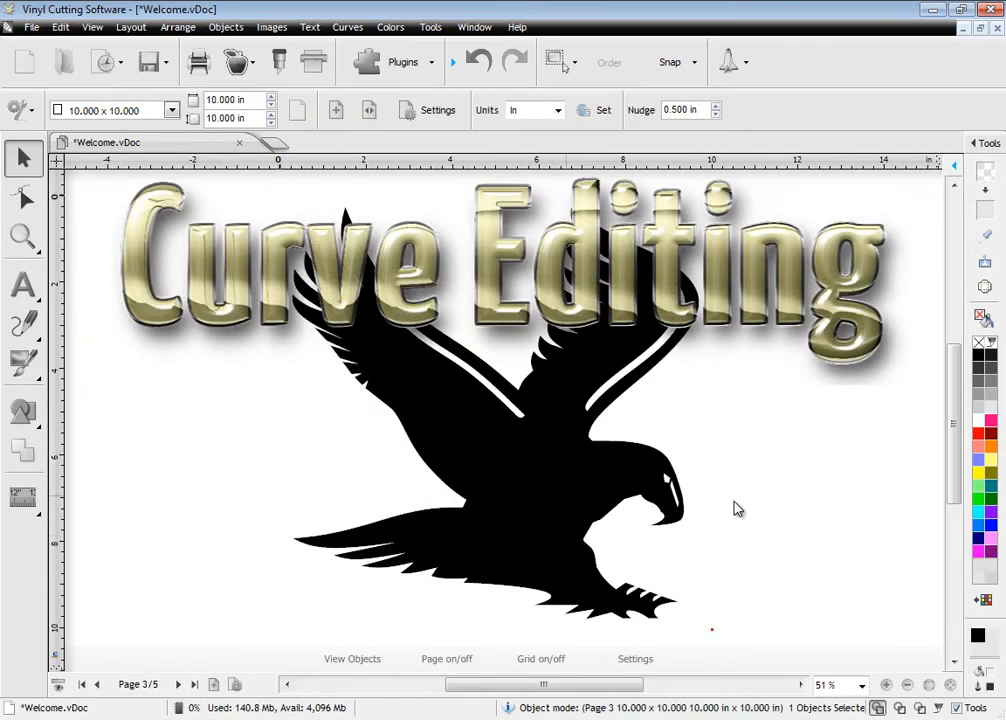
pyautogui.click(20, 237)
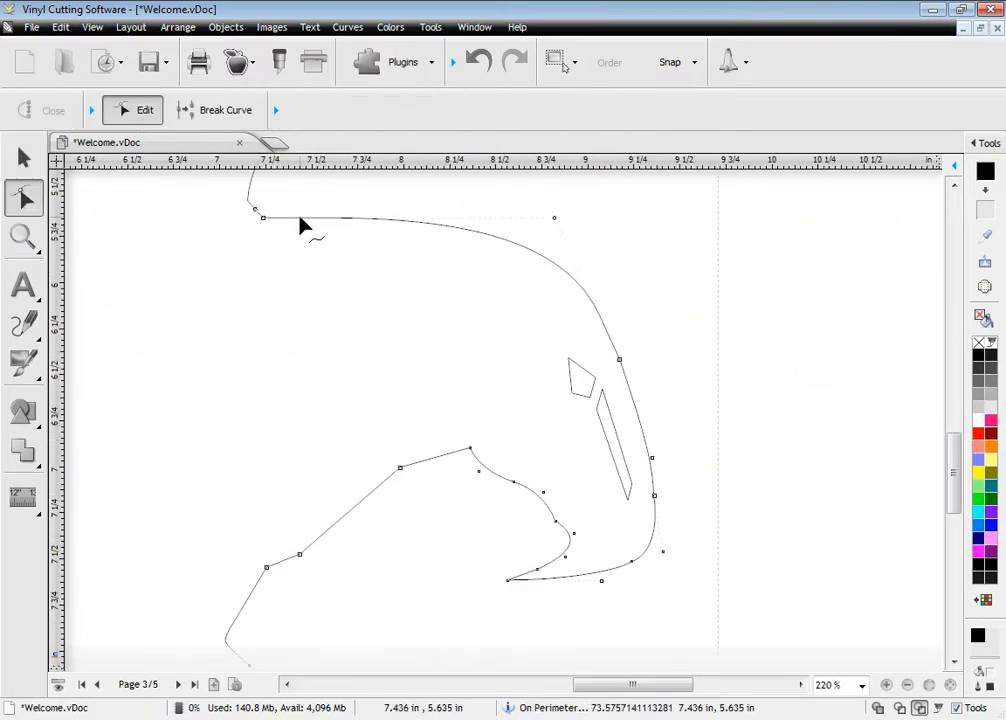
pyautogui.click(552, 217)
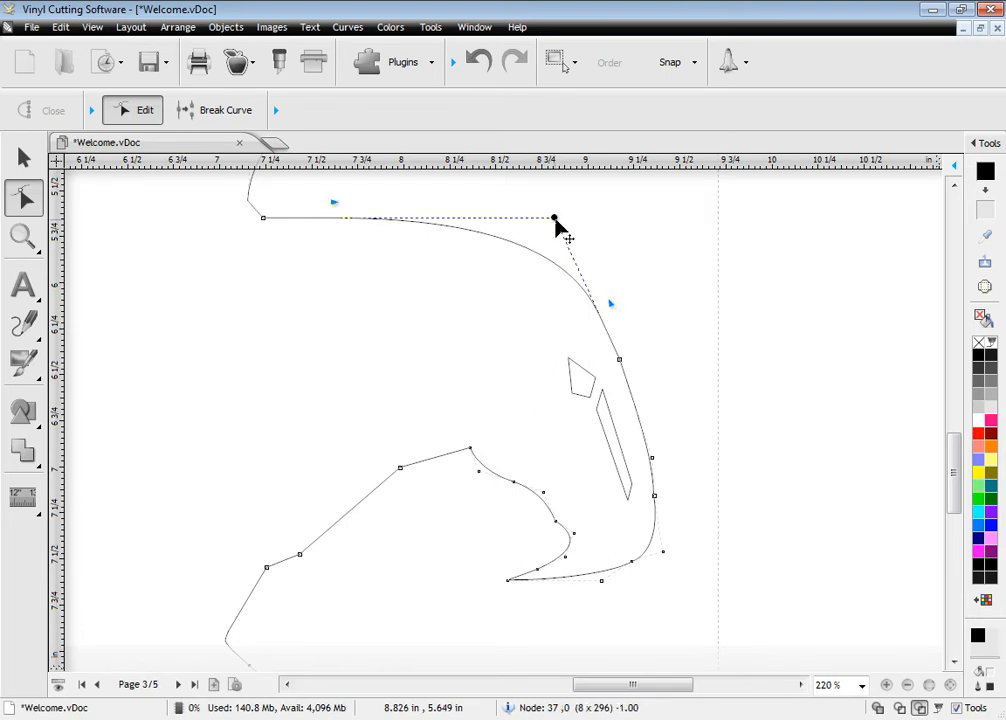
pyautogui.moveTo(555, 218); pyautogui.dragTo(543, 223)
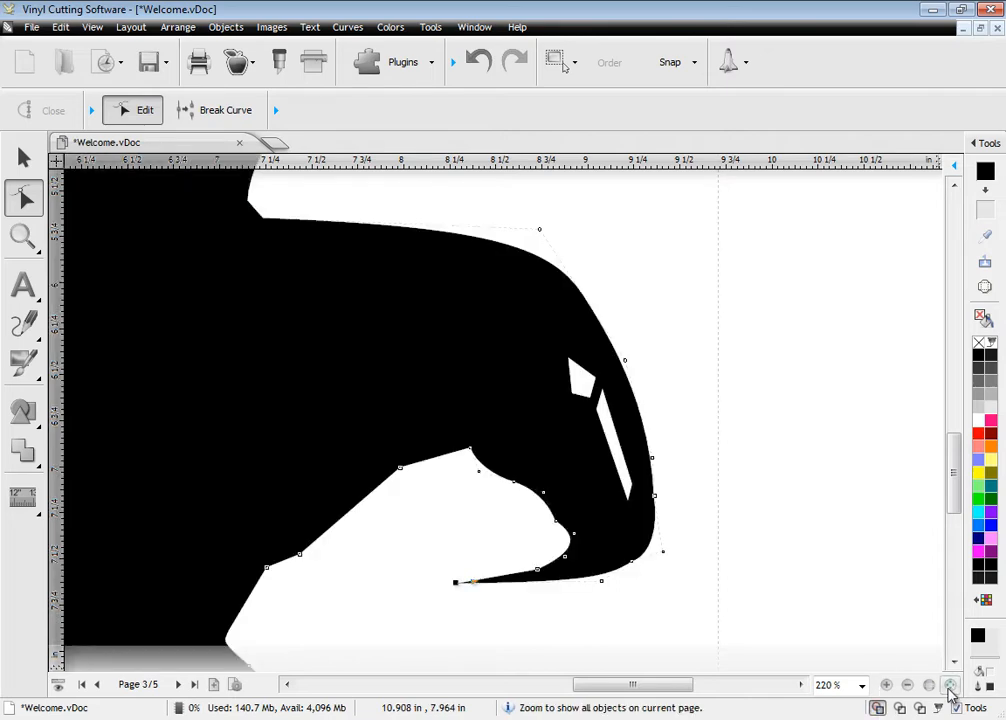
pyautogui.click(100, 62)
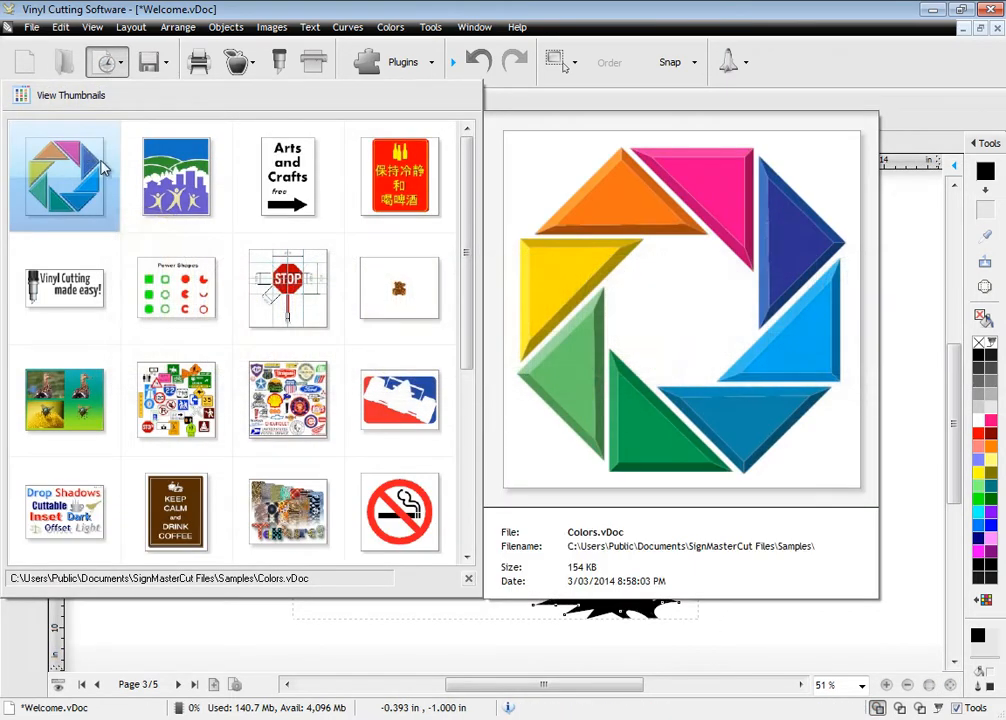
# Preview the Beer and Layout Tools samples, then open the road signs sample.
pyautogui.click(399, 177)
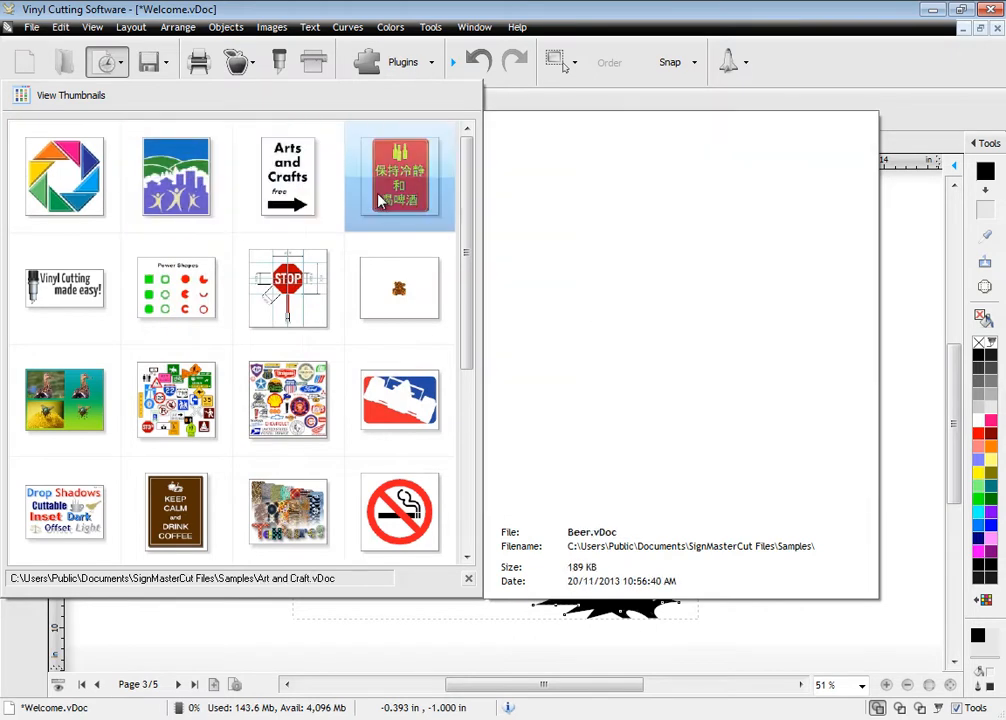
pyautogui.click(288, 288)
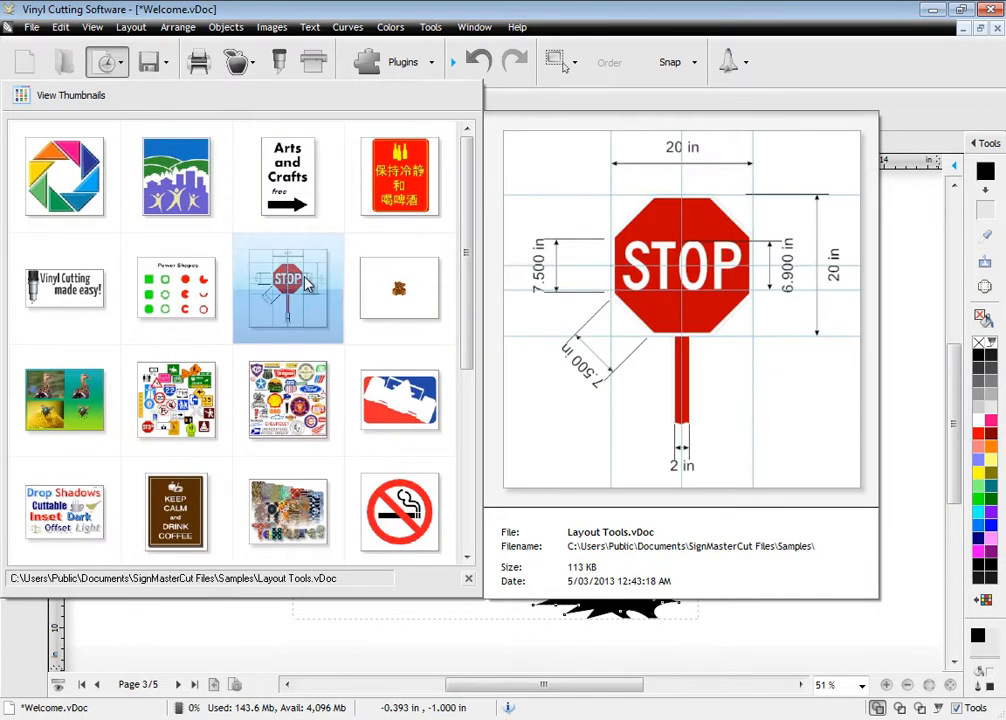
pyautogui.click(176, 290)
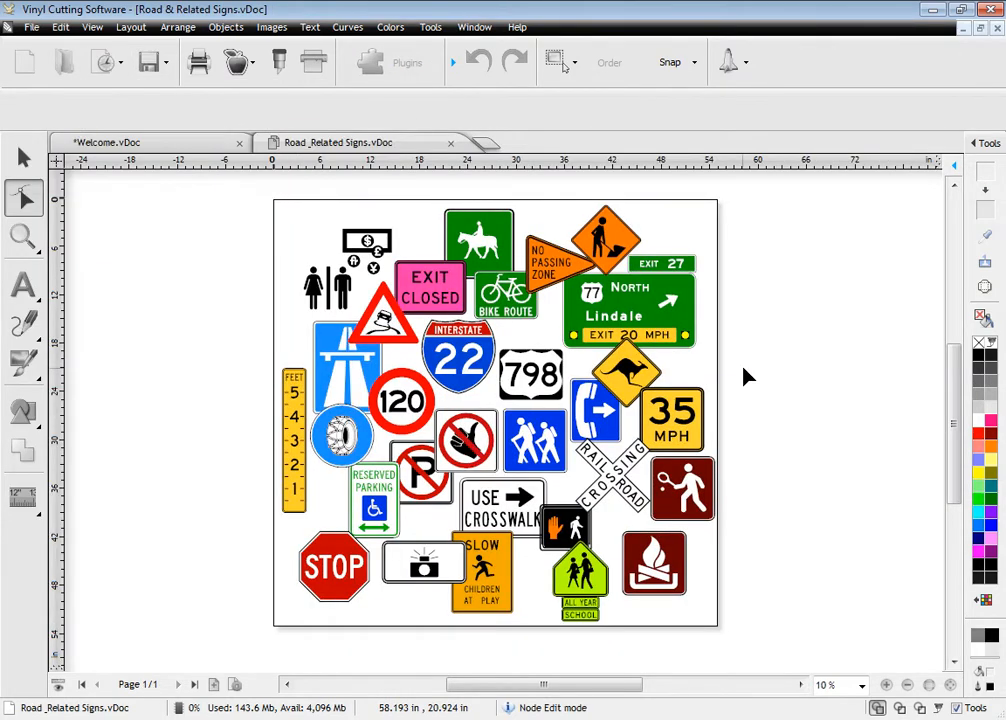
# Open the Logos.vDoc and Shapes.vDoc samples, ending on Shapes.vDoc.
pyautogui.click(100, 62)
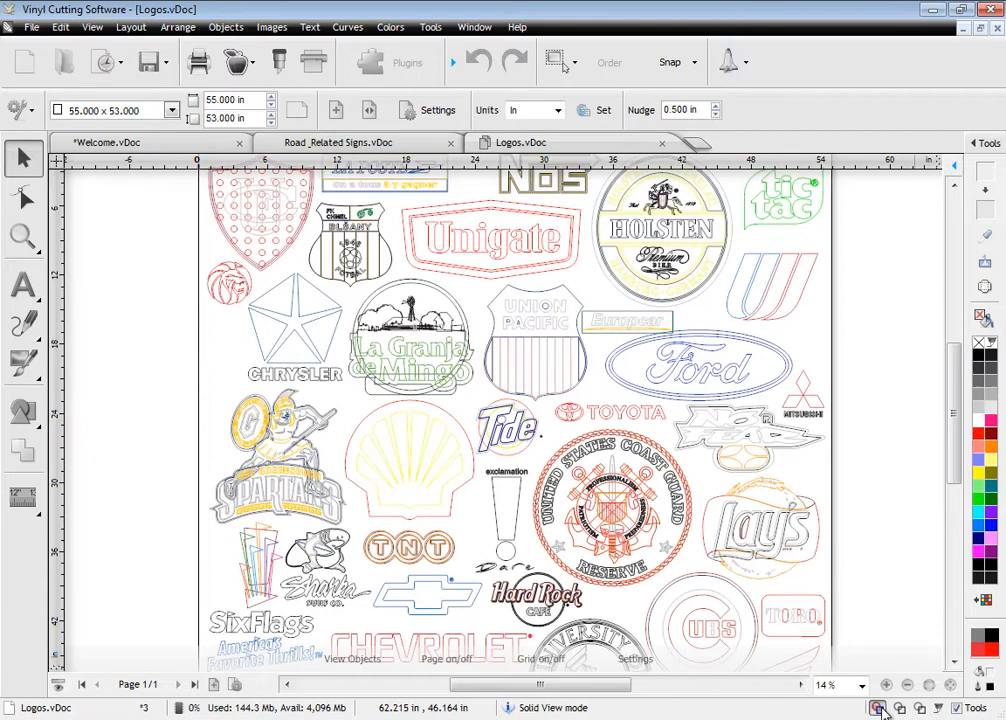
pyautogui.click(99, 62)
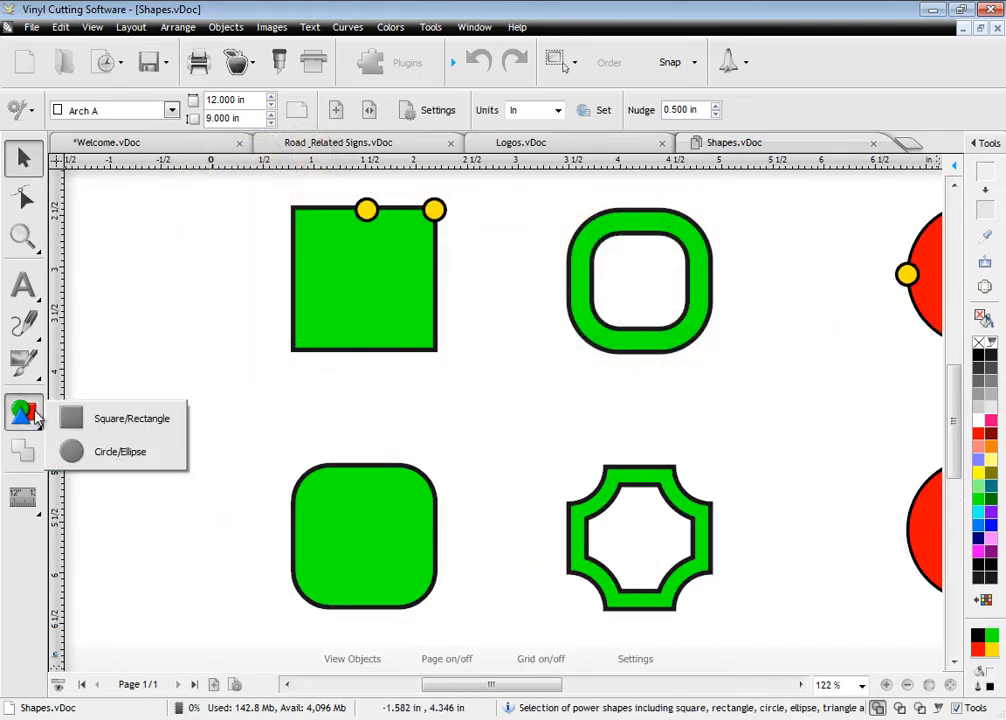
# Select the green rounded square for shape editing and pick a corner style.
pyautogui.click(364, 537)
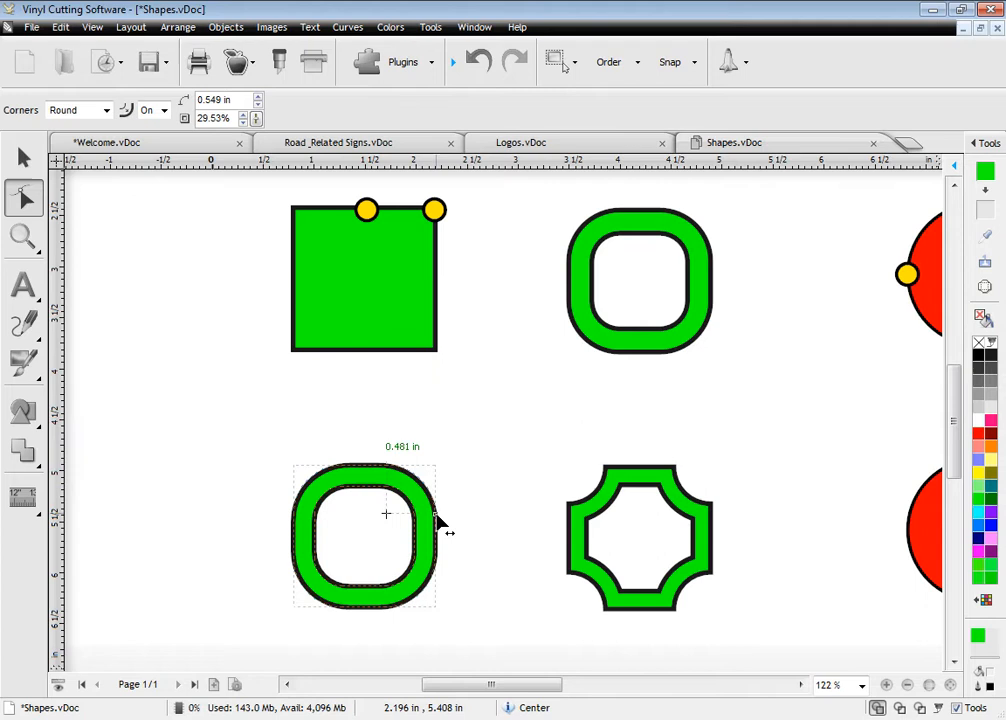
pyautogui.click(99, 110)
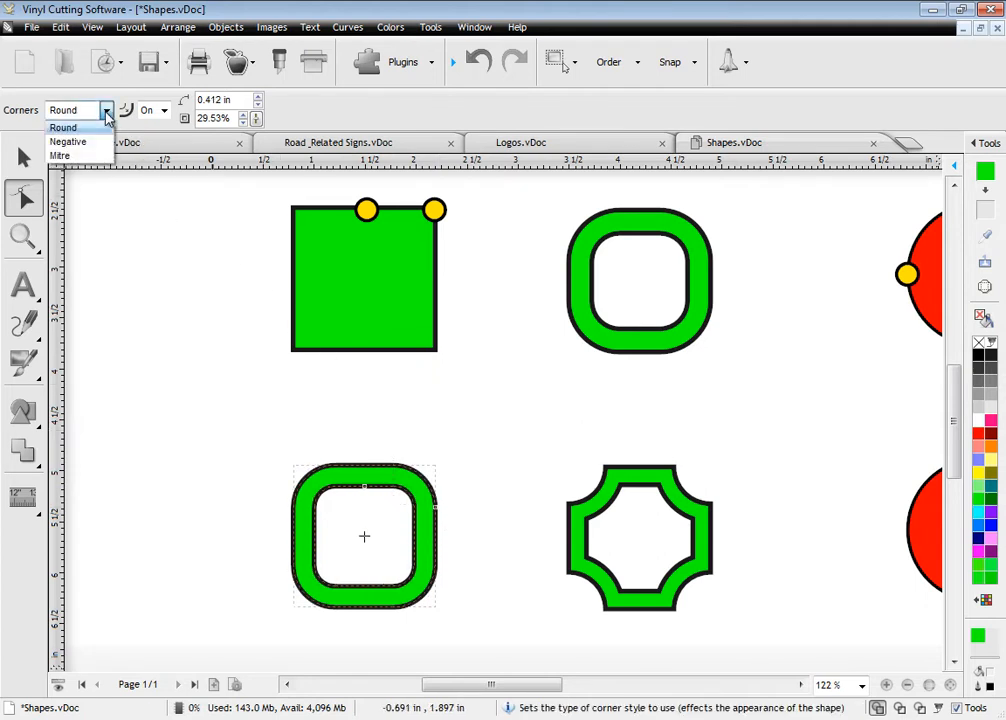
pyautogui.click(67, 142)
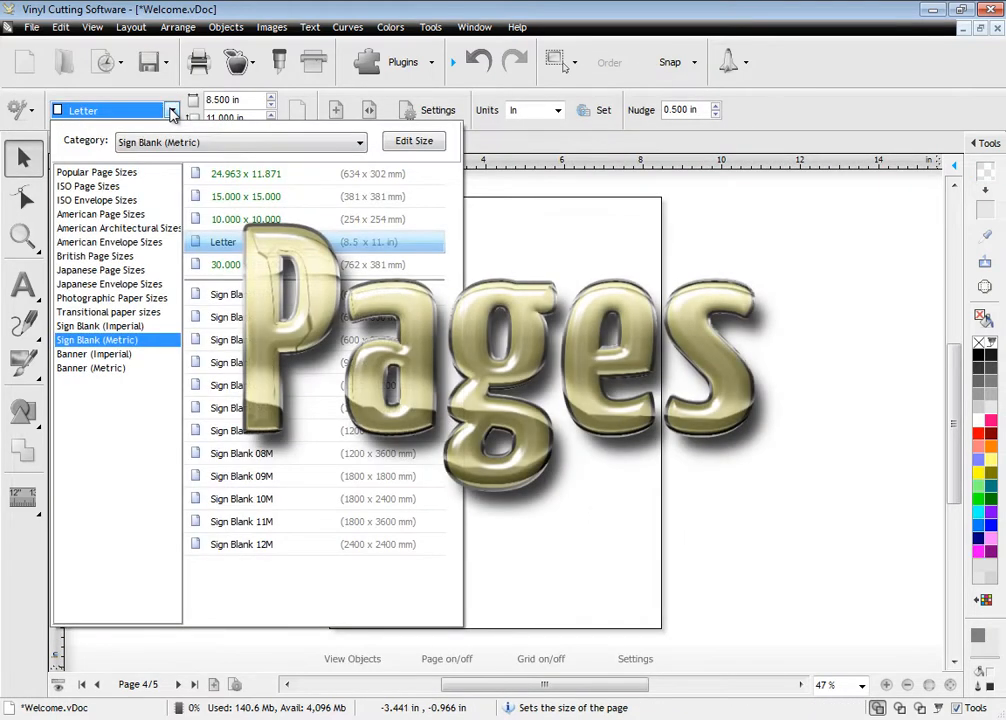
# Browse page size categories and set the page to Banner 2x2ft.
pyautogui.click(96, 172)
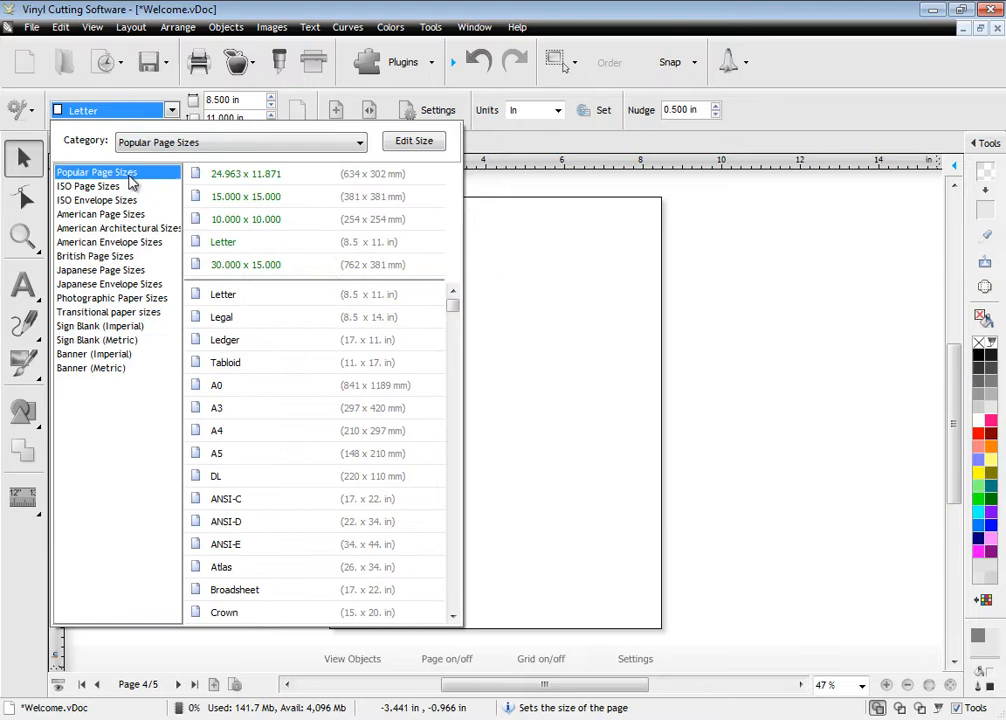
pyautogui.click(100, 214)
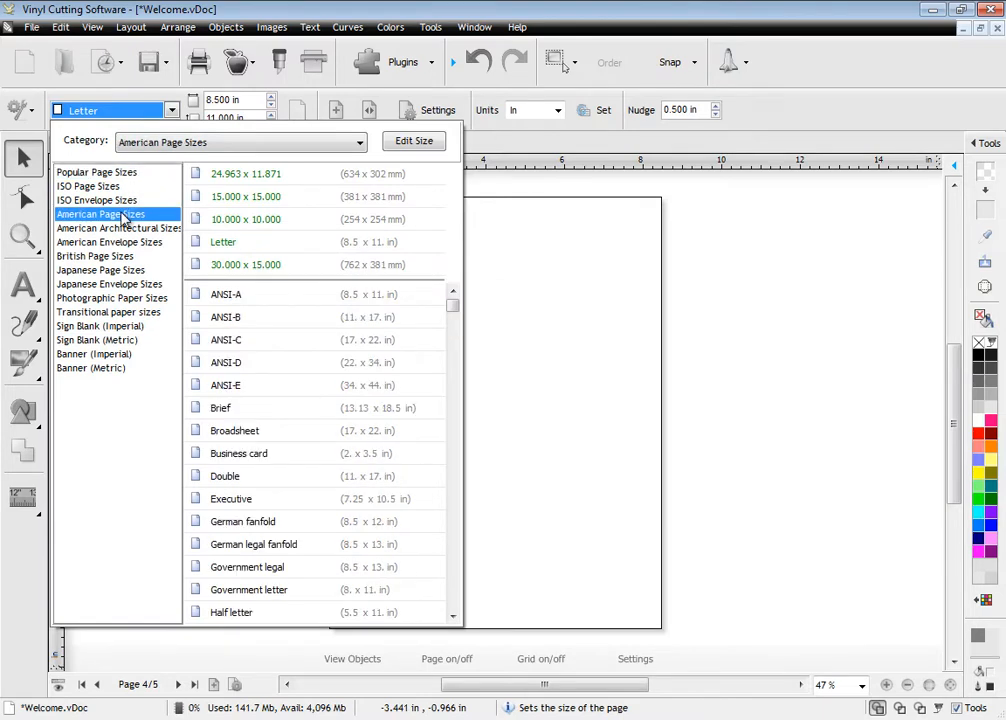
pyautogui.click(96, 340)
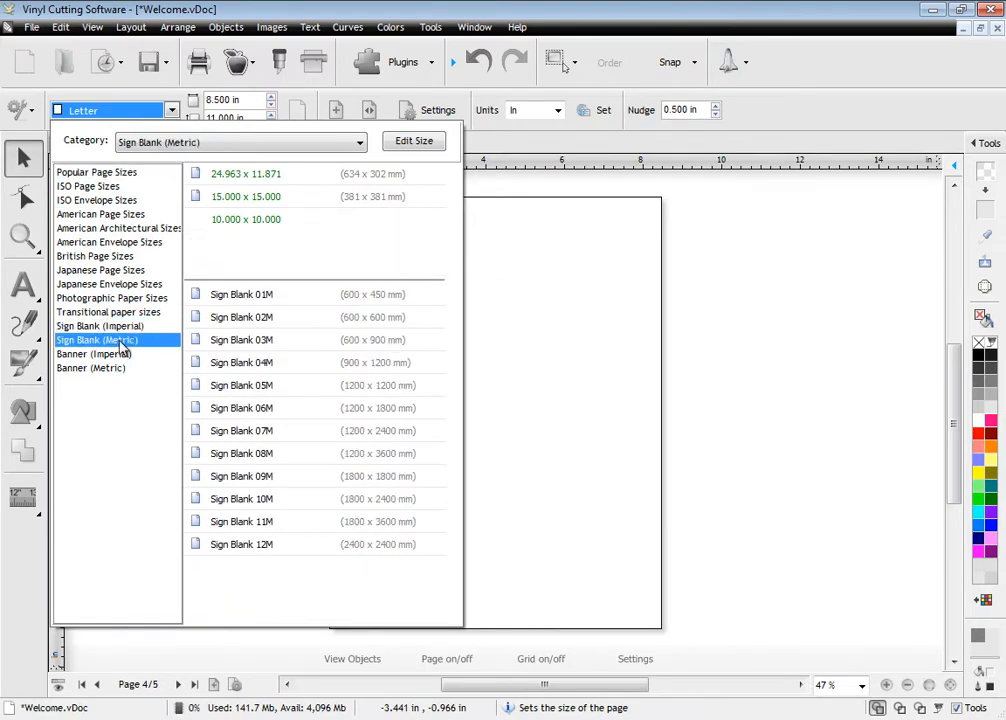
pyautogui.click(93, 354)
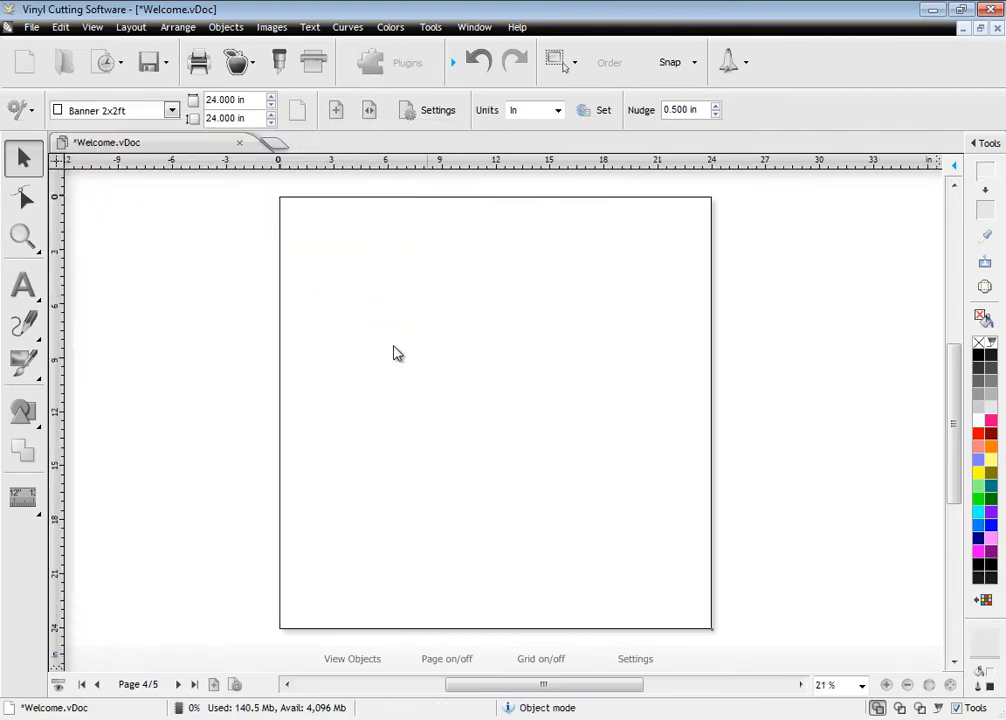
# Import the balls.ai sample file through File > Import.
pyautogui.click(40, 26)
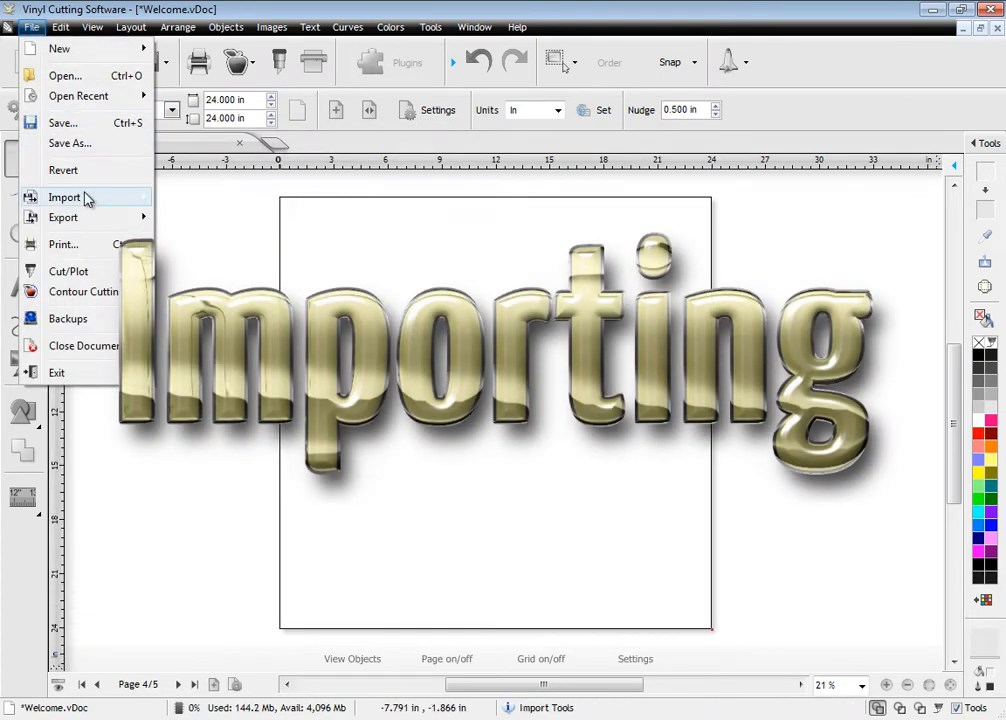
pyautogui.click(64, 197)
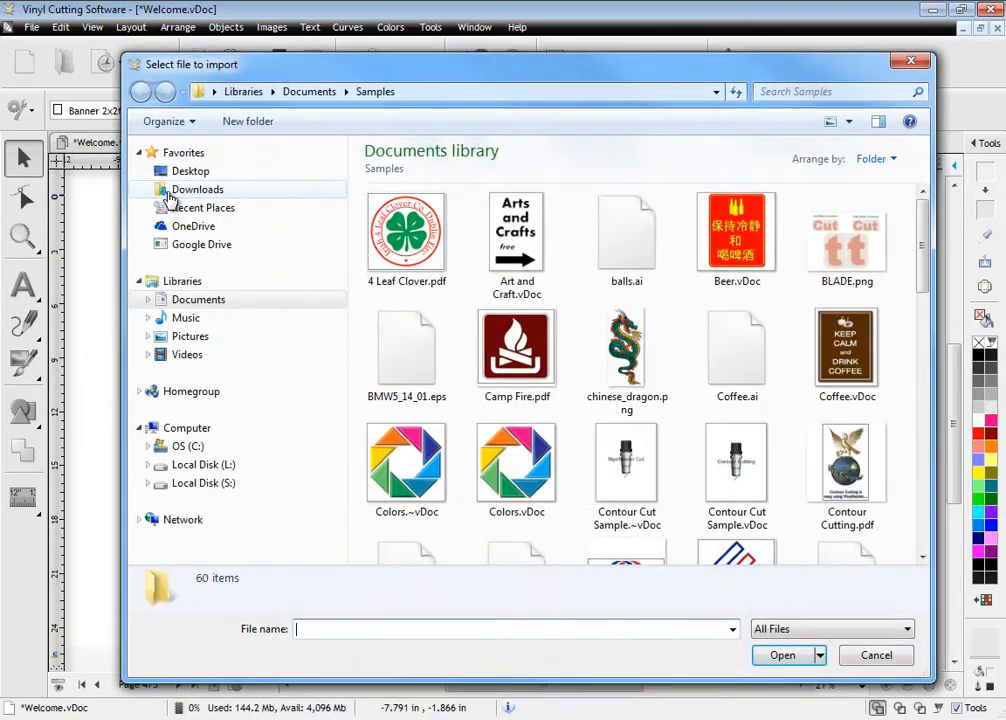
pyautogui.click(626, 235)
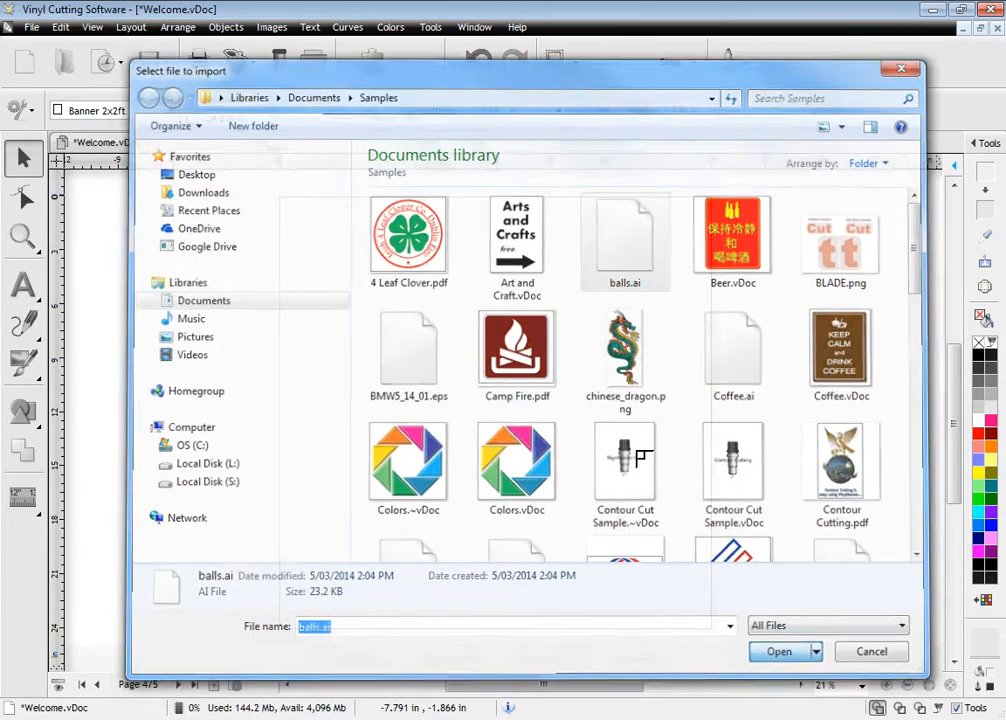
pyautogui.click(778, 651)
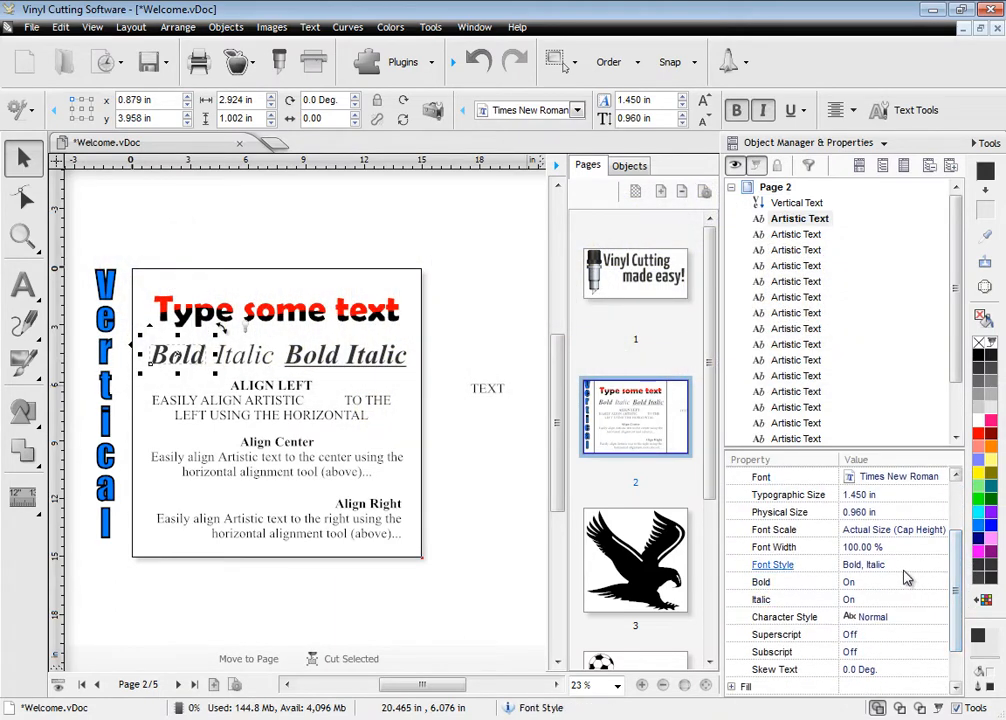
# Change the Bold word's Font Style to Normal and collapse the Font group.
pyautogui.click(938, 565)
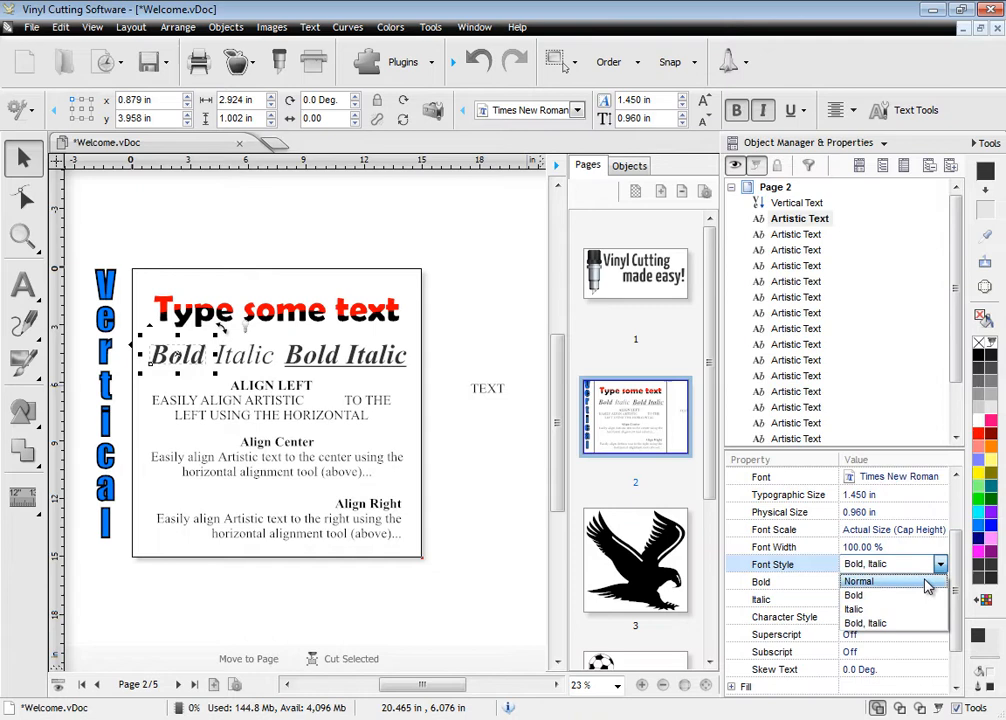
pyautogui.click(887, 581)
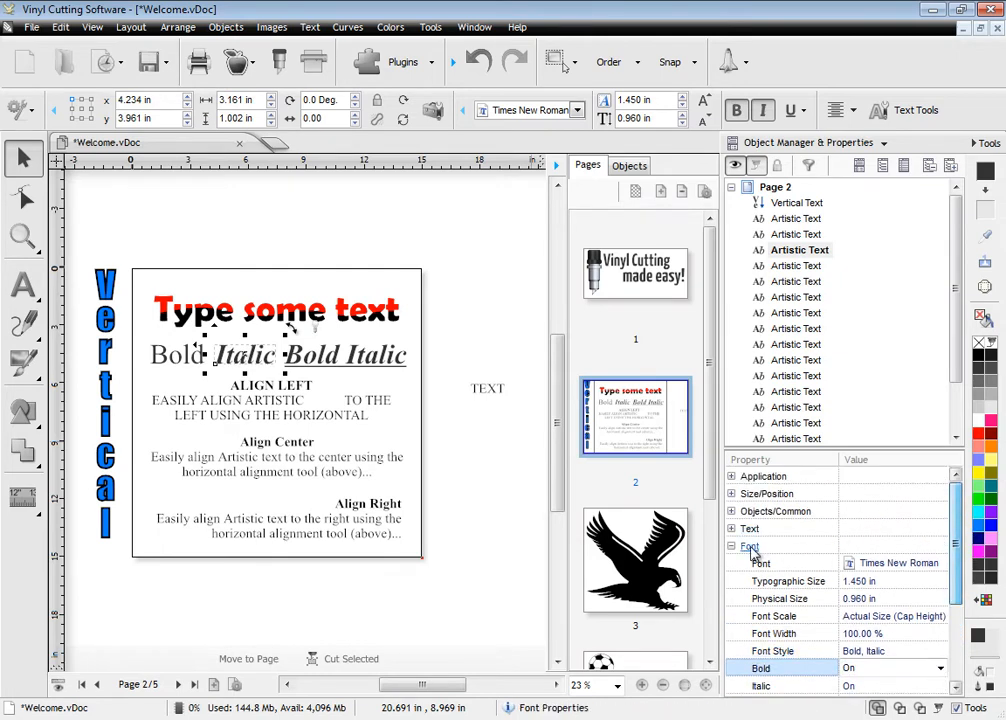
pyautogui.click(732, 546)
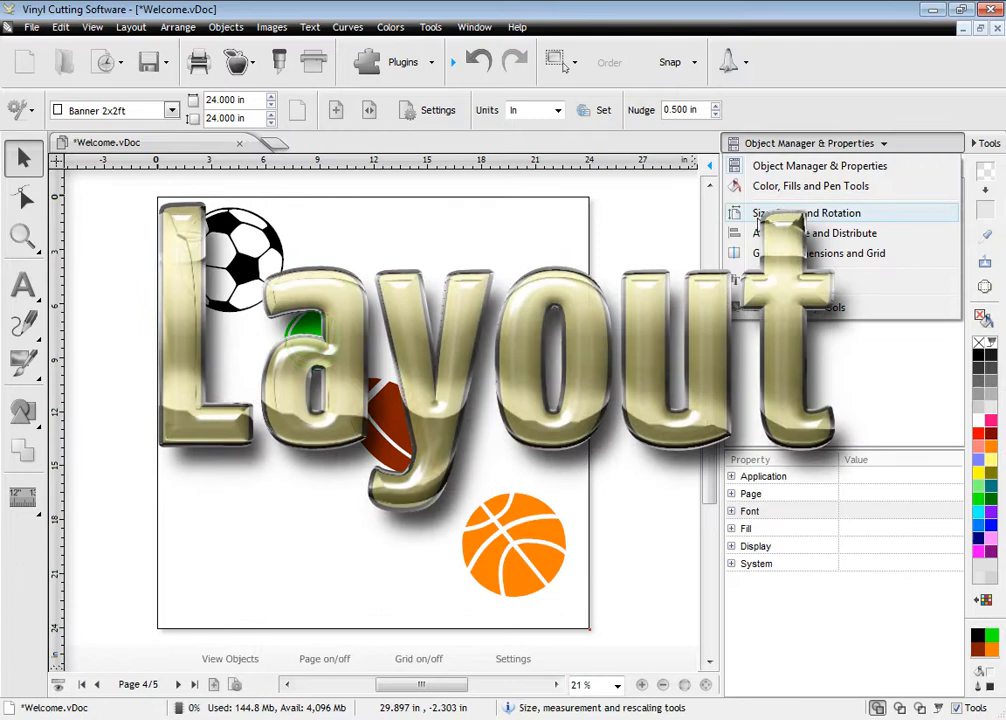
# In the Align, Space and Distribute panel, apply Align Right to the four balls.
pyautogui.click(828, 233)
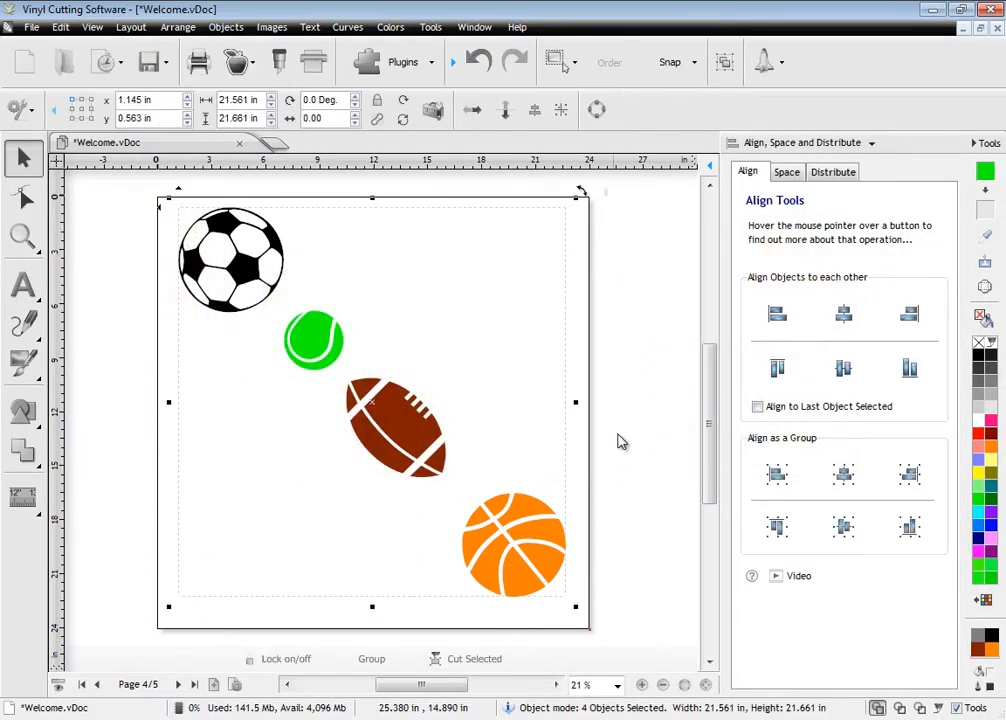
pyautogui.click(777, 313)
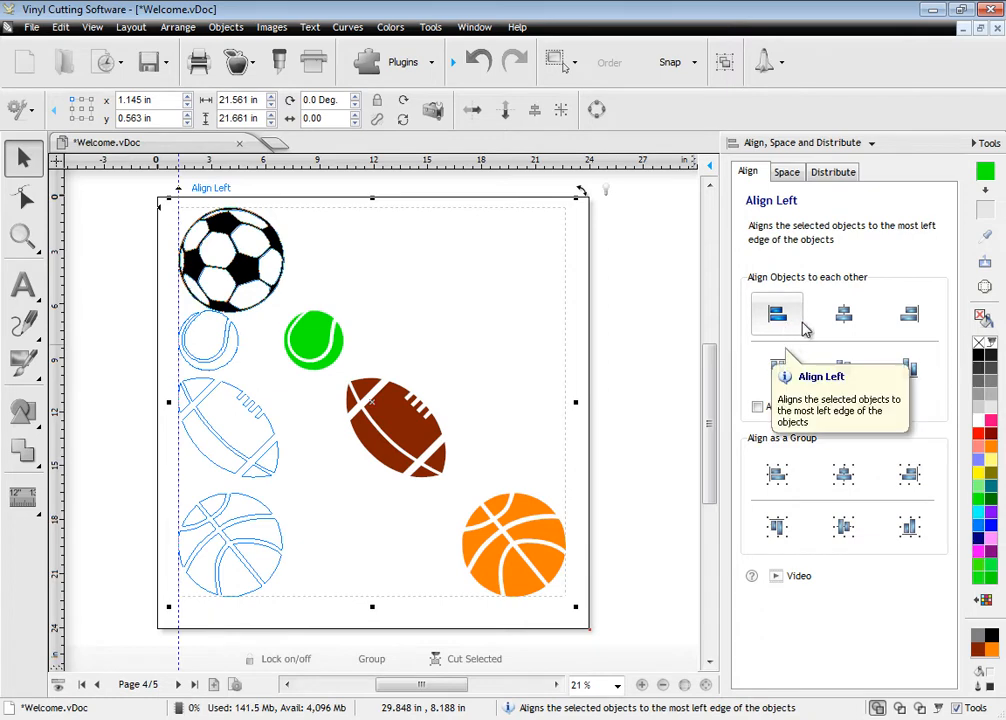
pyautogui.click(908, 314)
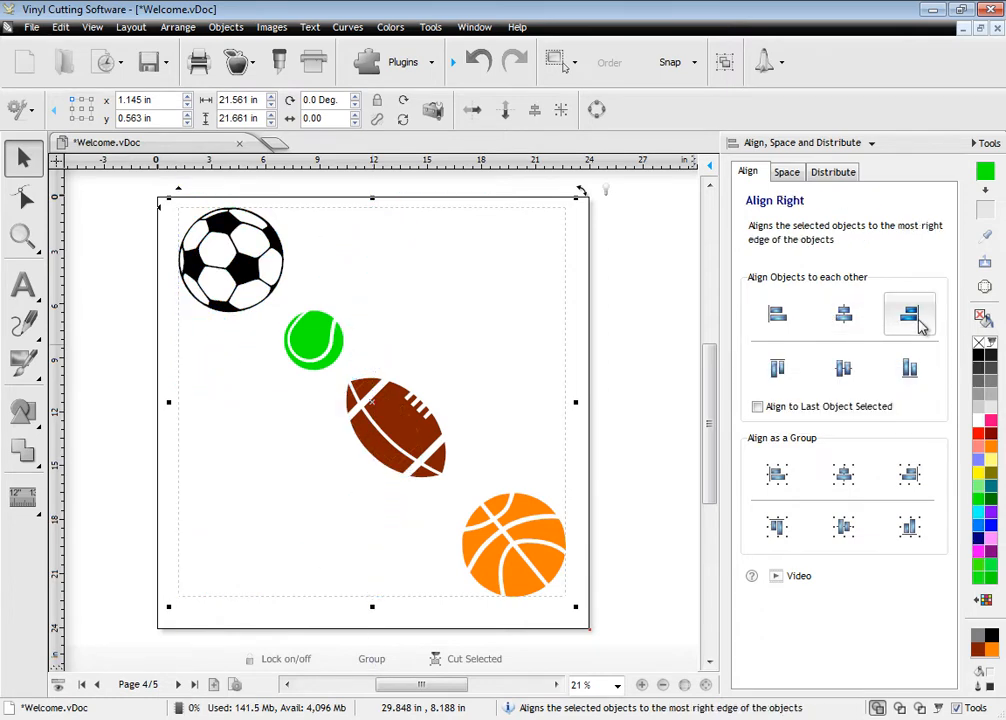
pyautogui.click(908, 314)
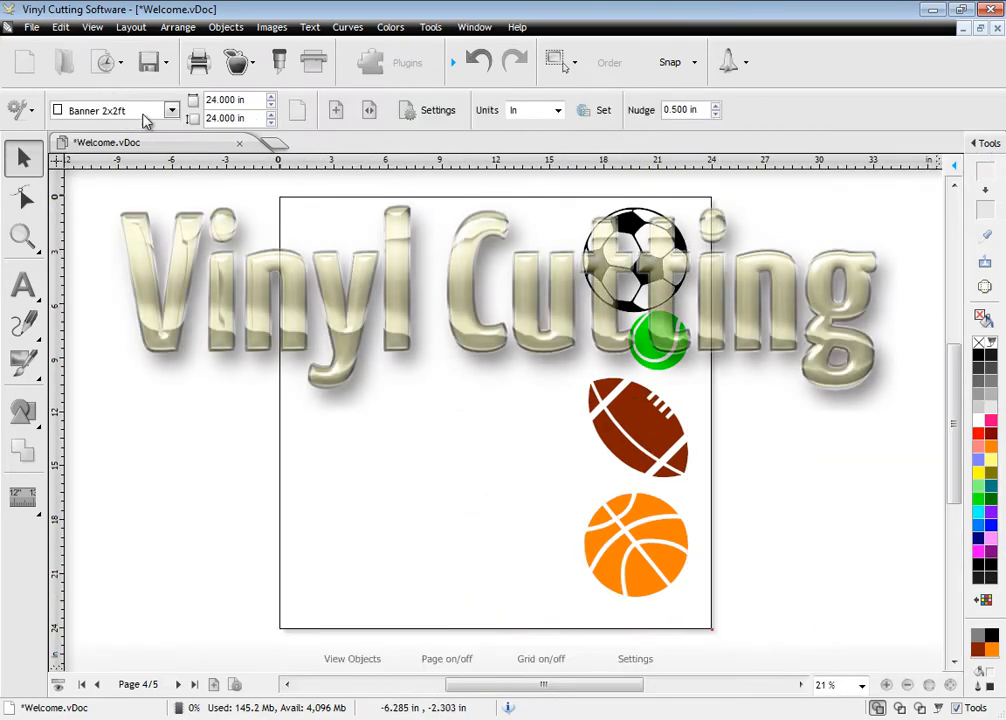
# Open the Art and Craft cut job and enable Speed-Weed Text Only and Easy-Lift Weed Marks.
pyautogui.click(322, 142)
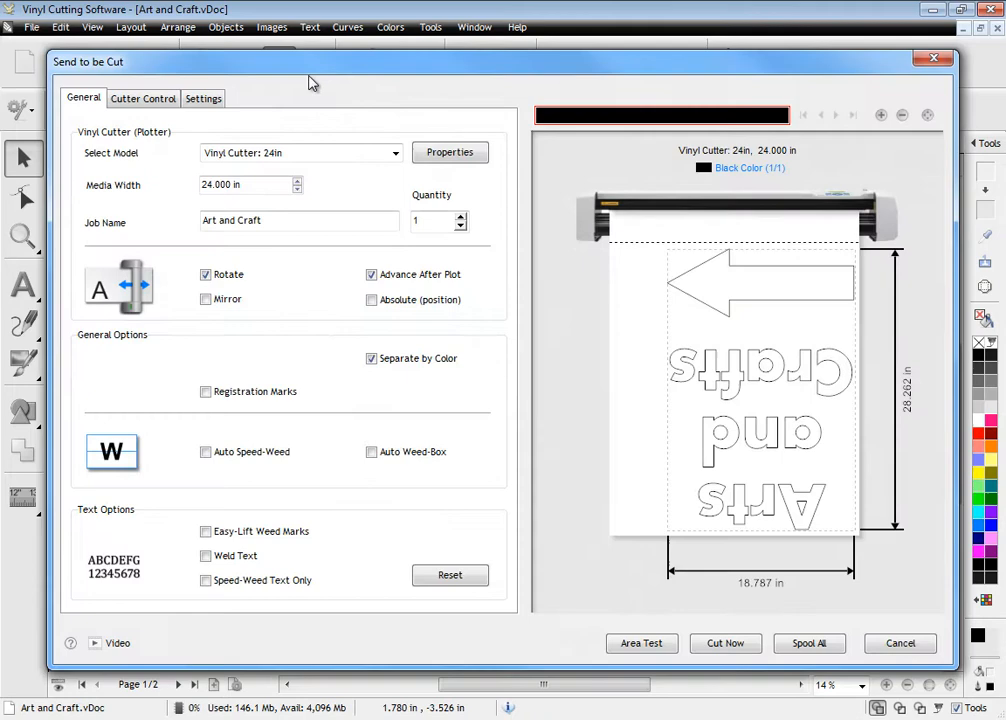
pyautogui.moveTo(750, 382)
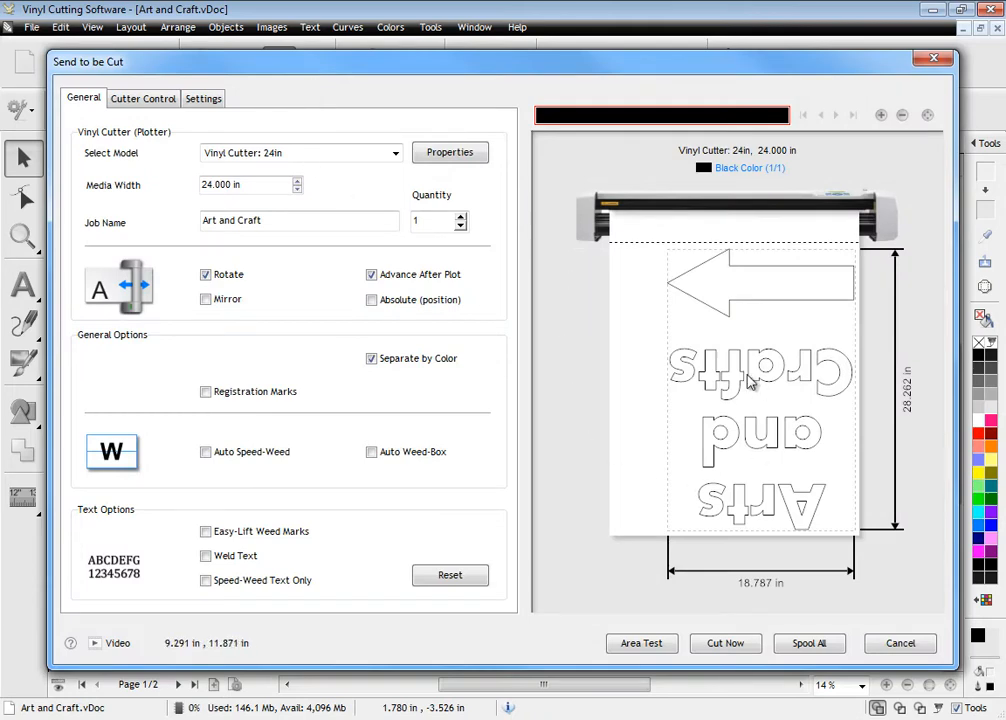
pyautogui.moveTo(630, 422)
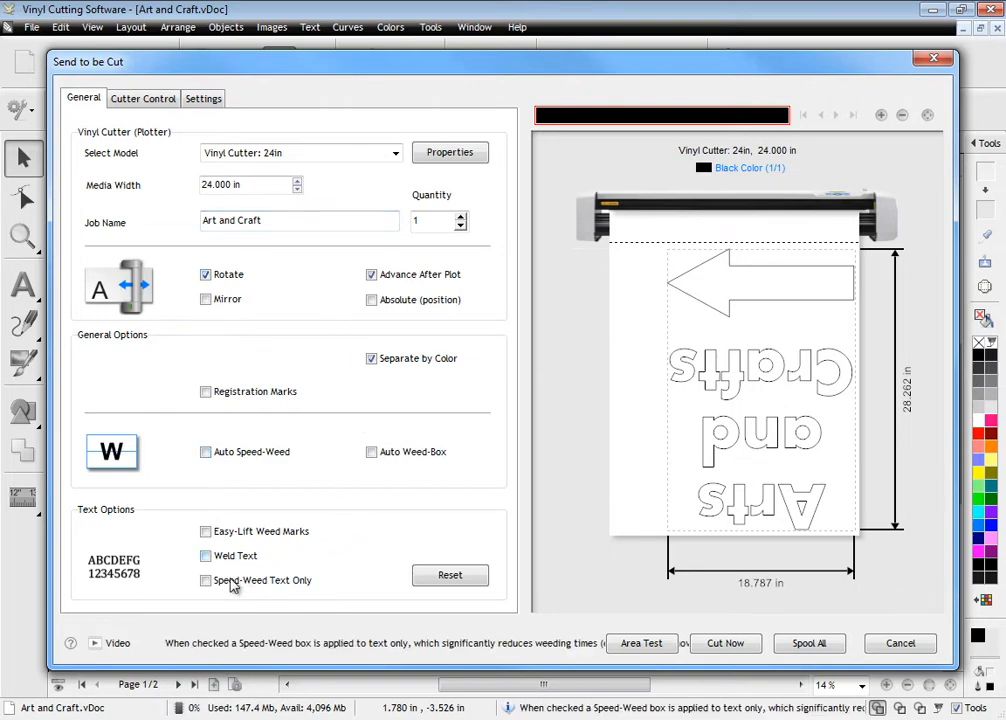
pyautogui.click(206, 580)
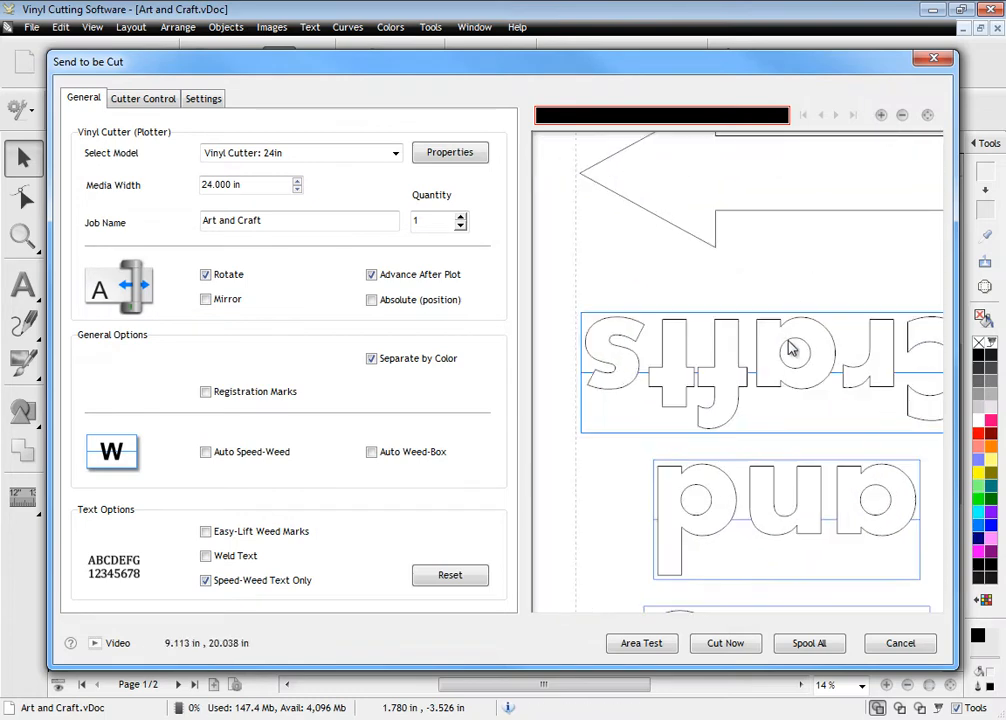
pyautogui.click(200, 532)
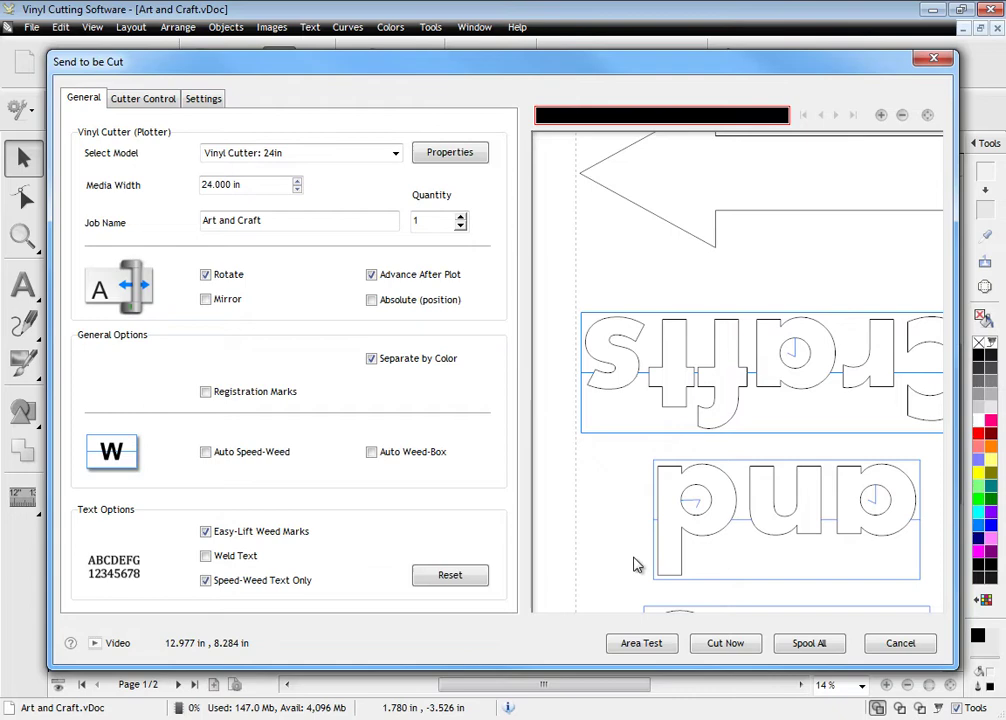
pyautogui.click(142, 98)
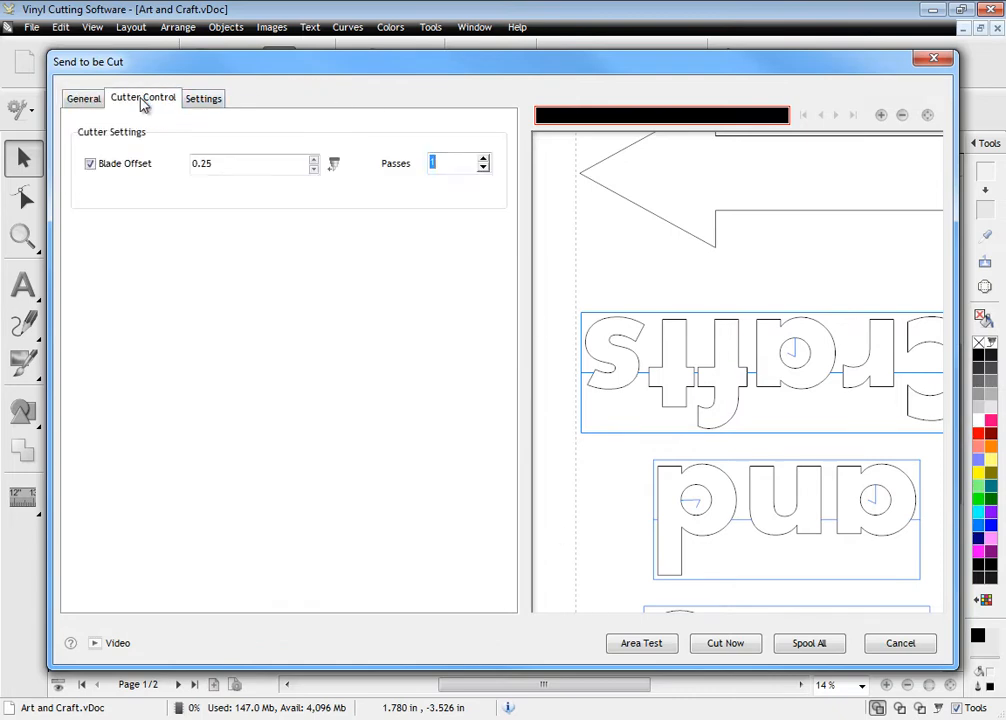
# Check the 0.25 blade offset, then review weed-box offset and perforation settings.
pyautogui.click(245, 163)
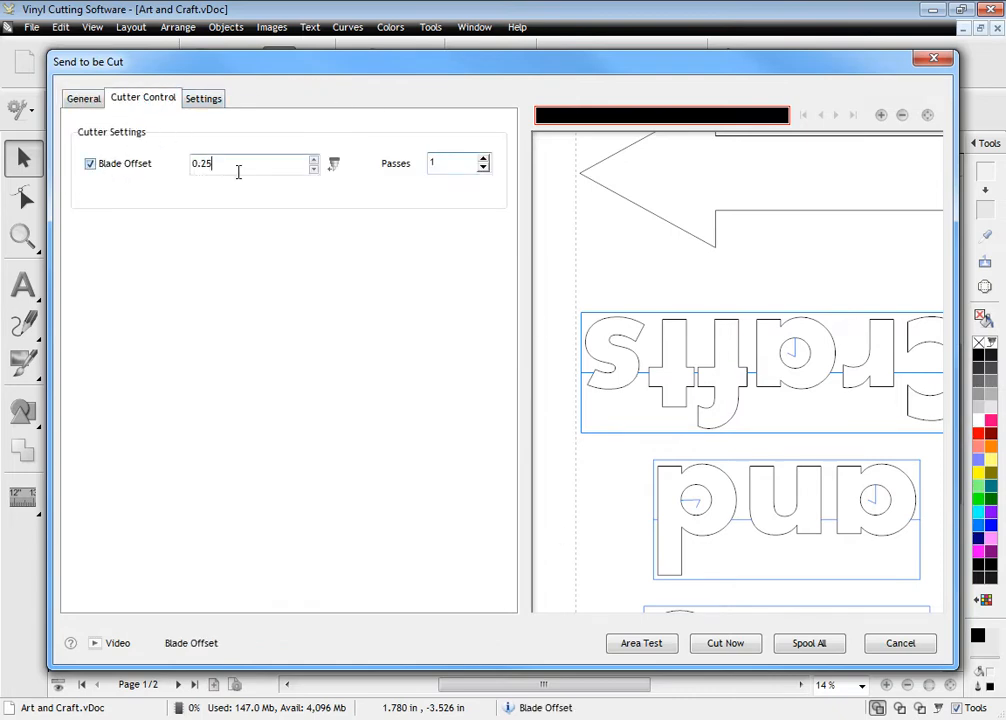
pyautogui.click(205, 98)
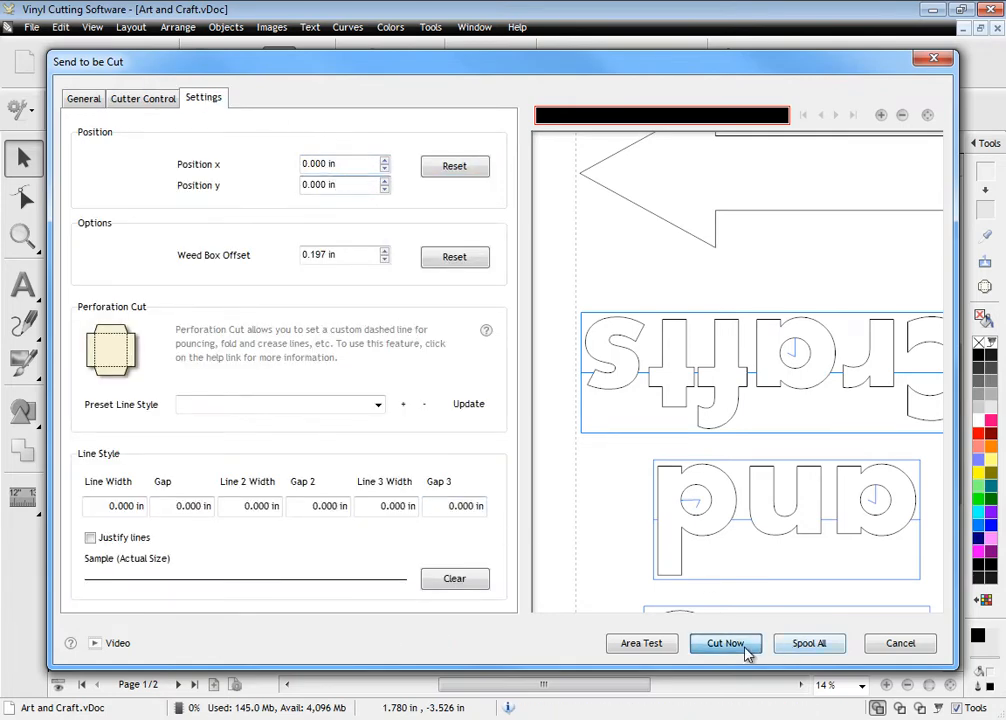
# Send the Art and Craft design with Cut Now and confirm proceeding.
pyautogui.click(725, 643)
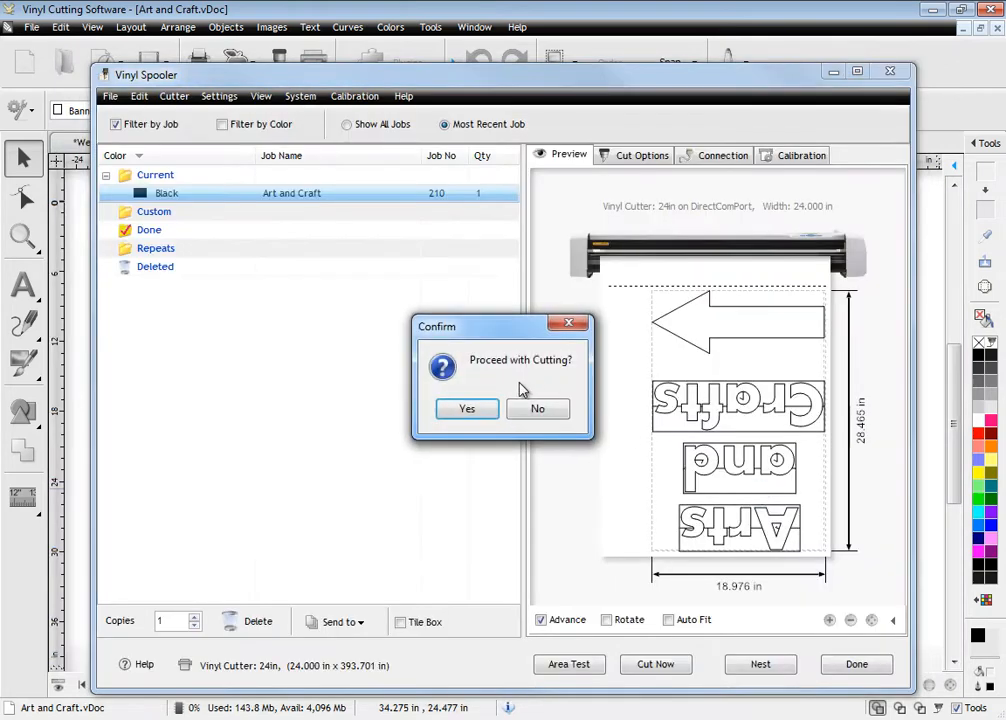
pyautogui.click(537, 408)
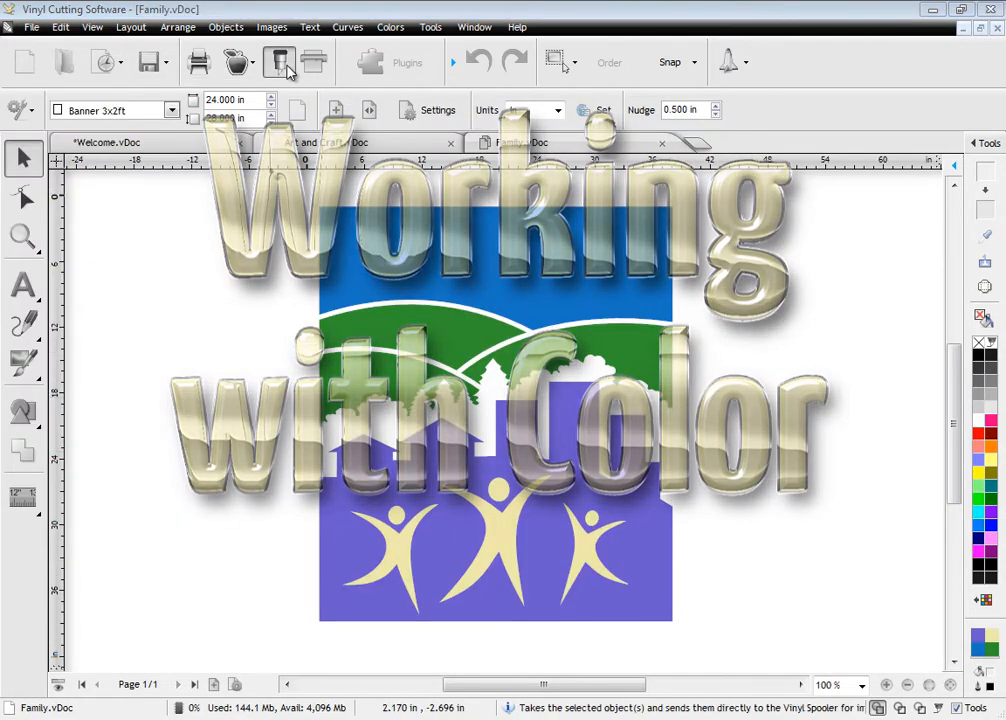
# Separate the Family design by colour, preview the green layer, and spool all layers.
pyautogui.click(277, 62)
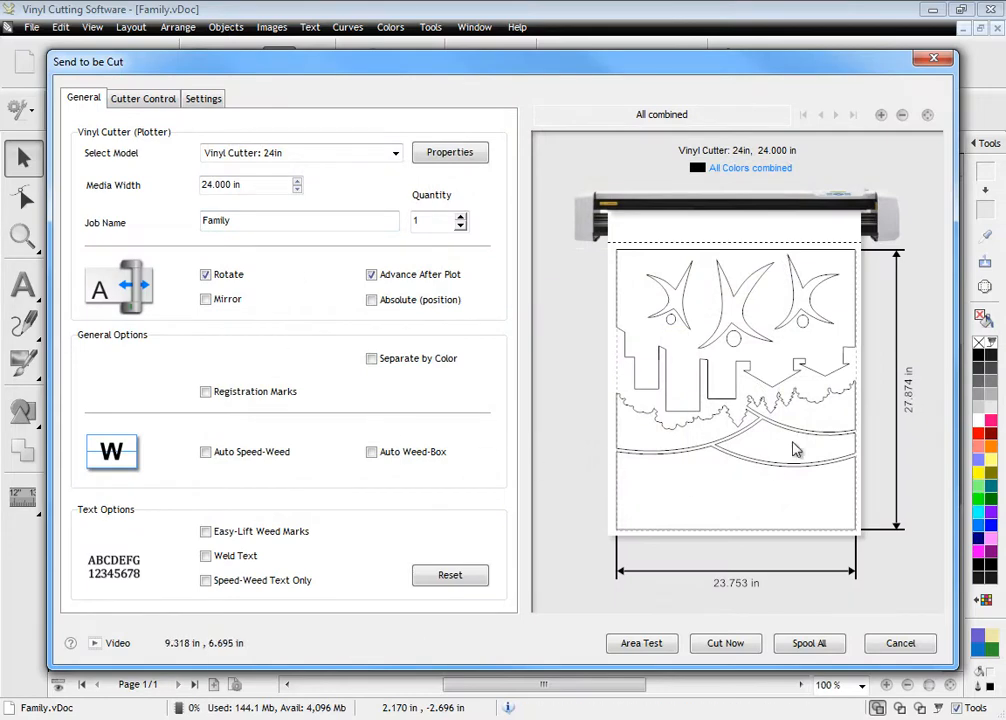
pyautogui.click(371, 358)
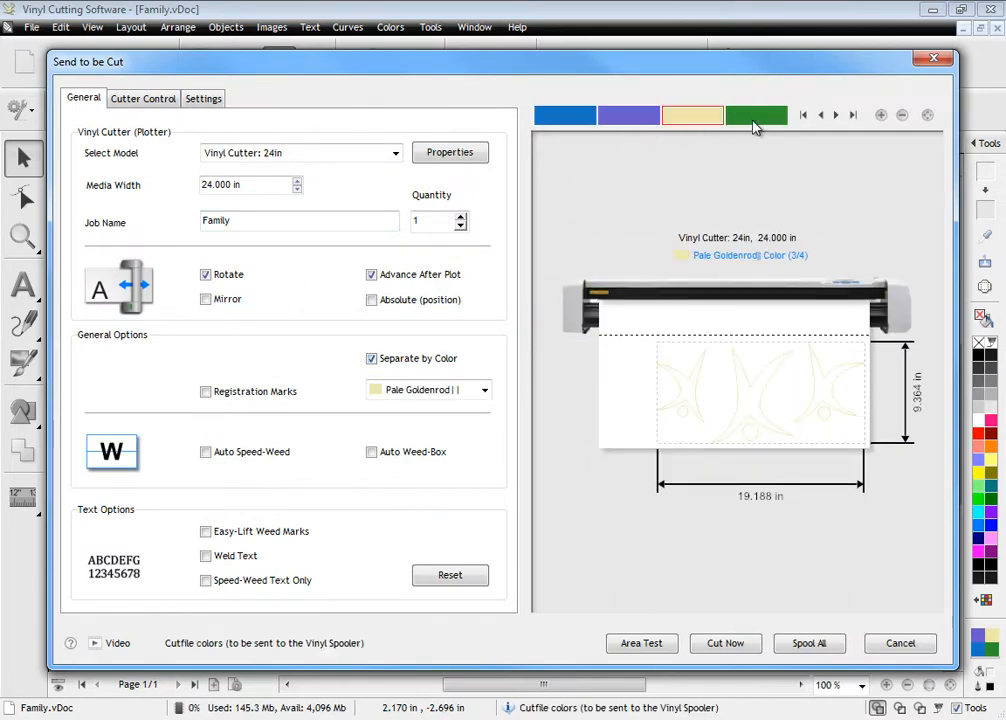
pyautogui.click(762, 114)
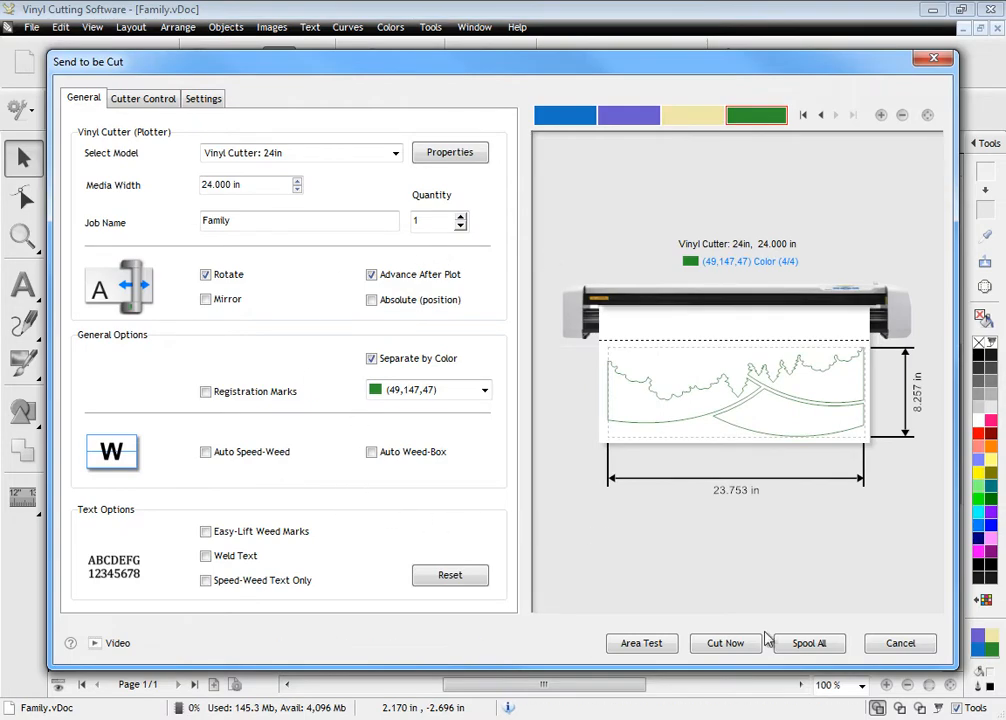
pyautogui.click(810, 643)
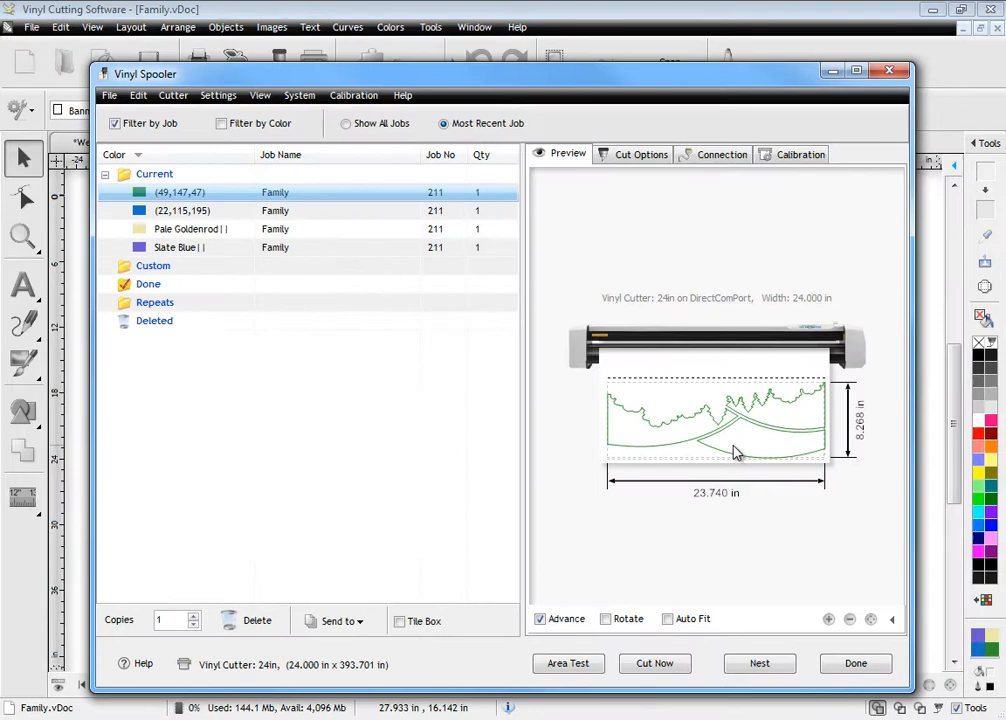
# Close the Vinyl Spooler with Done to return to designing.
pyautogui.click(180, 247)
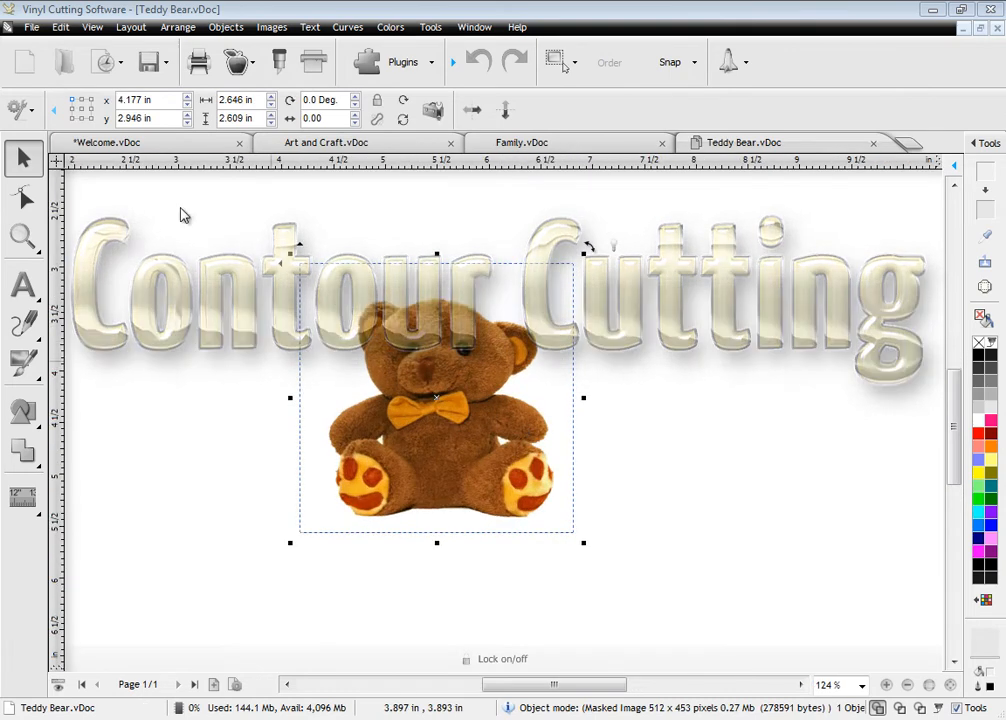
# Start the Contour Cut Wizard with manual alignment, direct printing and 2 × 3 tiled copies.
pyautogui.click(233, 62)
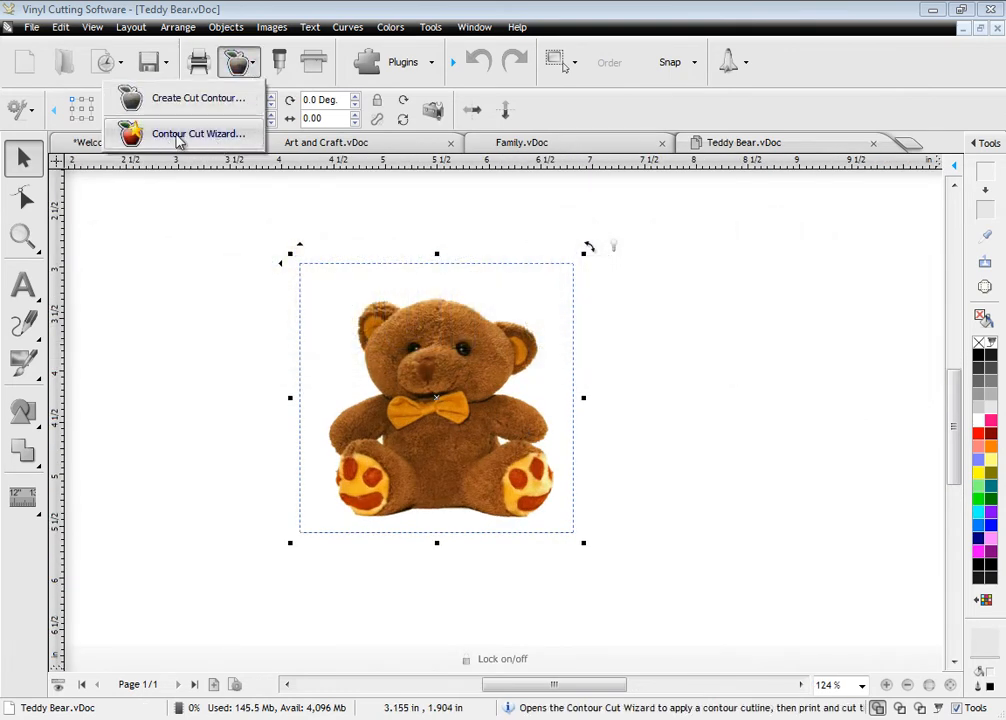
pyautogui.click(197, 133)
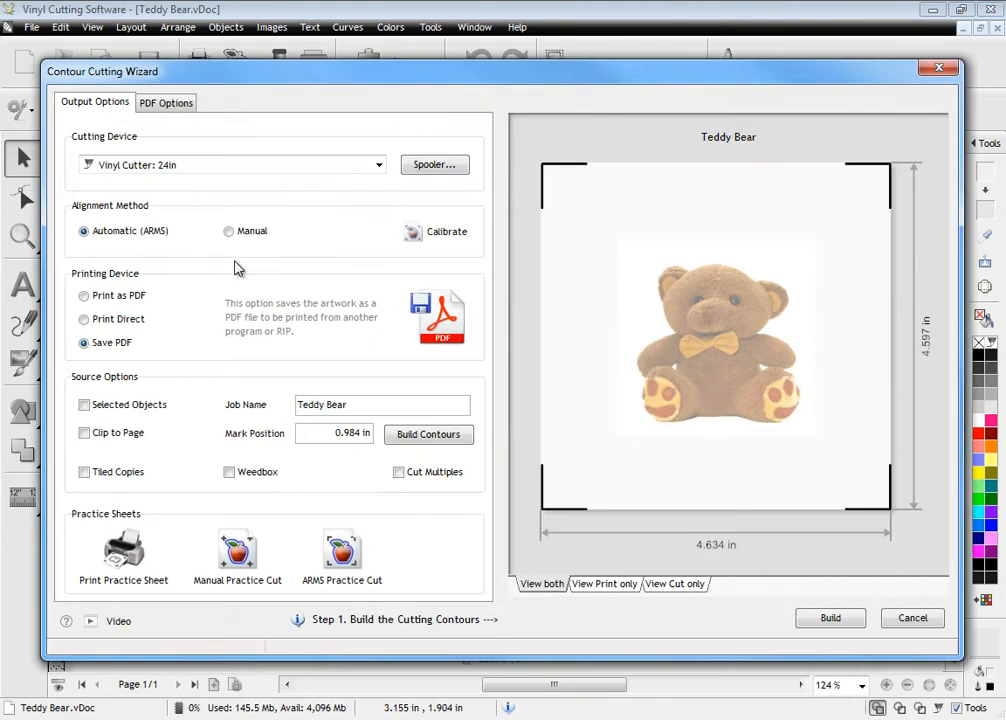
pyautogui.moveTo(573, 235)
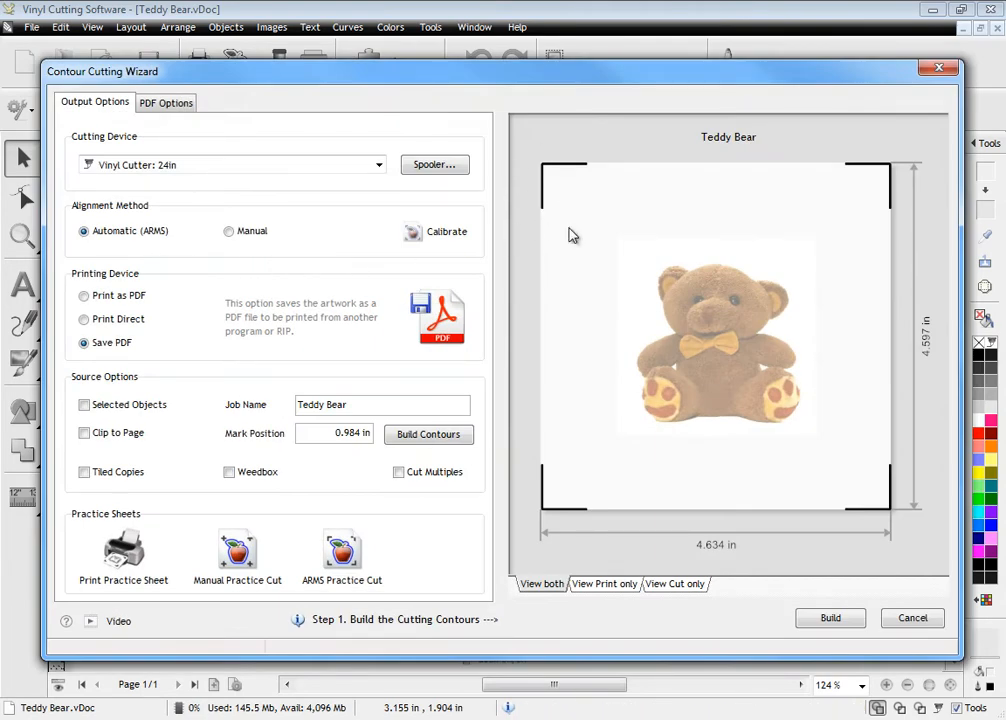
pyautogui.click(228, 231)
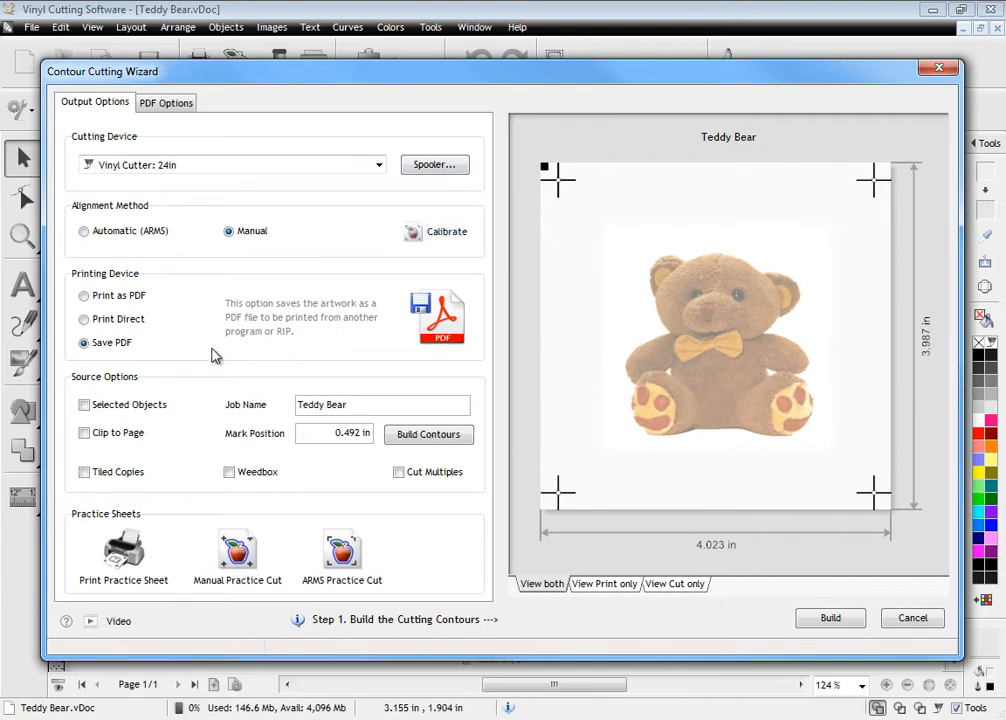
pyautogui.click(78, 319)
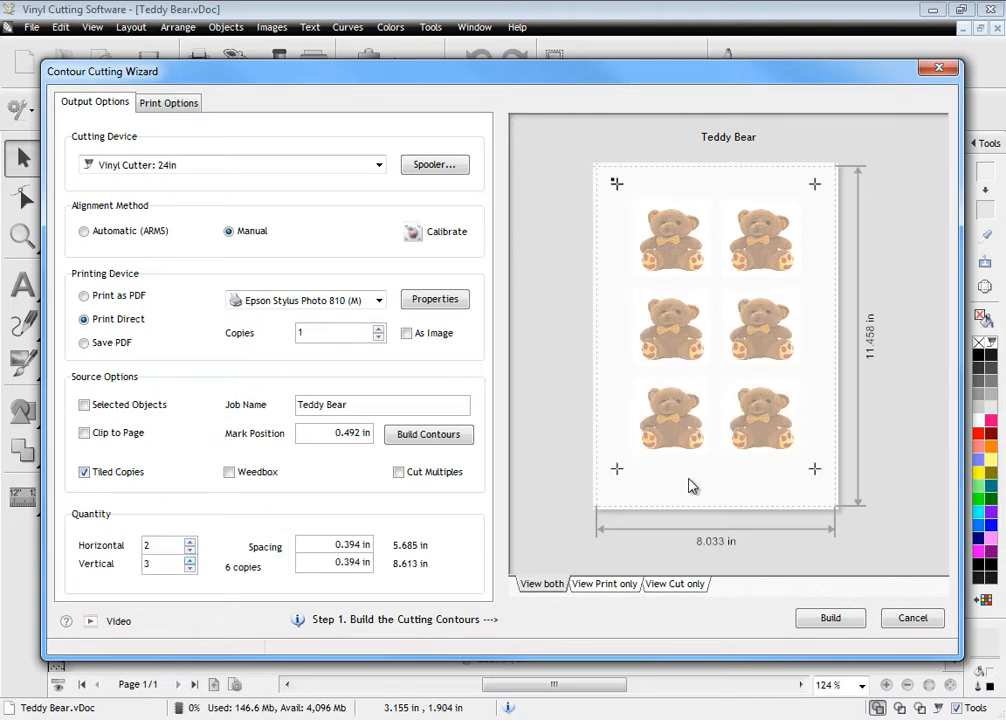
pyautogui.click(830, 618)
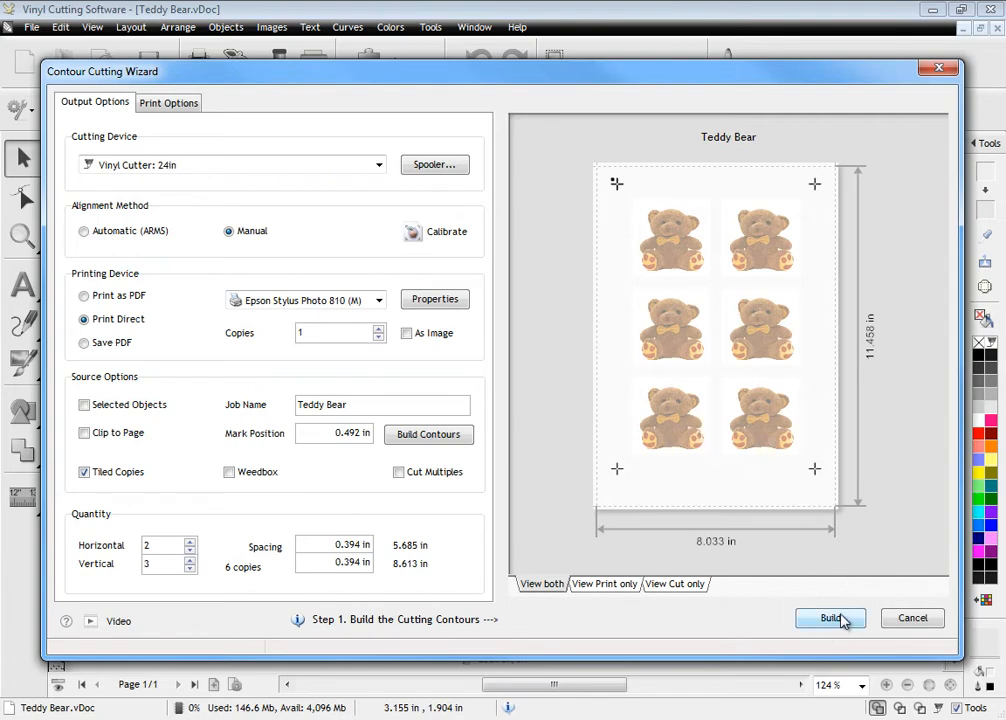
# Build auto-traced contours for the bears and accept a 0.079 in outline.
pyautogui.click(829, 618)
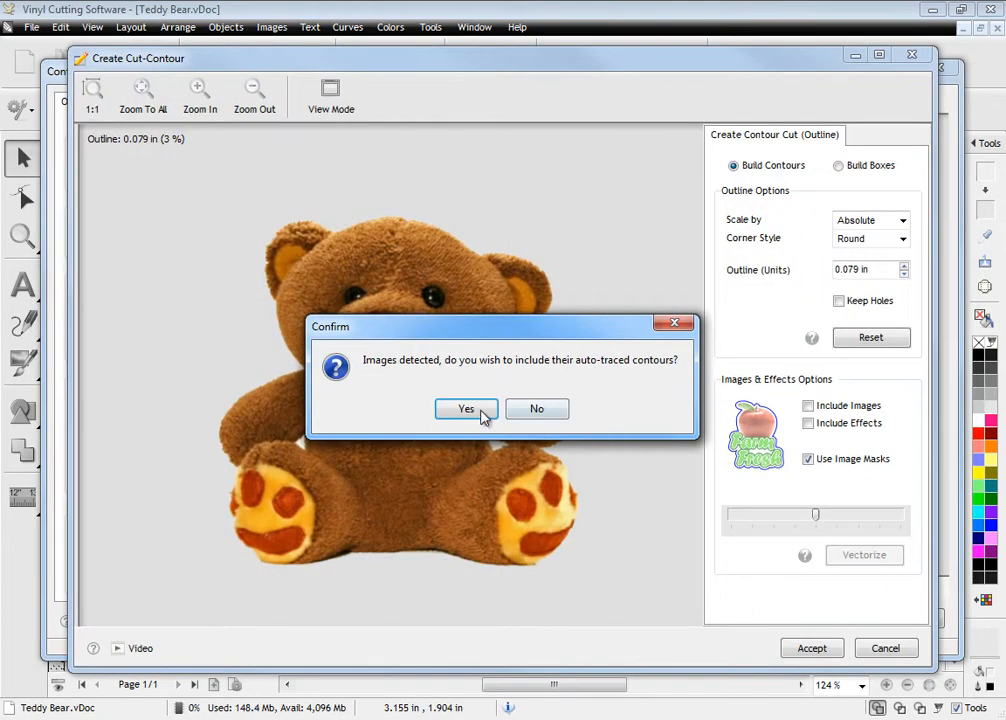
pyautogui.click(465, 409)
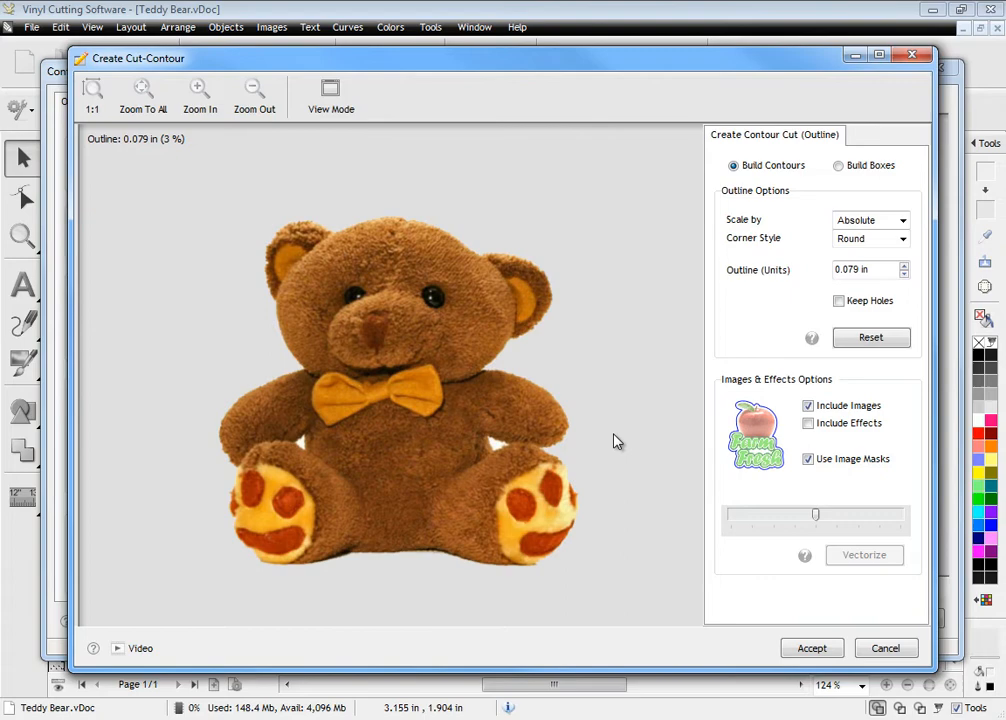
pyautogui.click(864, 555)
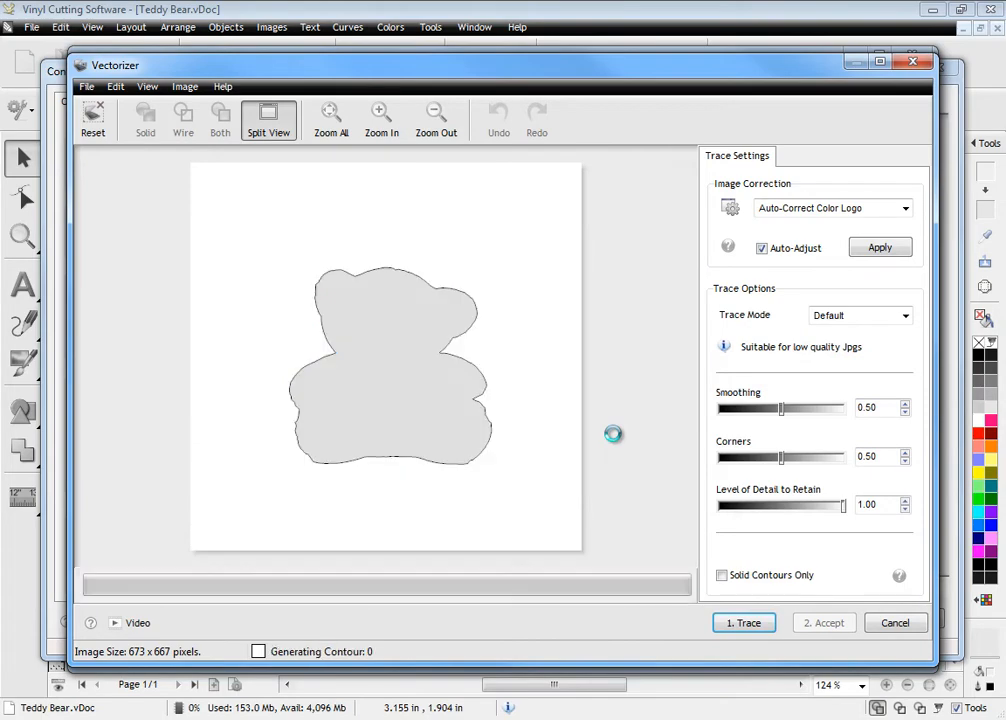
pyautogui.click(744, 622)
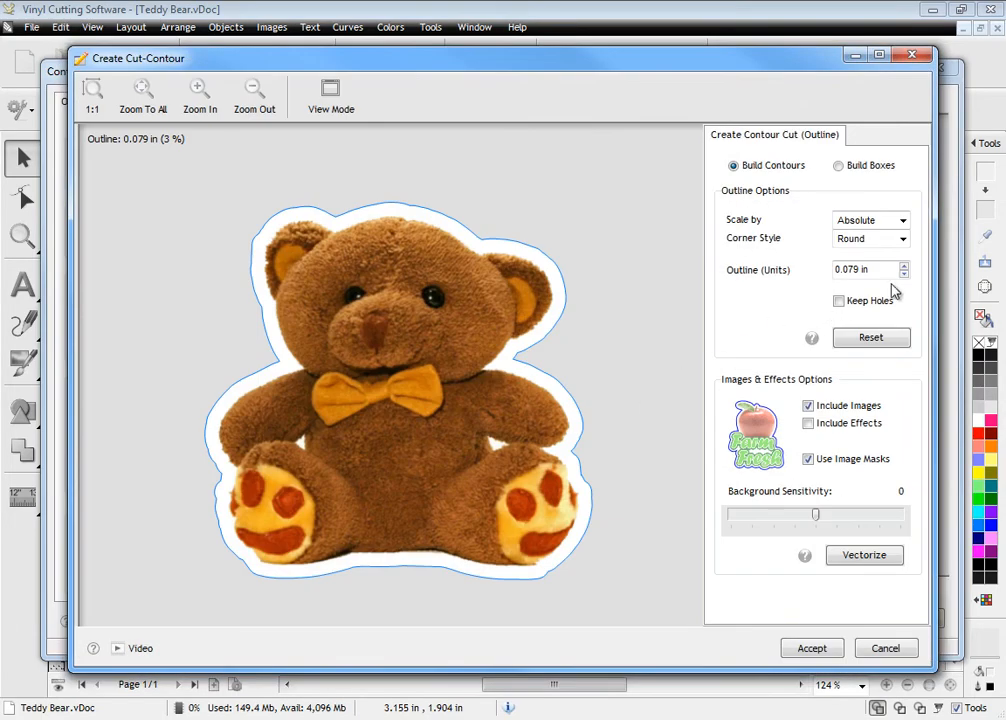
pyautogui.click(904, 274)
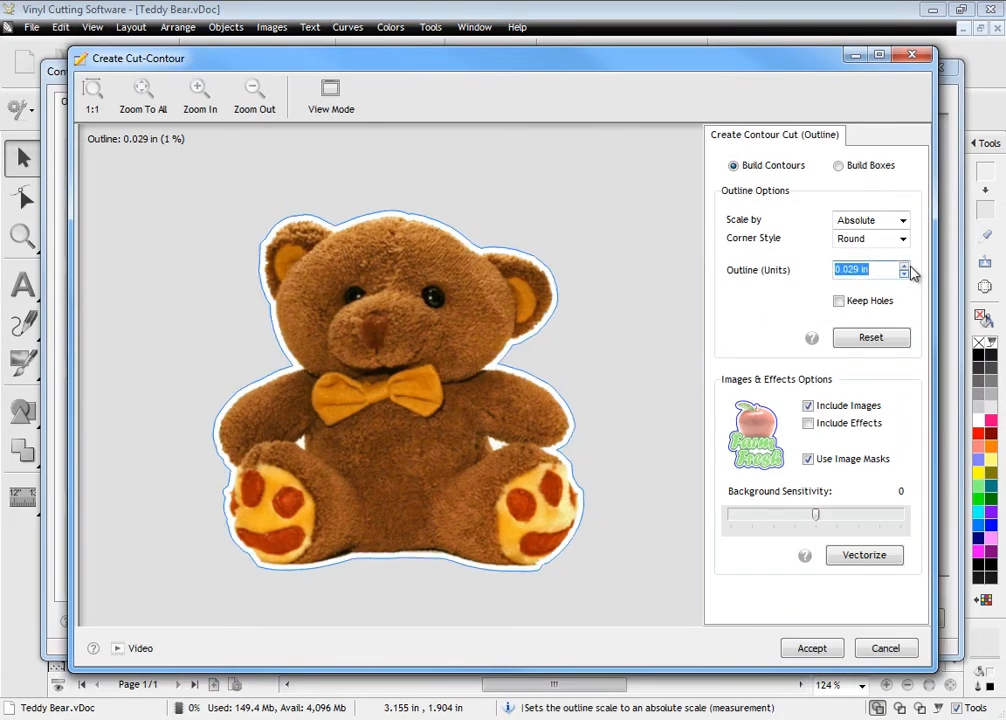
pyautogui.click(903, 265)
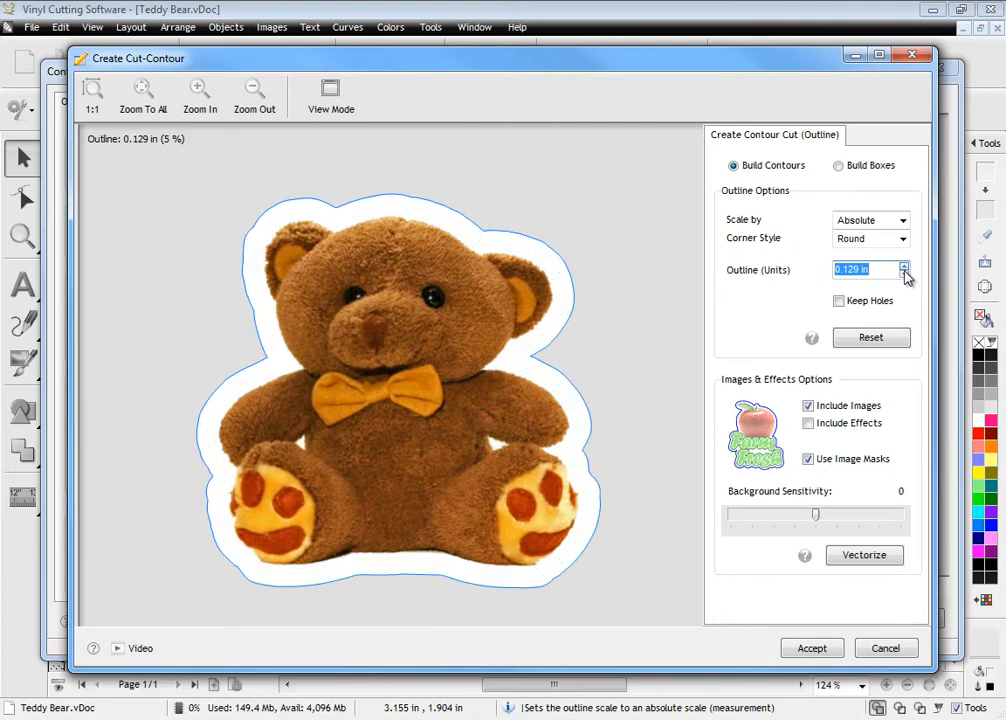
pyautogui.click(905, 275)
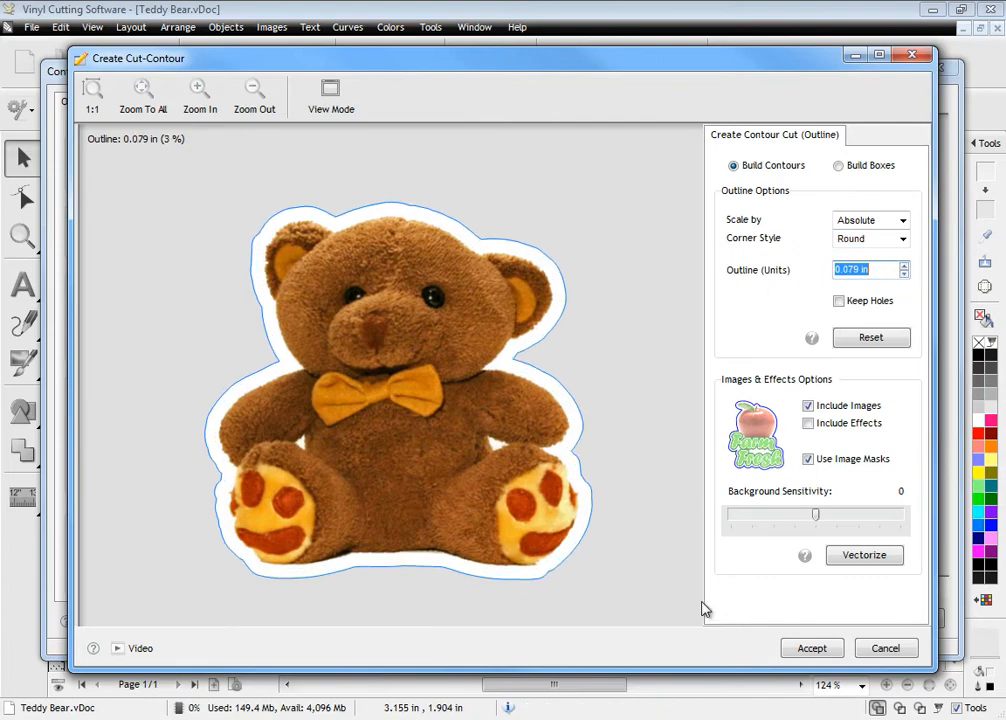
pyautogui.click(811, 647)
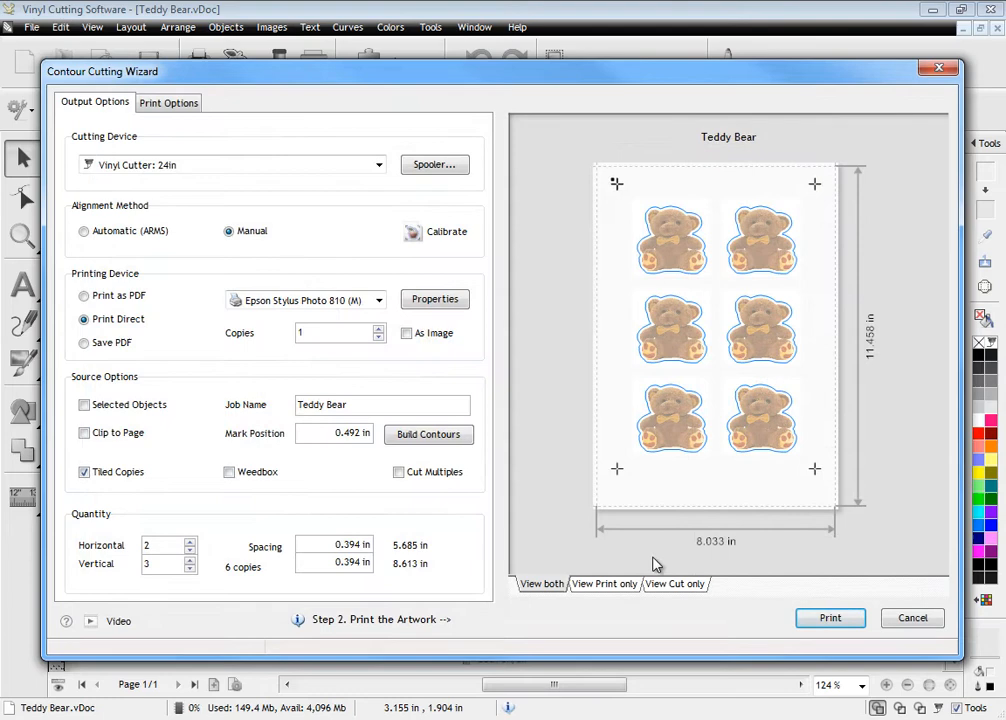
# Preview cut-only and combined views, save the tiled bears as PDF, then proceed to Cut.
pyautogui.click(676, 584)
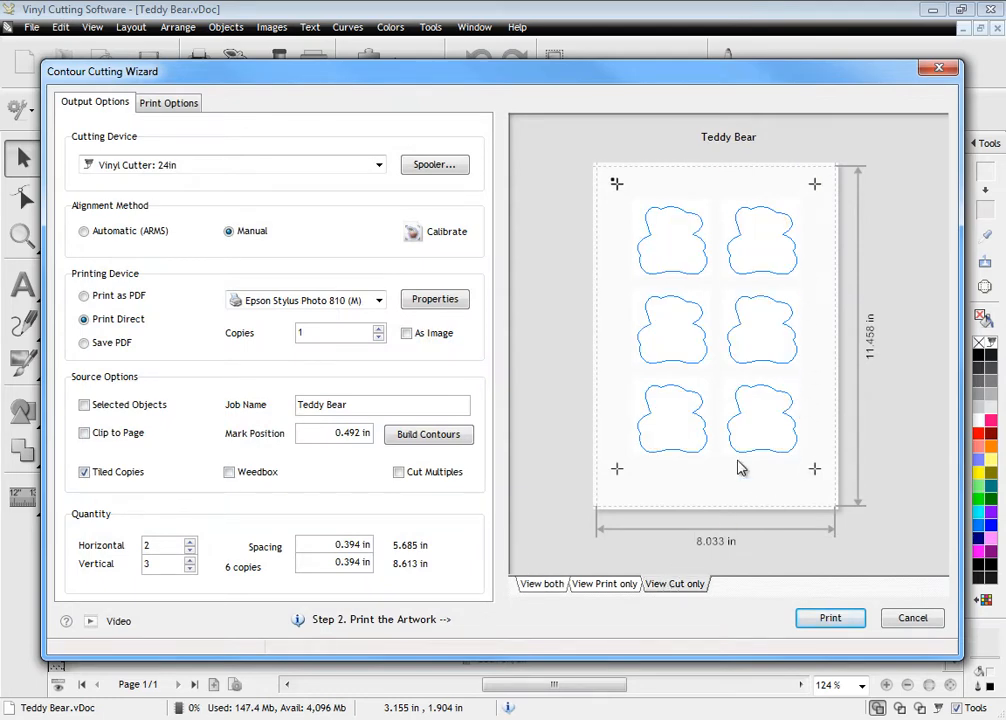
pyautogui.click(539, 584)
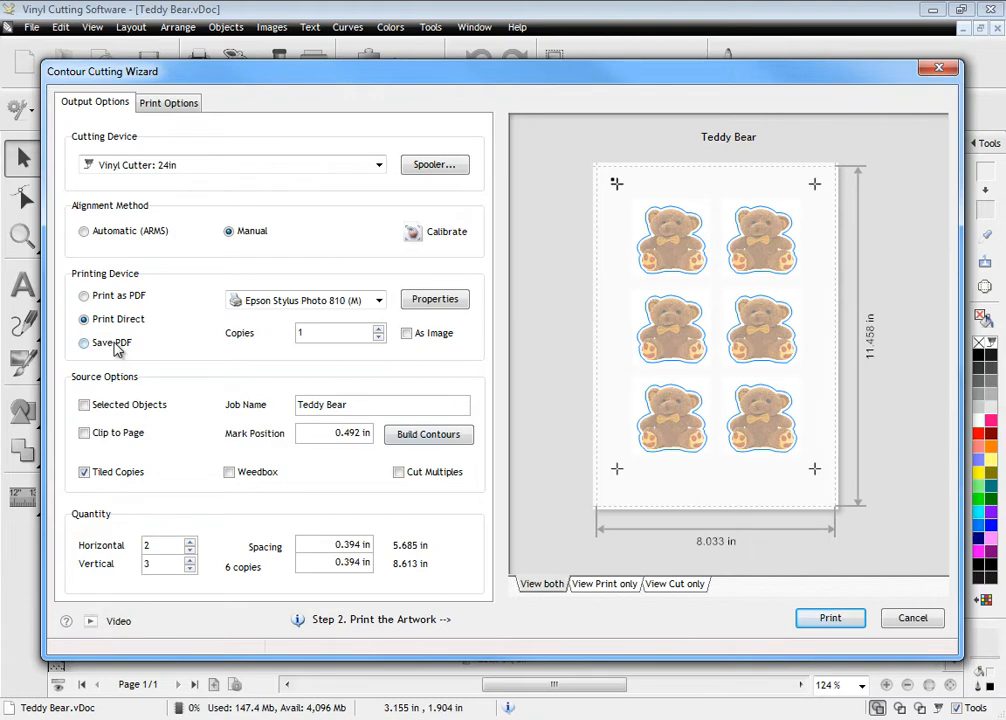
pyautogui.click(83, 342)
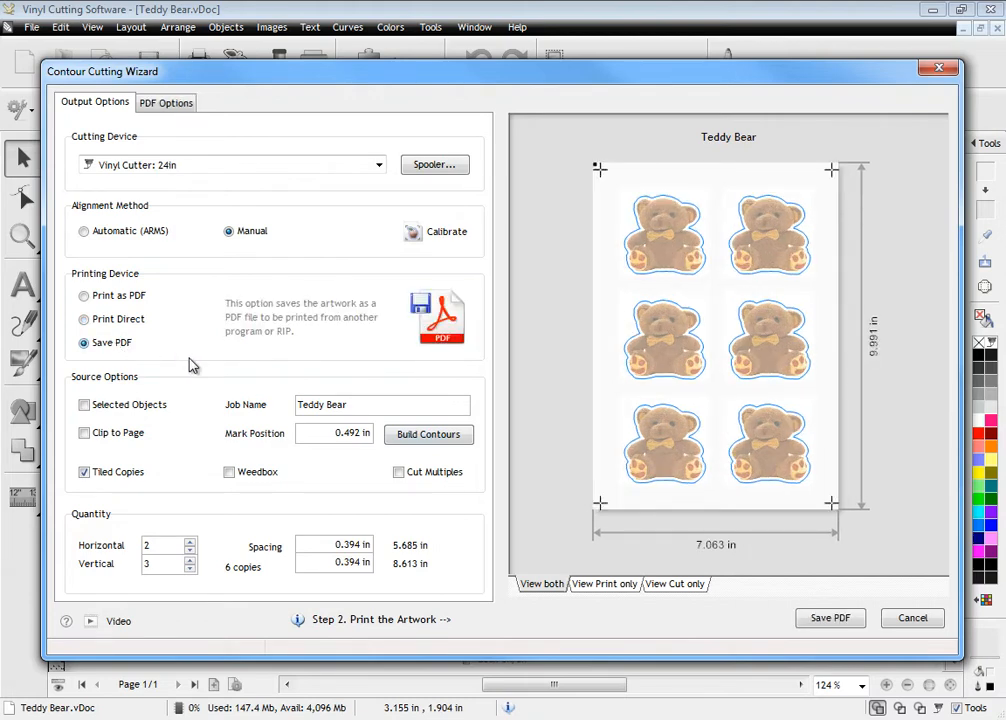
pyautogui.click(829, 618)
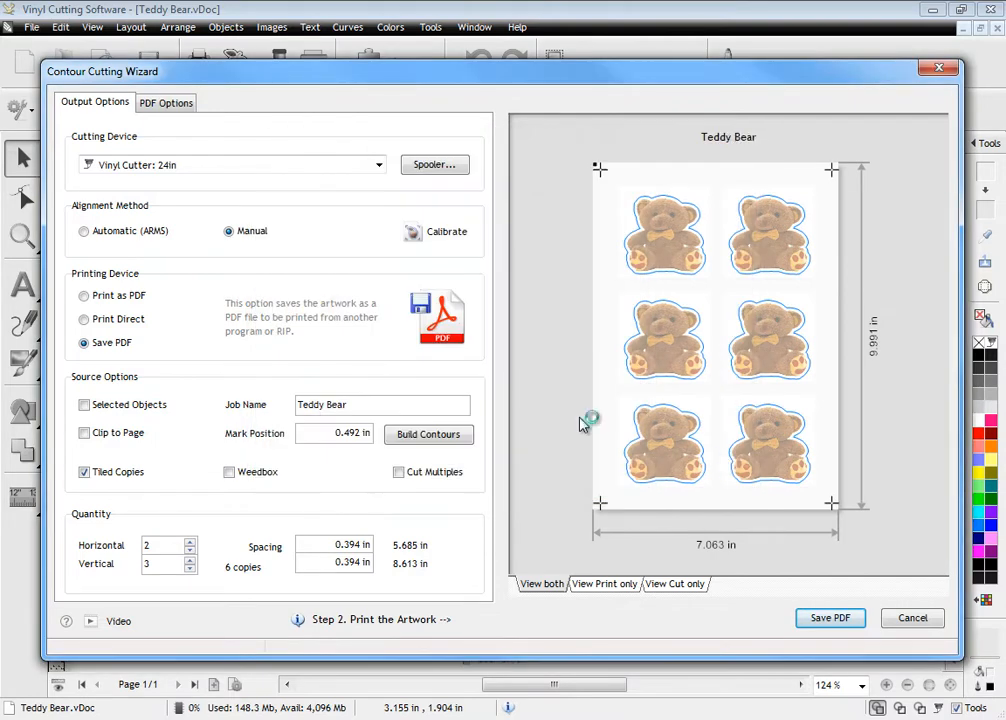
pyautogui.click(830, 618)
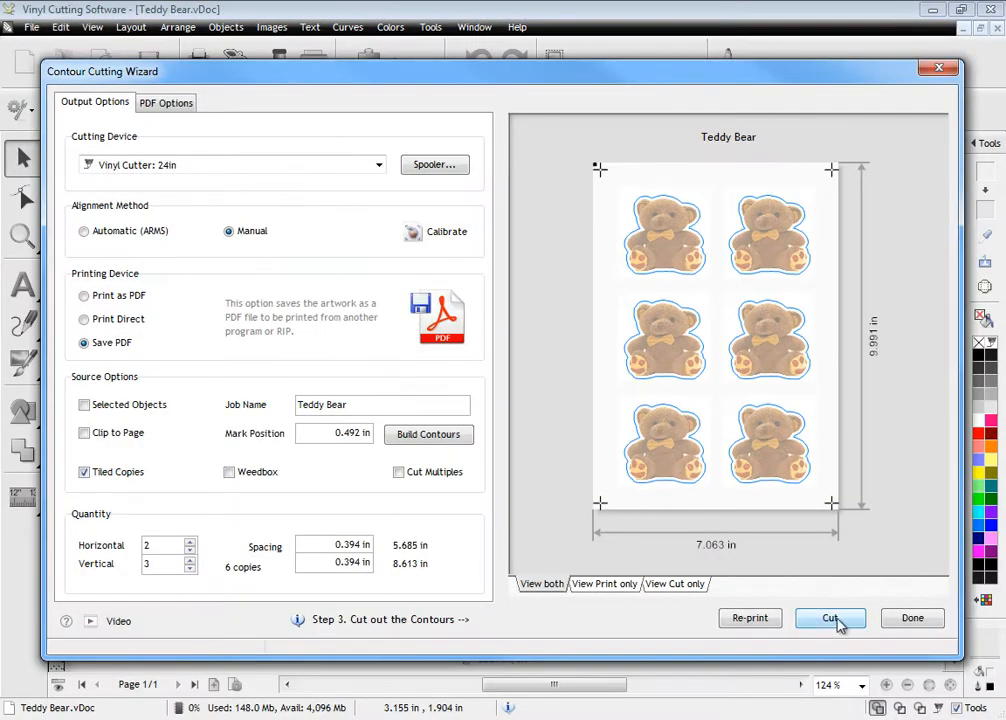
pyautogui.click(830, 618)
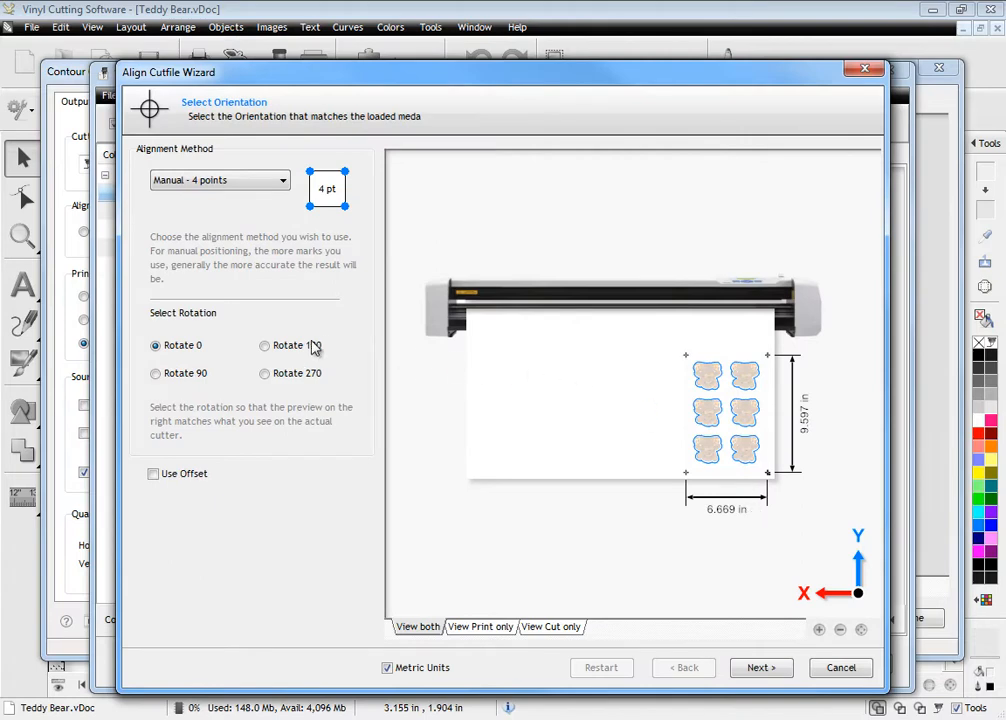
# Rotate the media 270°, confirm all four registration marks, and send the cut.
pyautogui.click(265, 373)
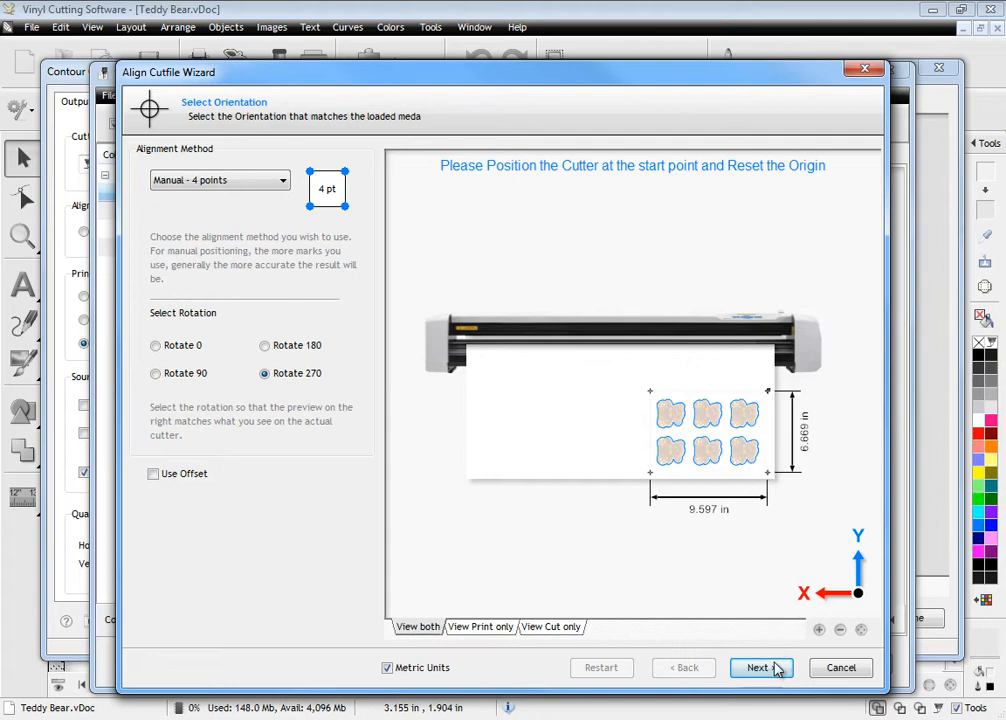
pyautogui.click(761, 667)
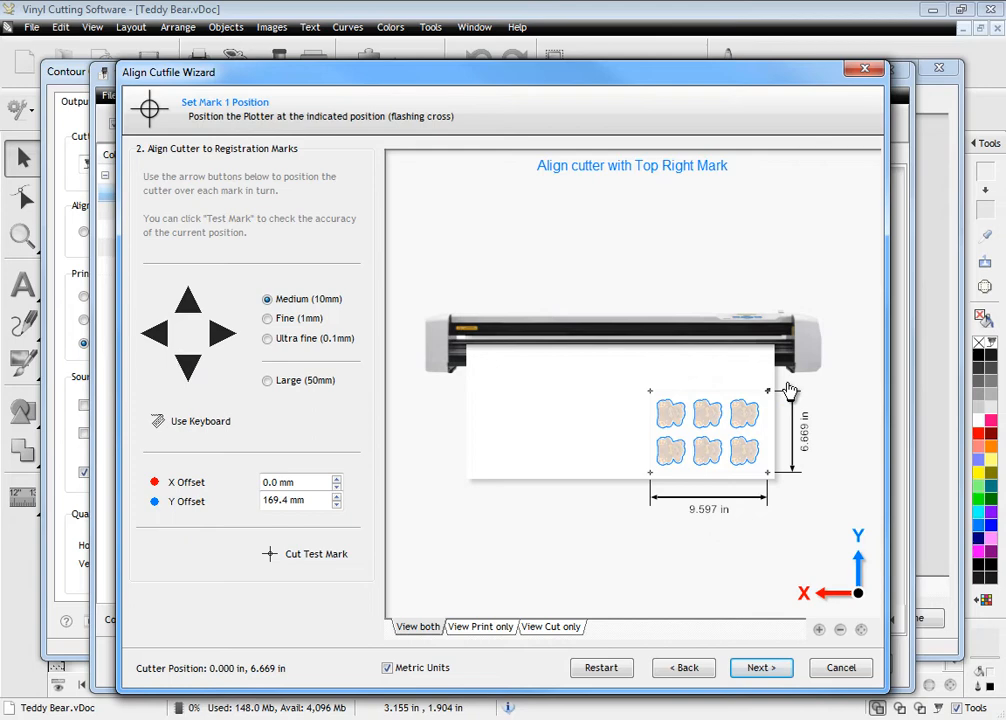
pyautogui.click(760, 667)
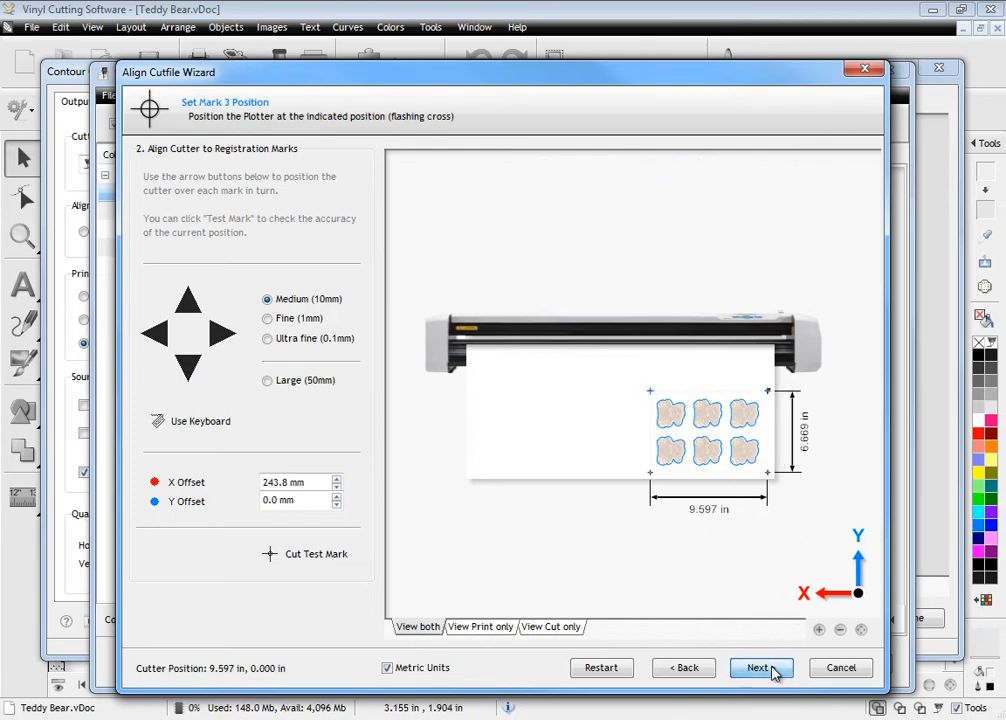
pyautogui.click(760, 668)
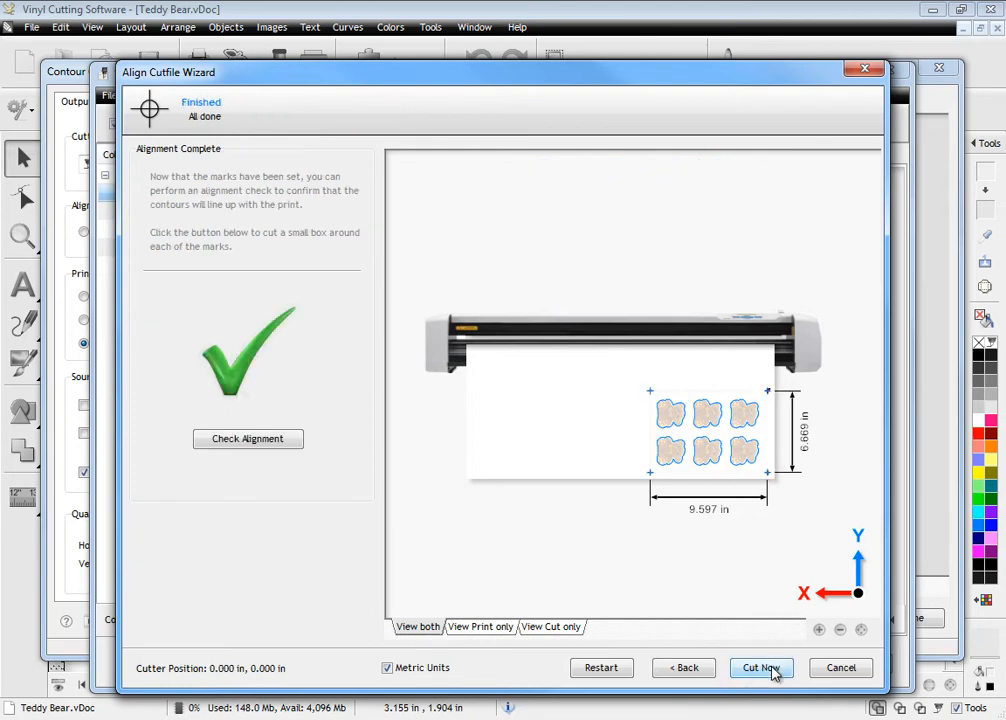
pyautogui.click(761, 668)
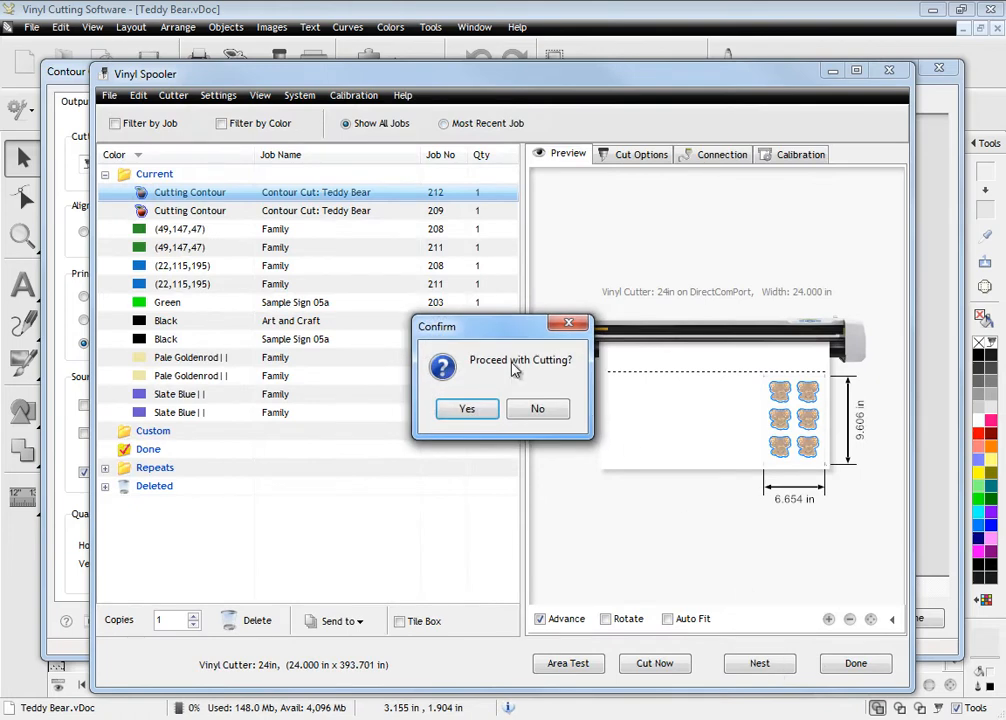
# Confirm Yes to proceed with cutting the Teddy Bear contours.
pyautogui.click(466, 408)
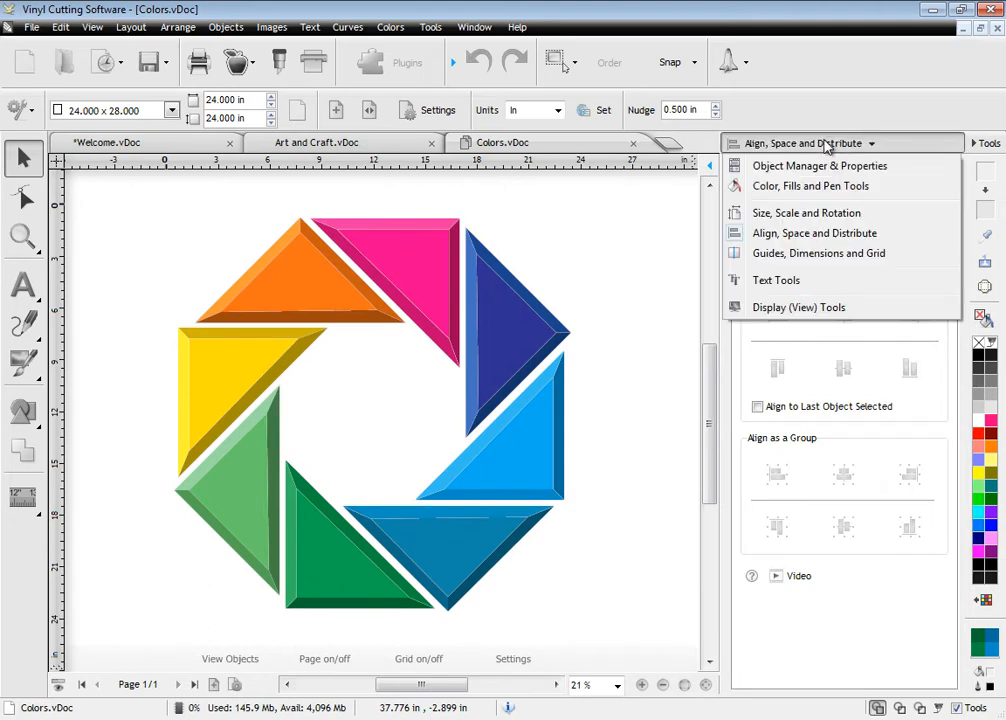
# Edit the dark blue triangle's solid fill in the Uniform Color Editor and open colour libraries.
pyautogui.click(810, 186)
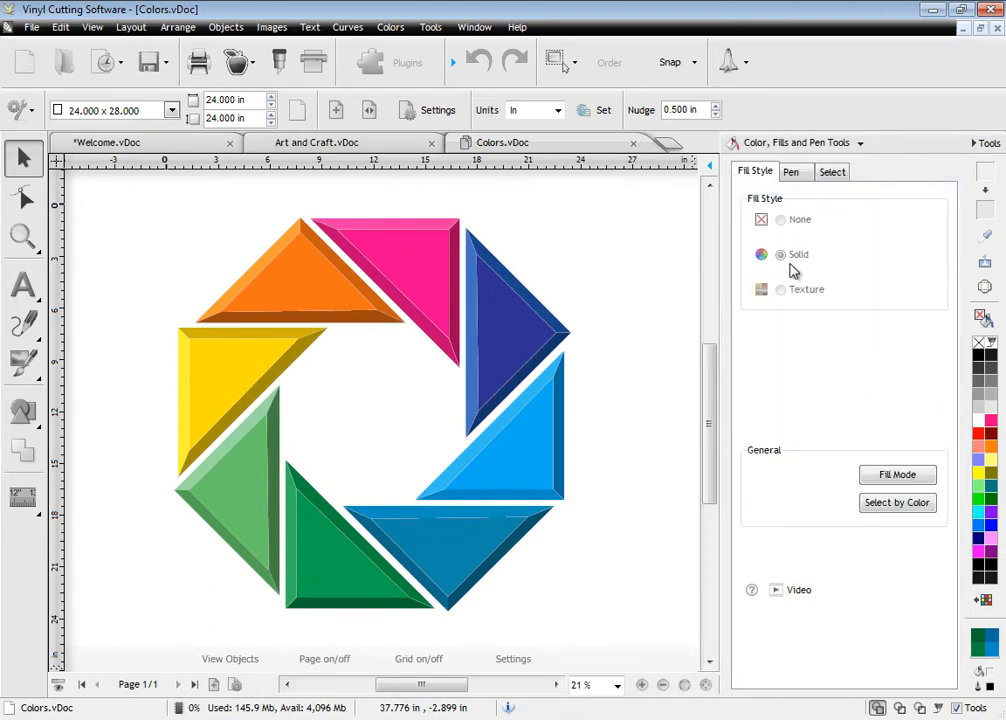
pyautogui.click(515, 330)
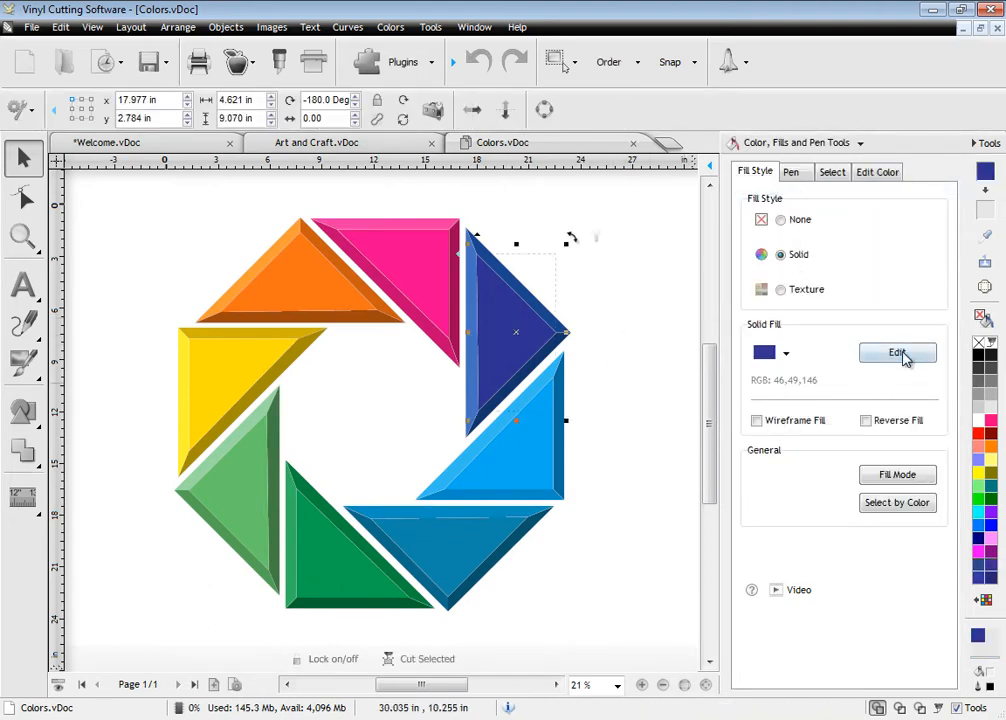
pyautogui.click(897, 352)
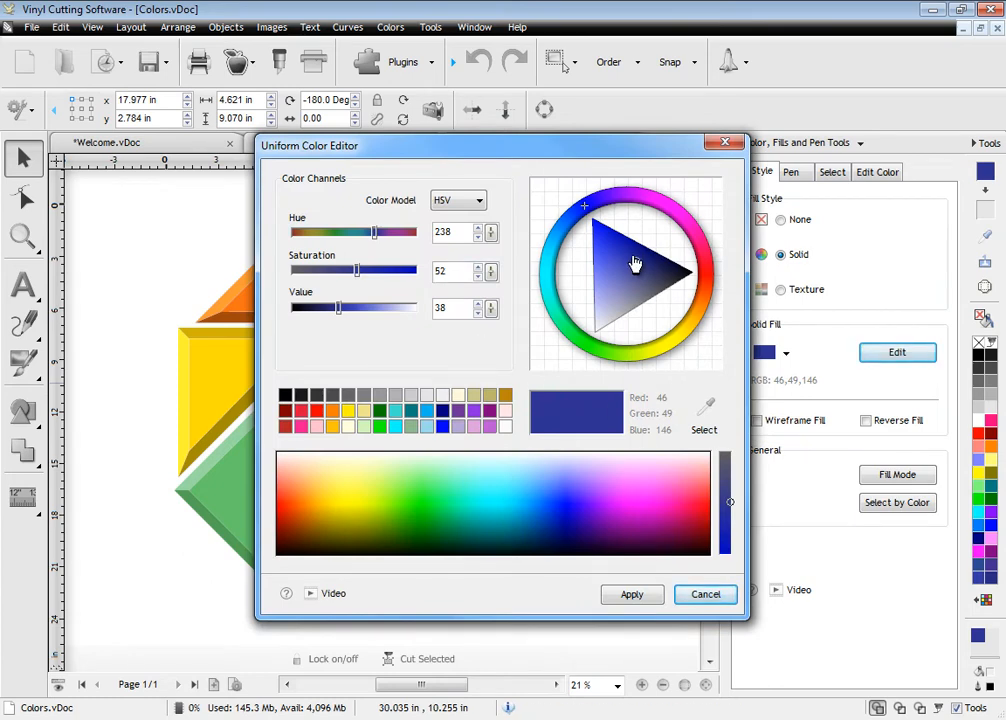
pyautogui.click(558, 512)
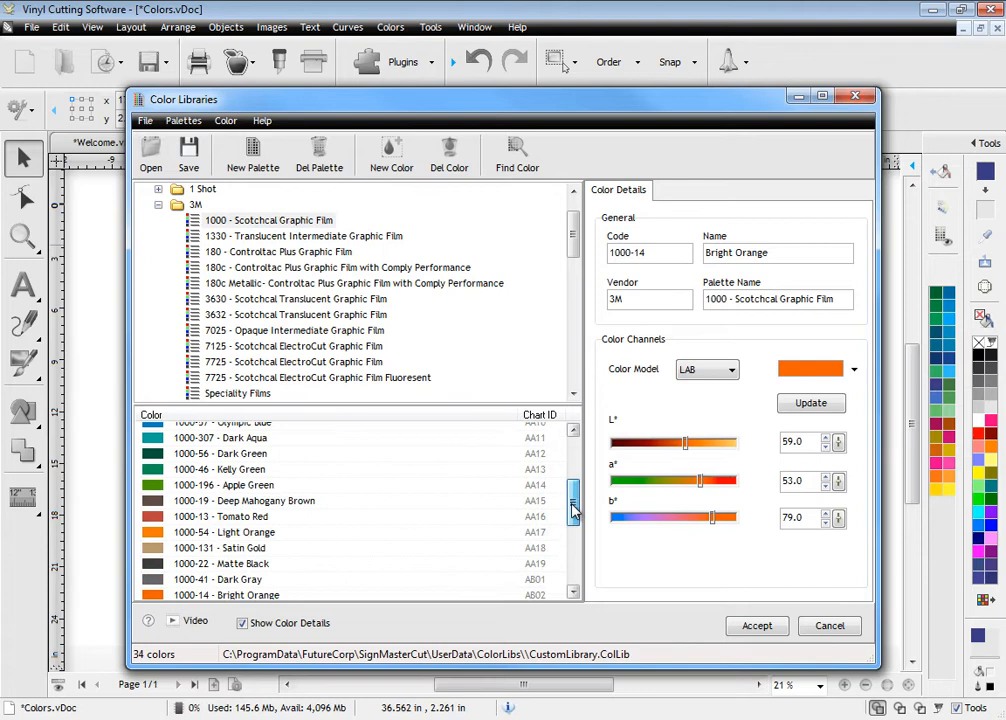
# Pick Dark Aqua from the 3M Scotchcal Graphic Film list, then close Color Libraries.
pyautogui.click(222, 507)
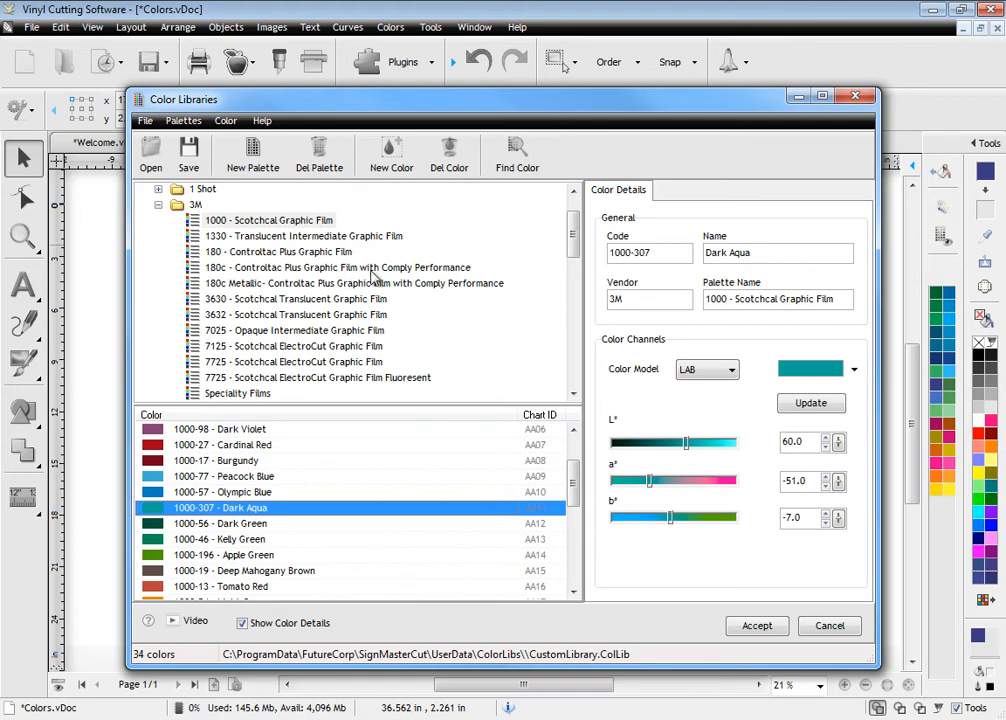
pyautogui.click(756, 625)
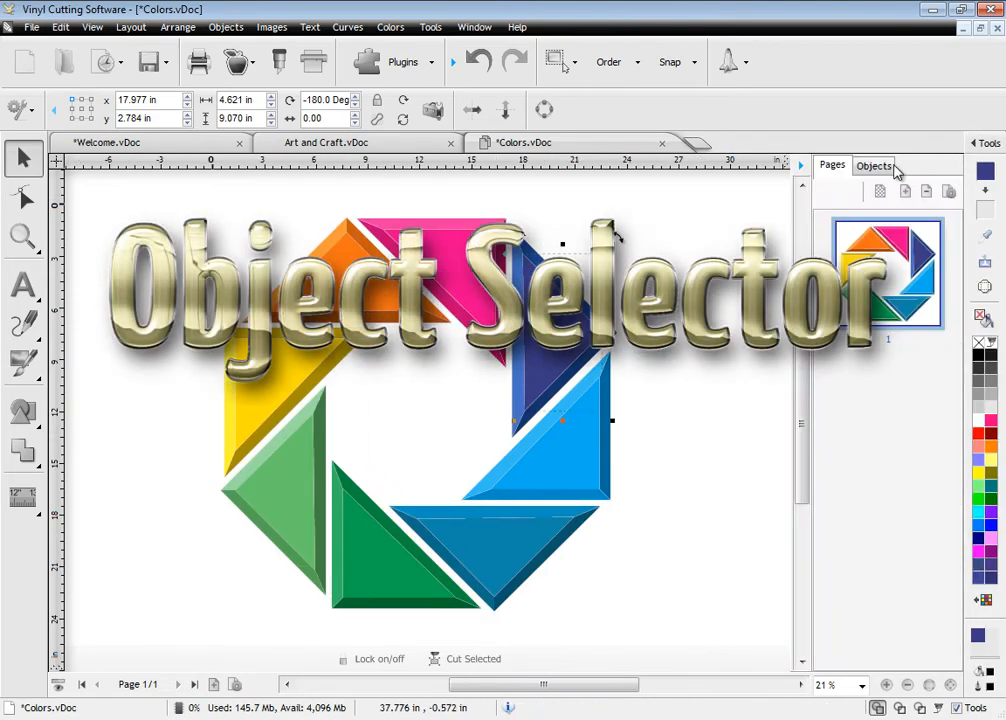
# Show the Objects list for Colors.vDoc, then bring up the Layout Tools.vDoc tab.
pyautogui.click(873, 165)
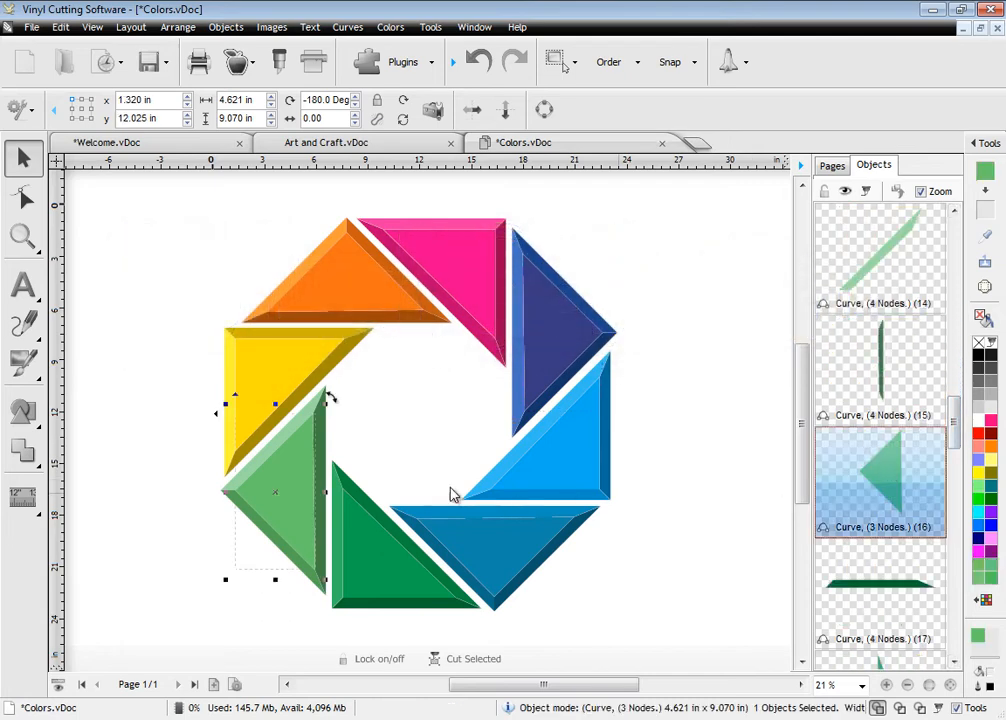
pyautogui.moveTo(719, 475)
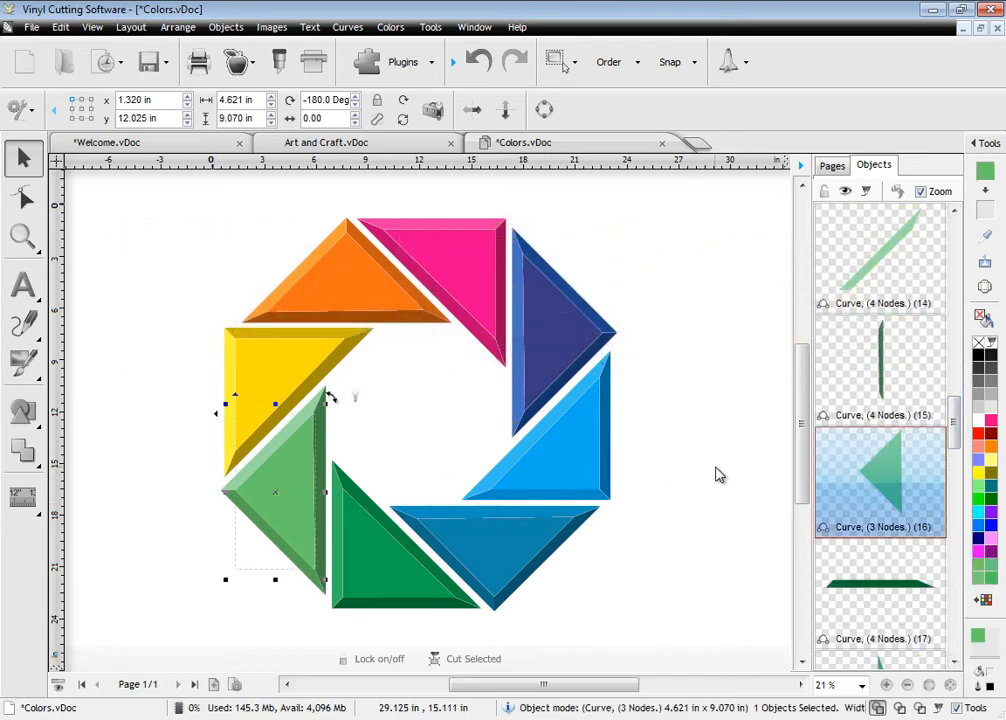
pyautogui.click(102, 62)
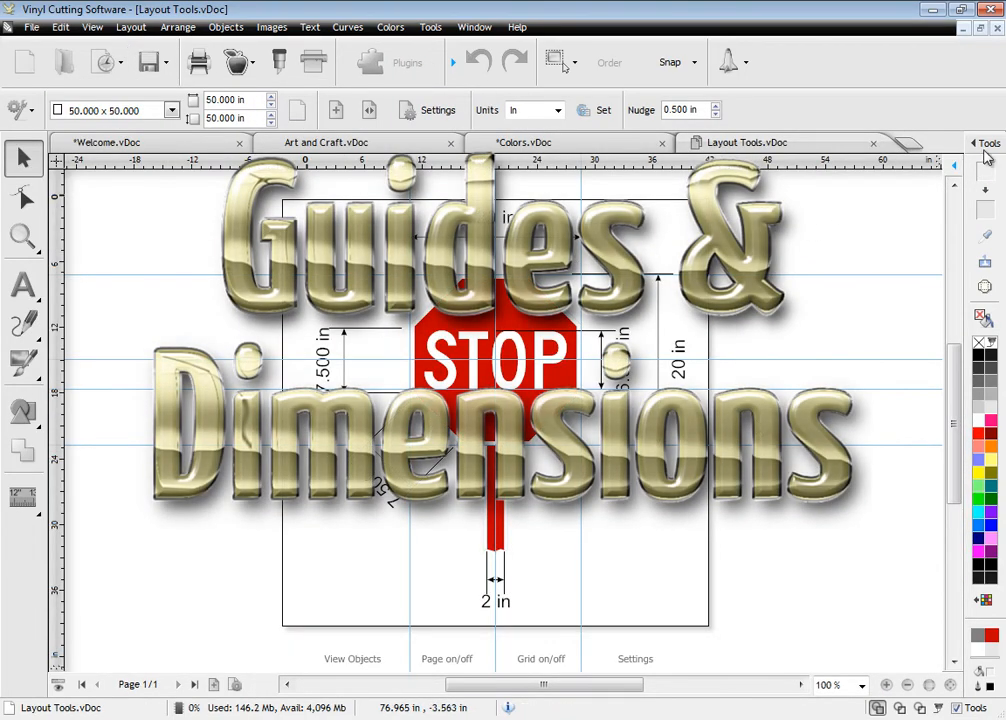
# Show the Guides, Dimensions and Grid tools and toggle the Guides display option.
pyautogui.click(979, 150)
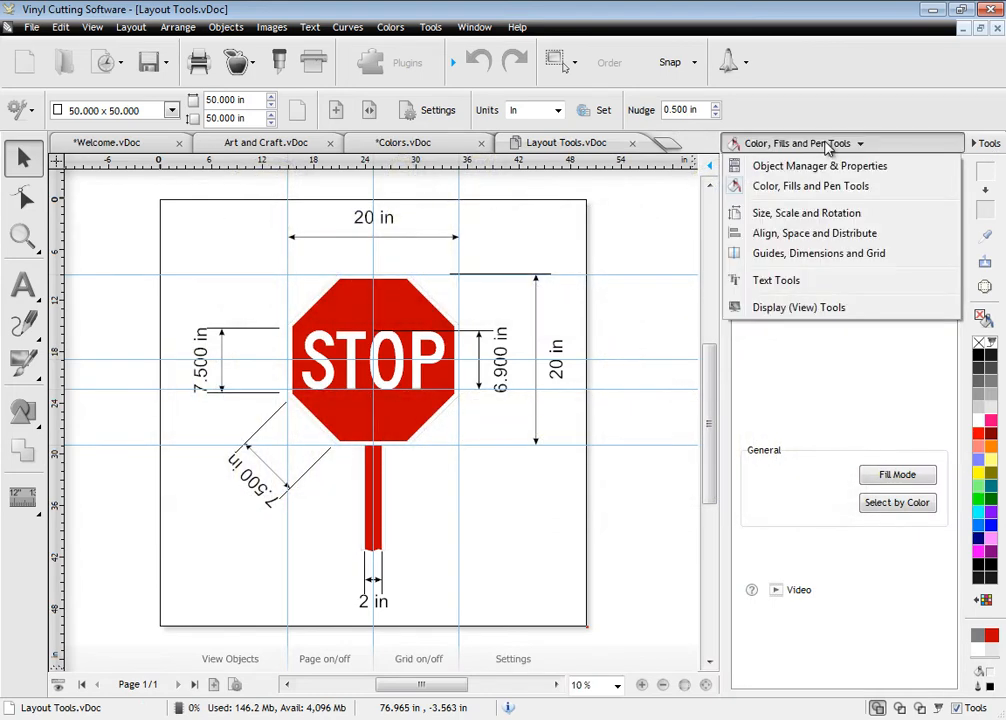
pyautogui.click(818, 253)
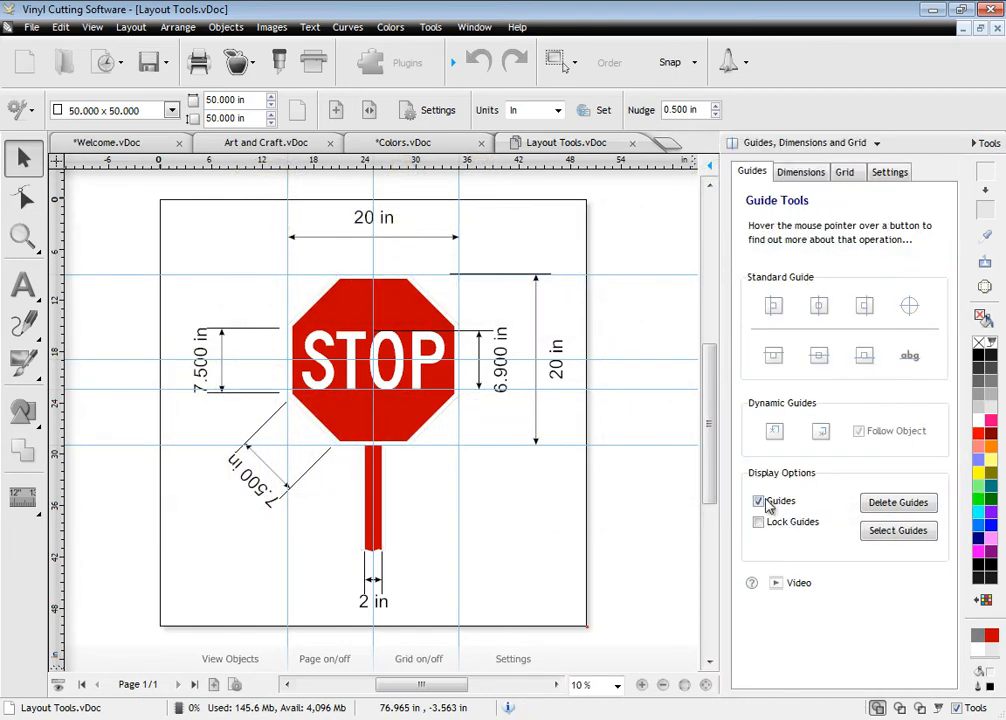
pyautogui.click(801, 171)
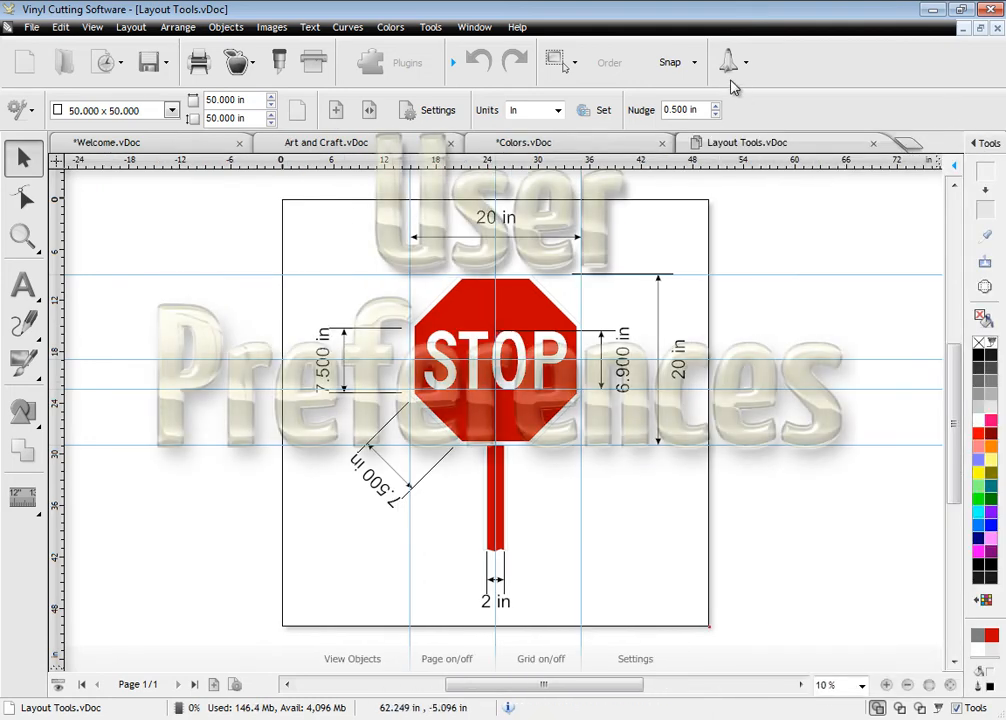
# Check Default Units in Settings/Preferences, cancel without changes, and return to Welcome.vDoc.
pyautogui.click(725, 62)
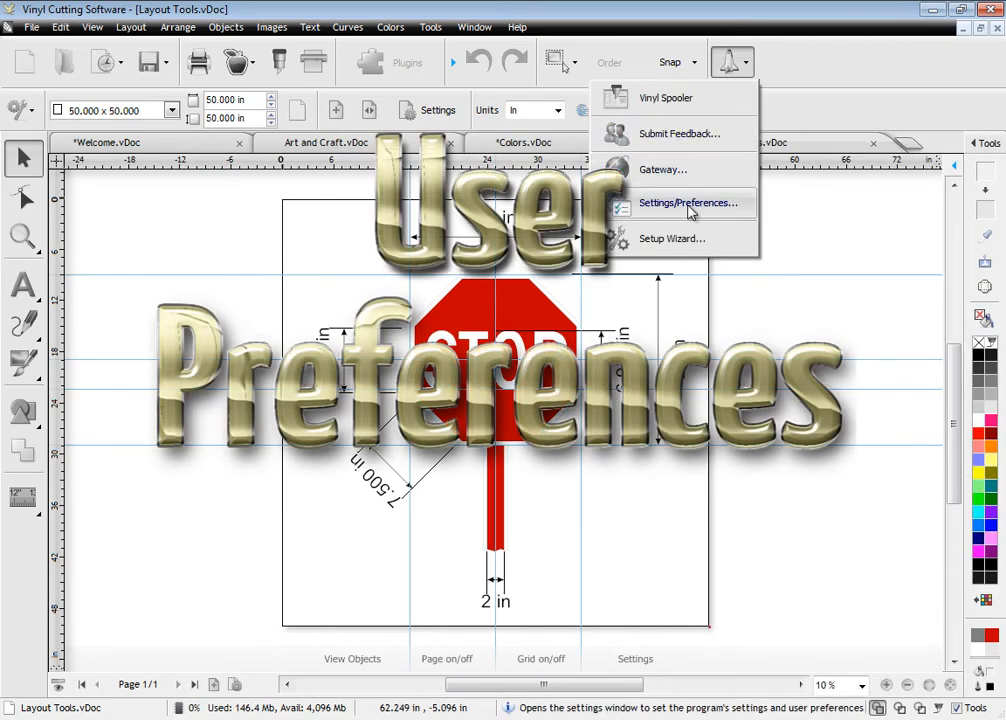
pyautogui.click(688, 203)
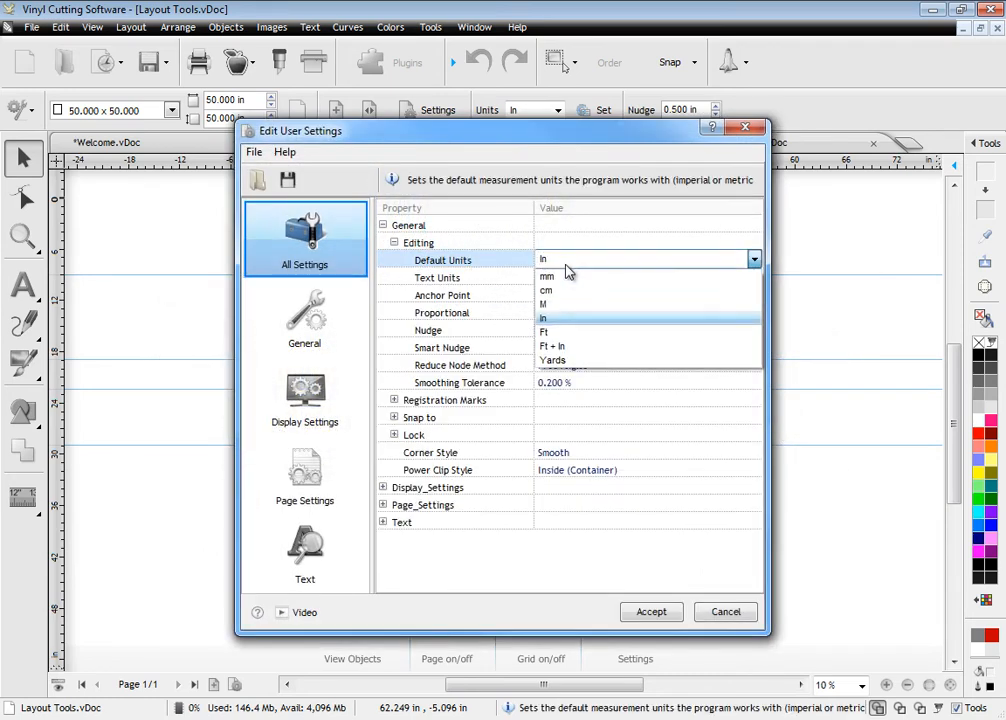
pyautogui.moveTo(575, 283)
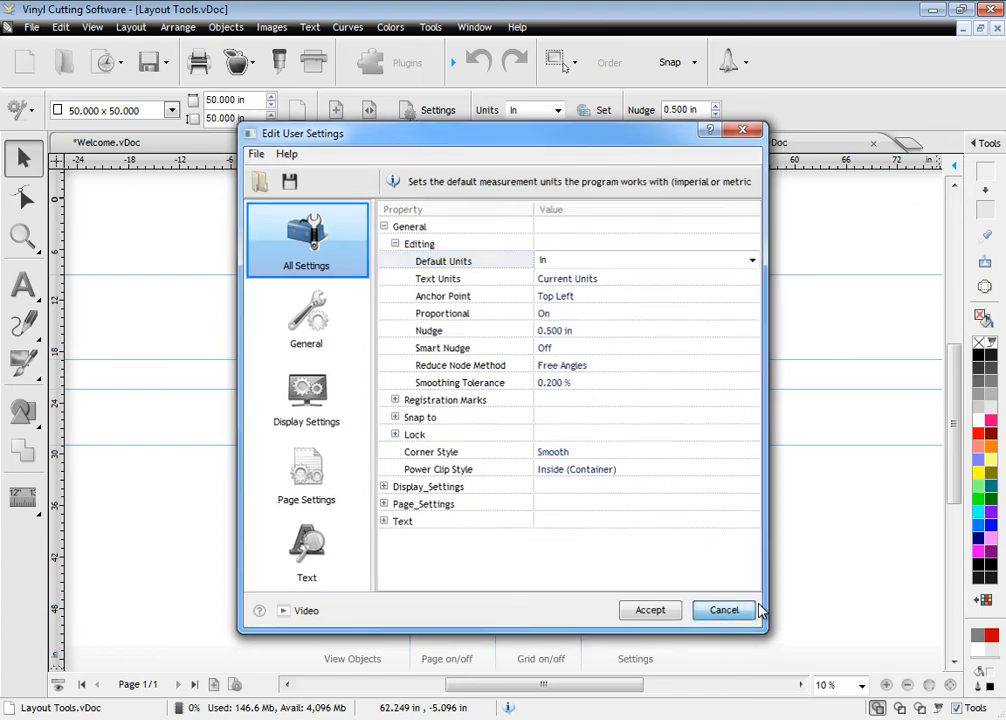
pyautogui.click(724, 610)
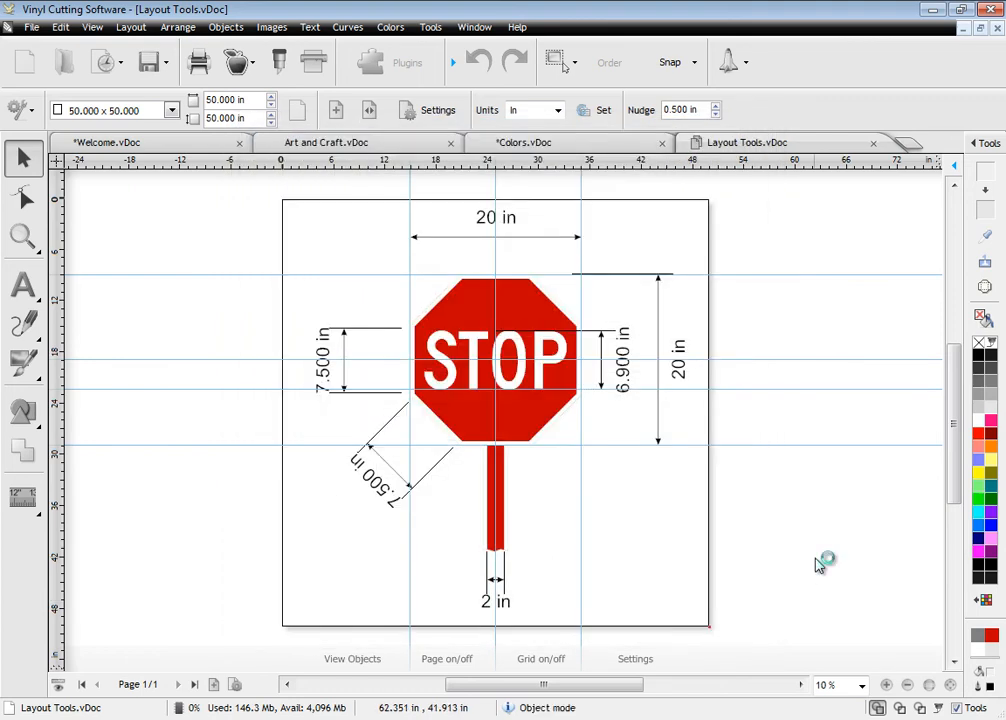
pyautogui.click(112, 142)
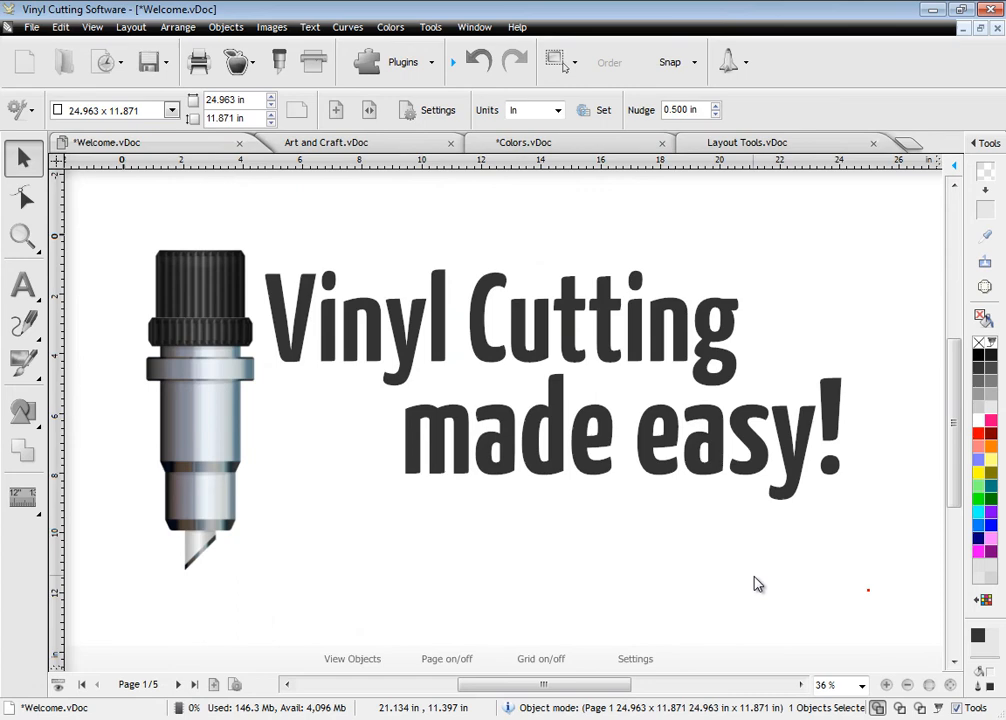